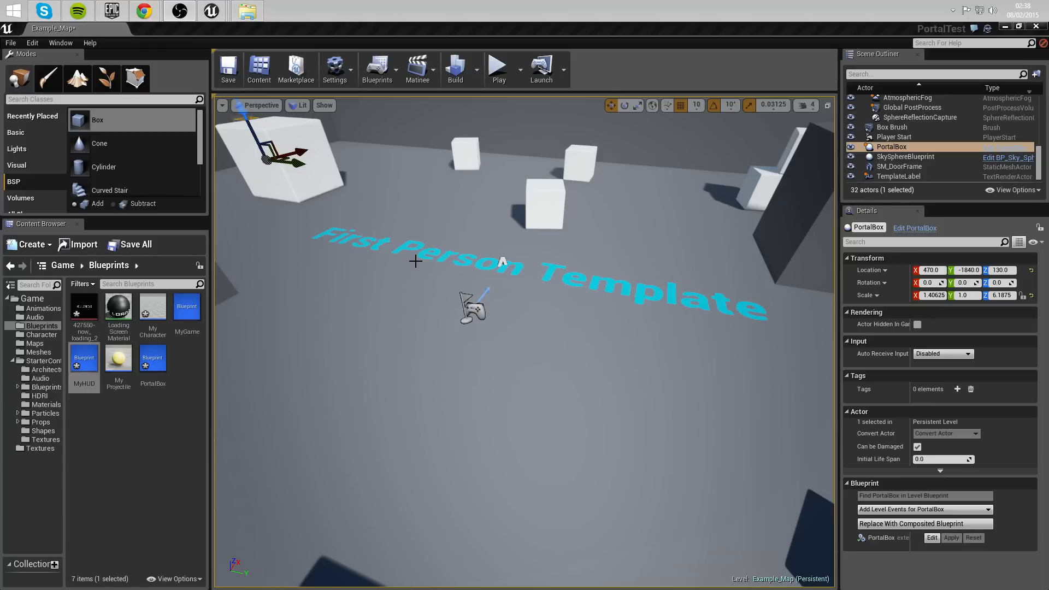
{"action": "mouse_move", "coordinate": [442, 251]}
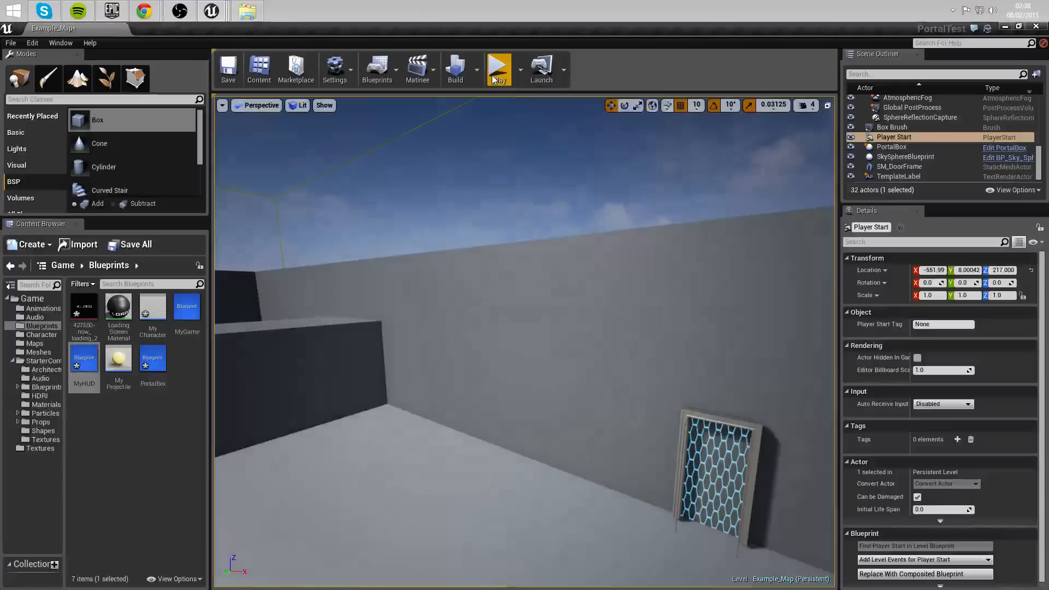
Play-test, then delete the PortalBox actor and force-delete its blueprint asset.
{"action": "left_click", "coordinate": [498, 69]}
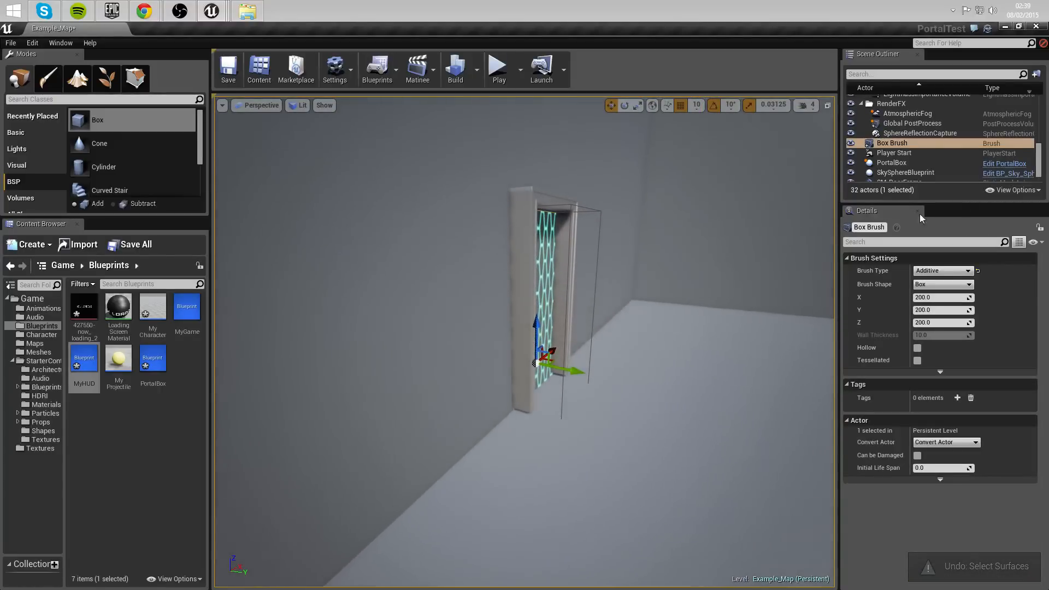
{"action": "left_click", "coordinate": [892, 162]}
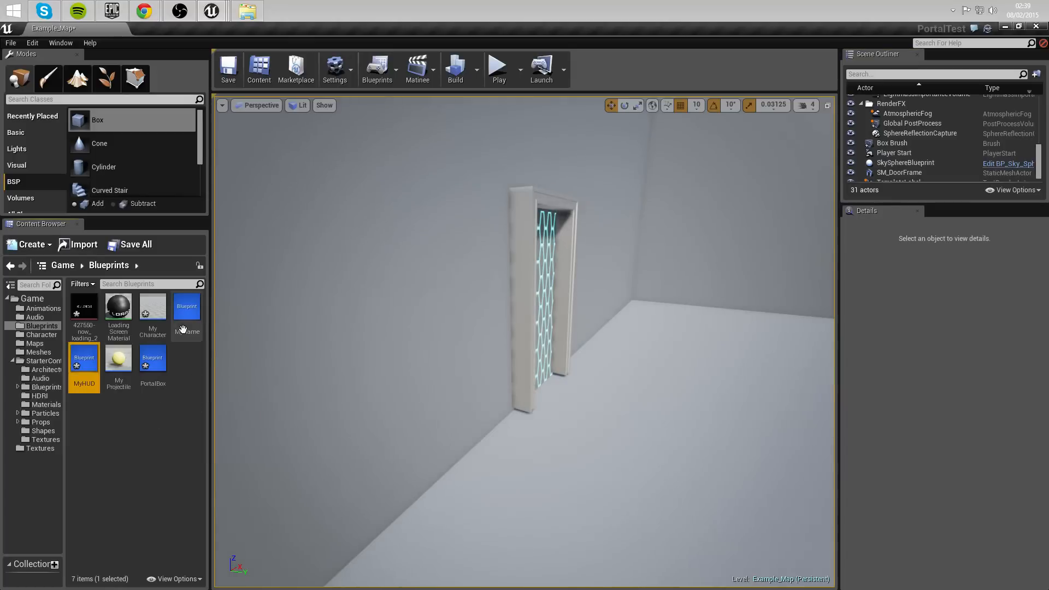
{"action": "left_click", "coordinate": [152, 306]}
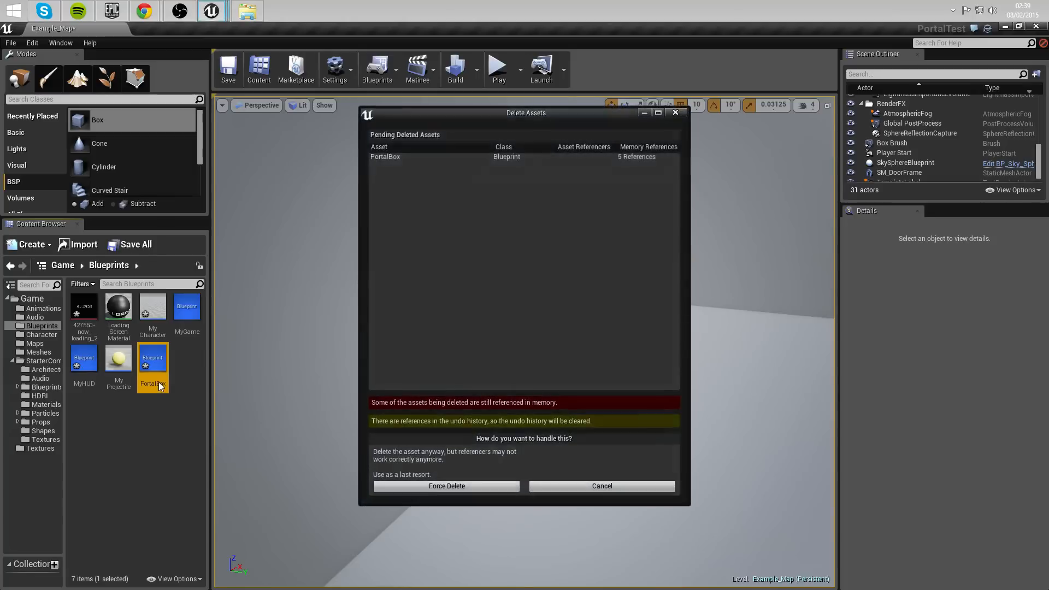
{"action": "left_click", "coordinate": [446, 485]}
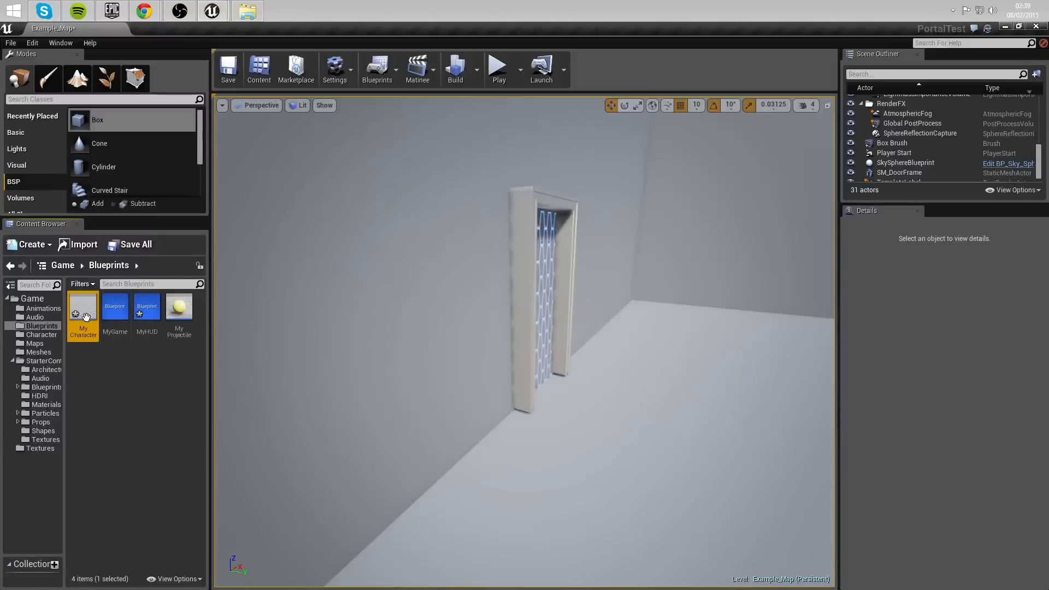
Review the MyCharacter and MyHUD blueprints, close them, and play-test the level.
{"action": "double_click", "coordinate": [83, 309]}
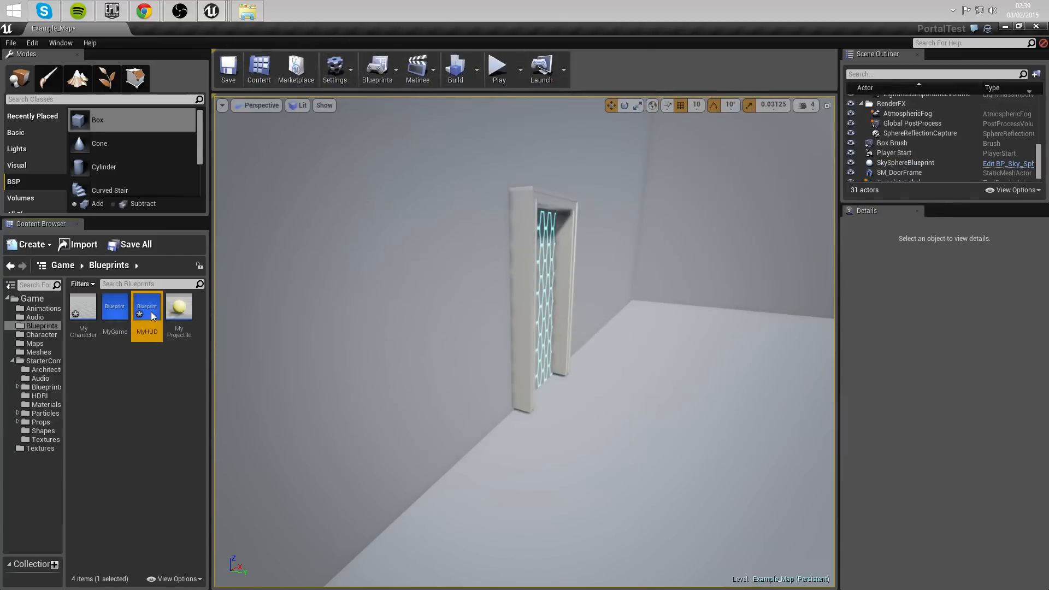
{"action": "double_click", "coordinate": [146, 306]}
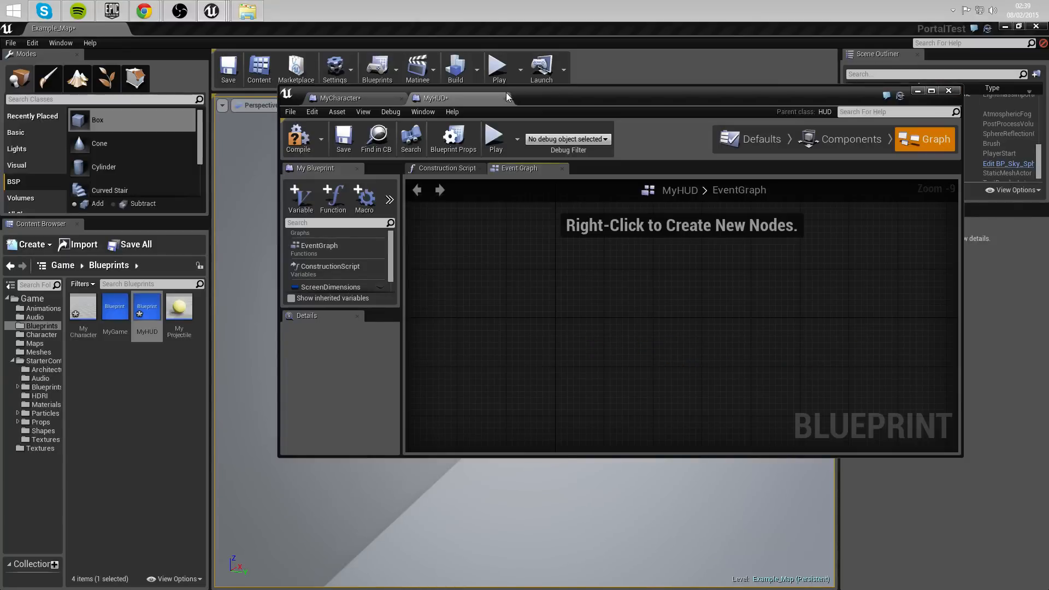
{"action": "left_click", "coordinate": [341, 98]}
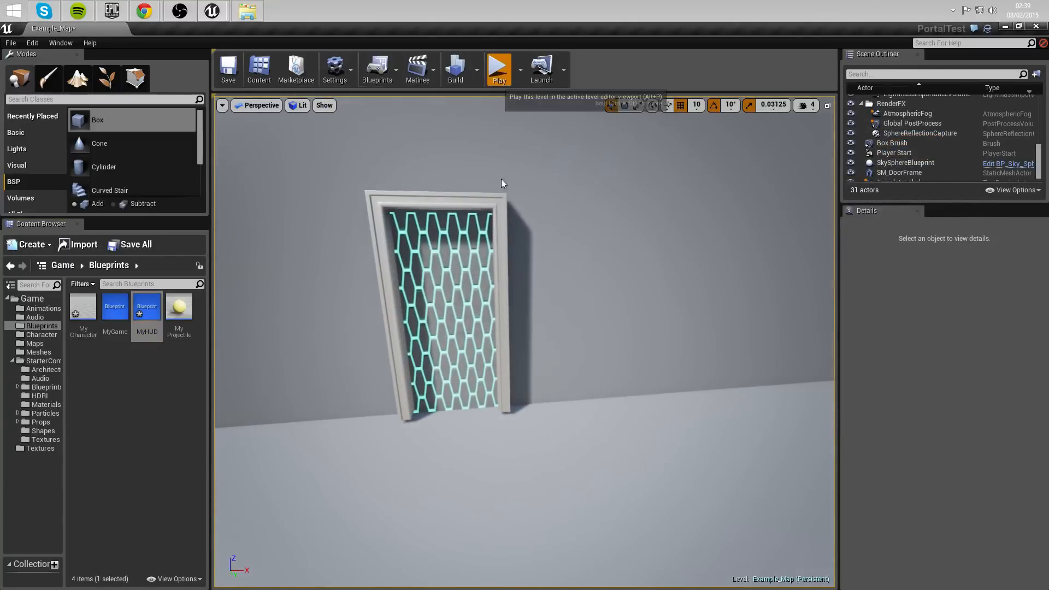
{"action": "left_click", "coordinate": [498, 69]}
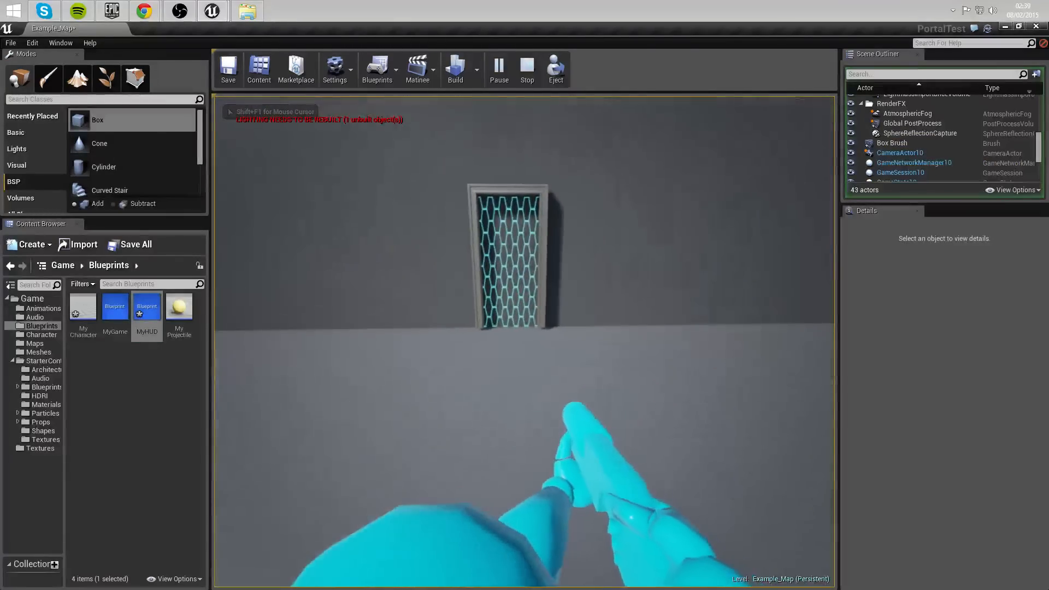
{"action": "left_click", "coordinate": [527, 69]}
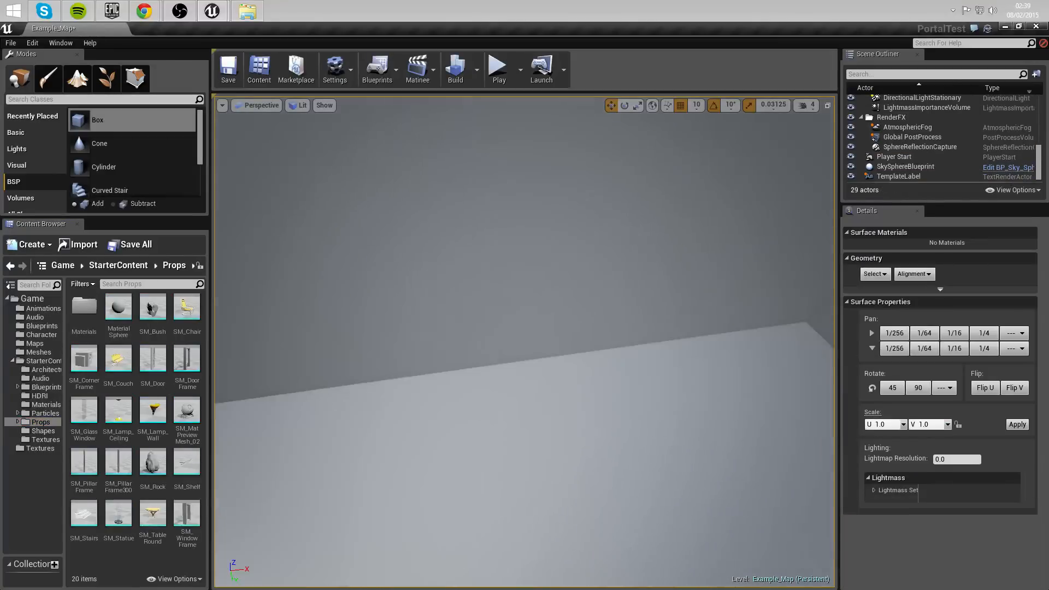
{"action": "mouse_move", "coordinate": [187, 358]}
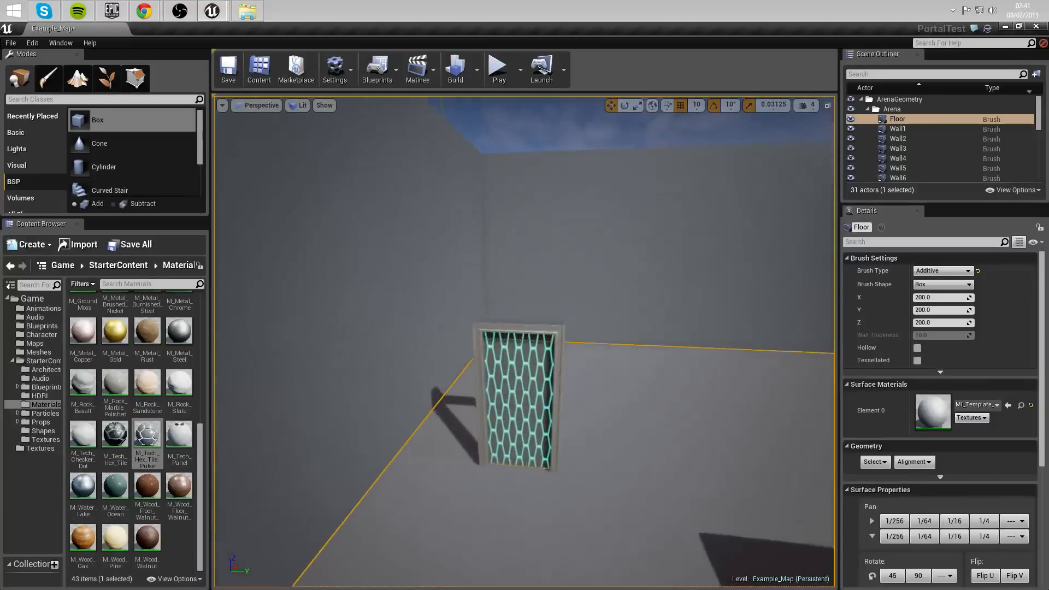
Add an editable Boolean variable named Loading to the MyCharacter blueprint.
{"action": "left_click", "coordinate": [42, 325]}
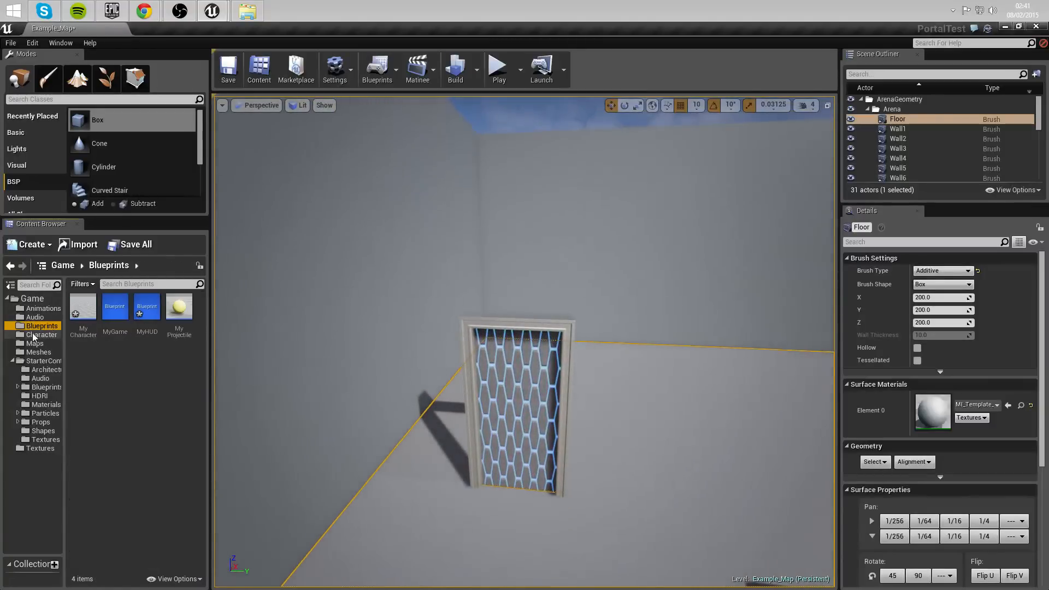
{"action": "double_click", "coordinate": [83, 309]}
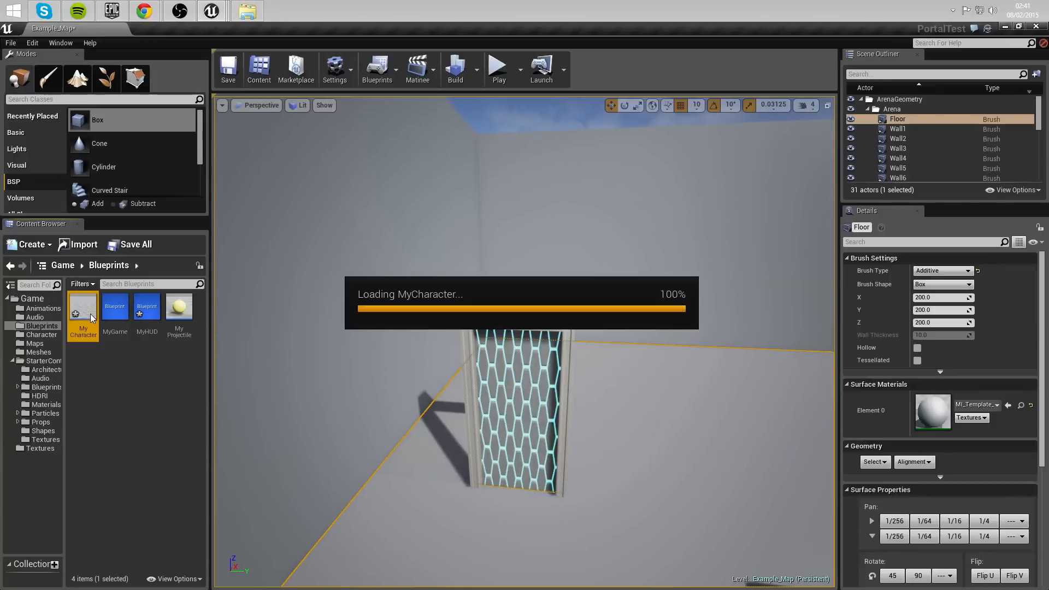
{"action": "double_click", "coordinate": [82, 309]}
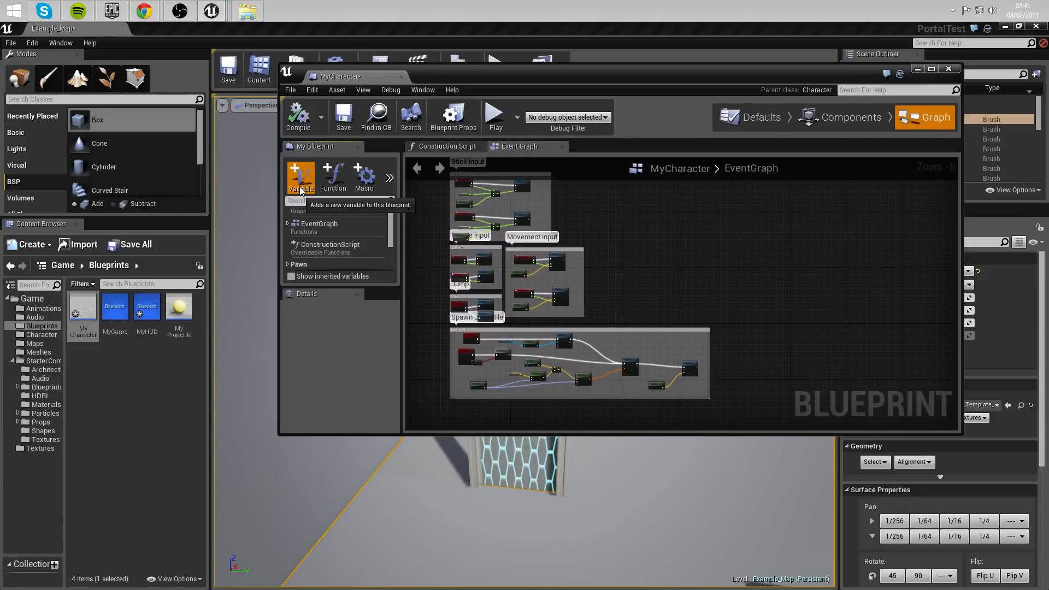
{"action": "left_click", "coordinate": [300, 175]}
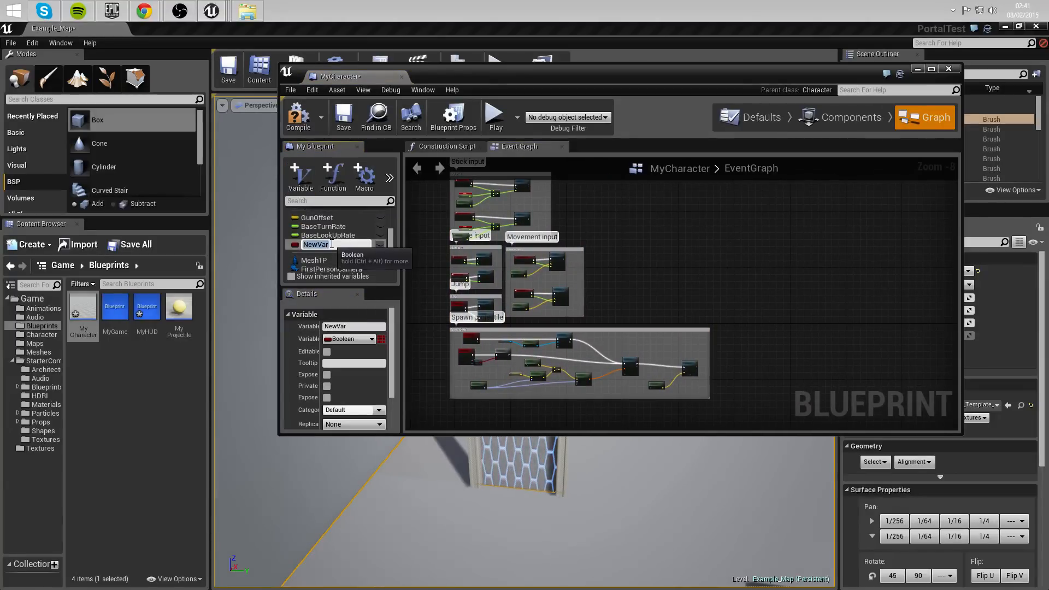
{"action": "type", "text": "Loading"}
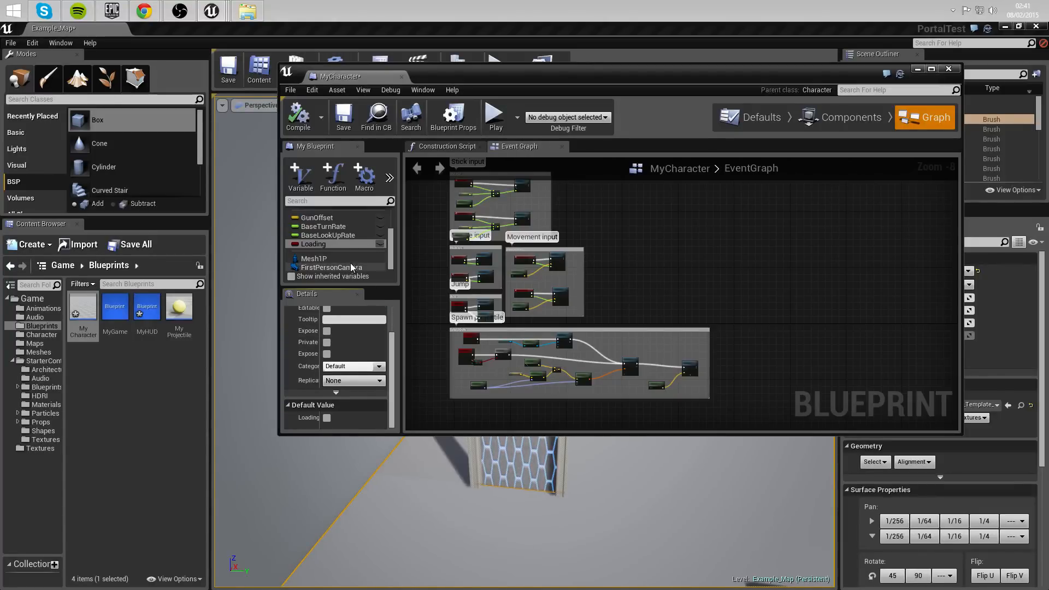
{"action": "mouse_move", "coordinate": [381, 249]}
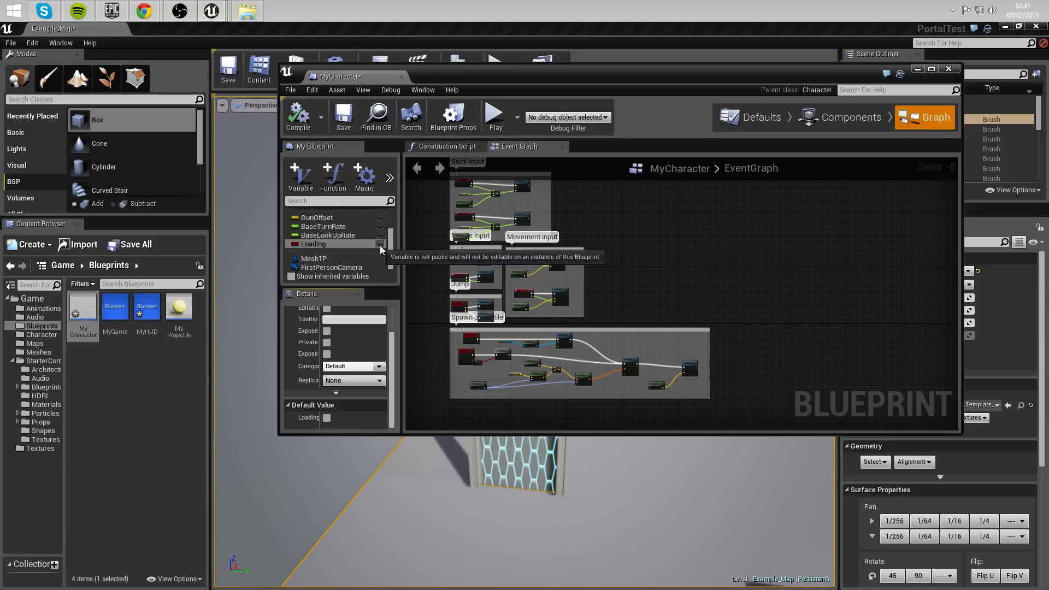
{"action": "left_click", "coordinate": [326, 309]}
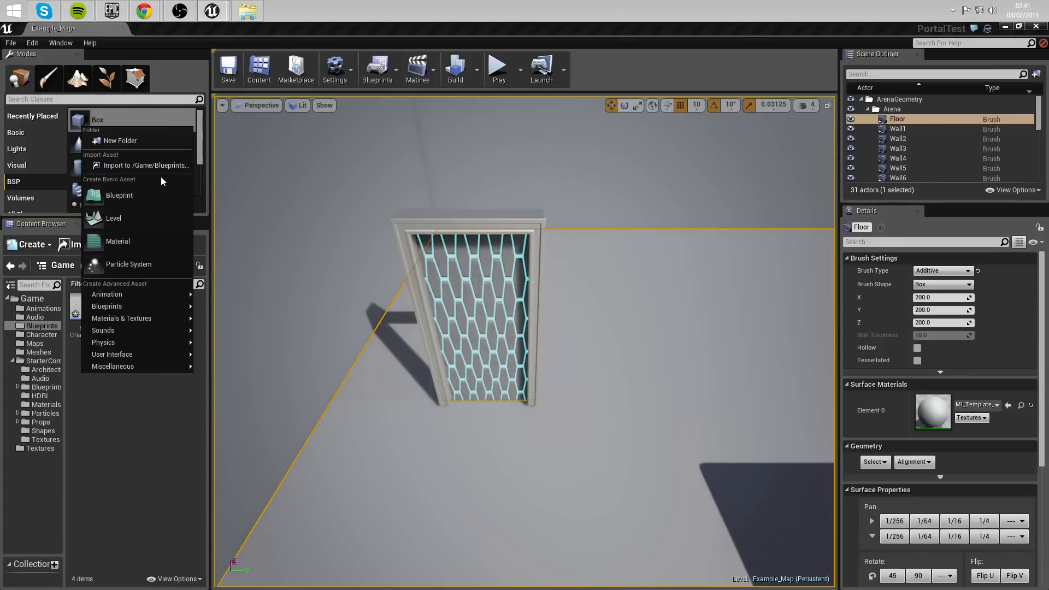
Create an Actor blueprint named PortalBox and open it for editing.
{"action": "left_click", "coordinate": [119, 194]}
{"action": "type", "text": "ortalBox"}
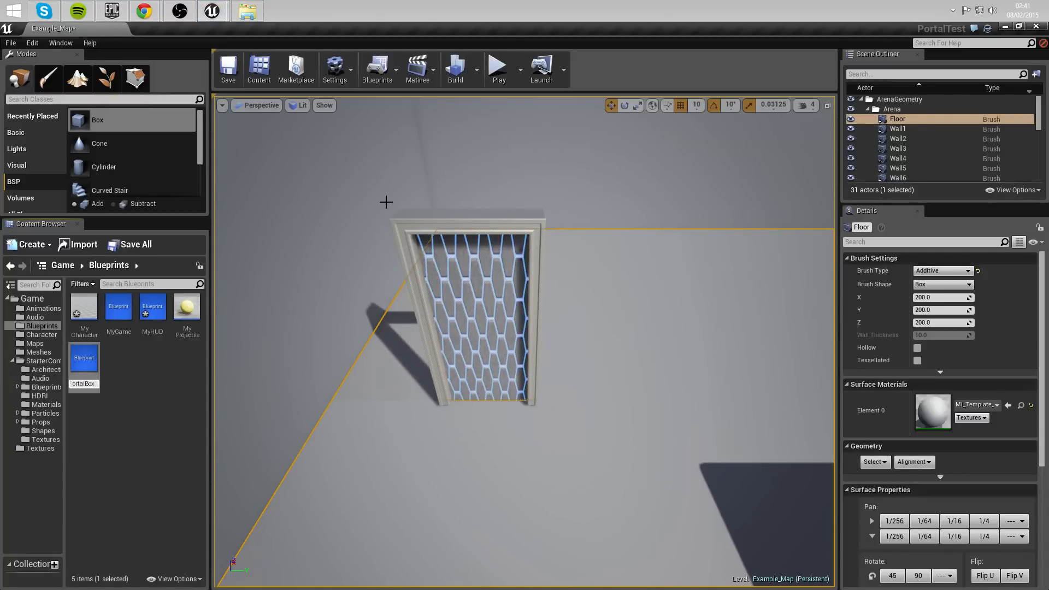
{"action": "mouse_move", "coordinate": [84, 356]}
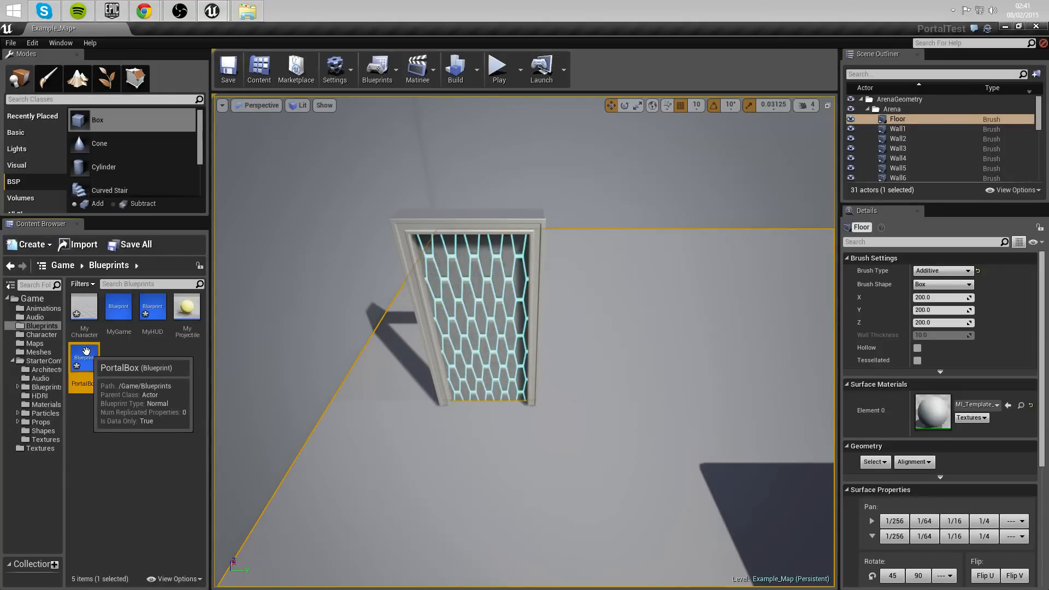
{"action": "double_click", "coordinate": [84, 361]}
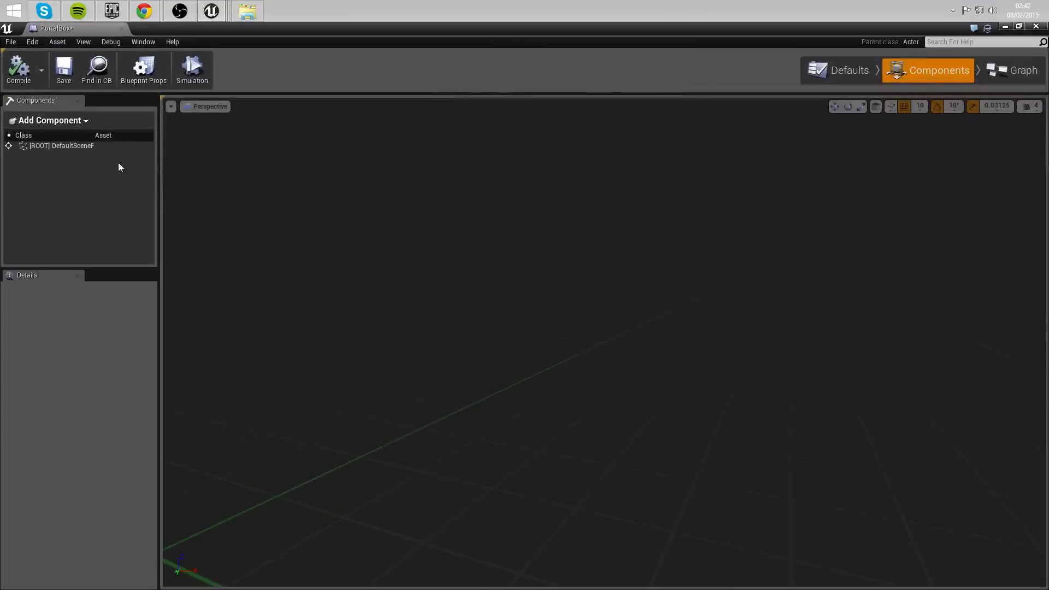
Add a box collision, then an Event Actor Begin Overlap feeding Cast To MyCharacter.
{"action": "left_click", "coordinate": [50, 120]}
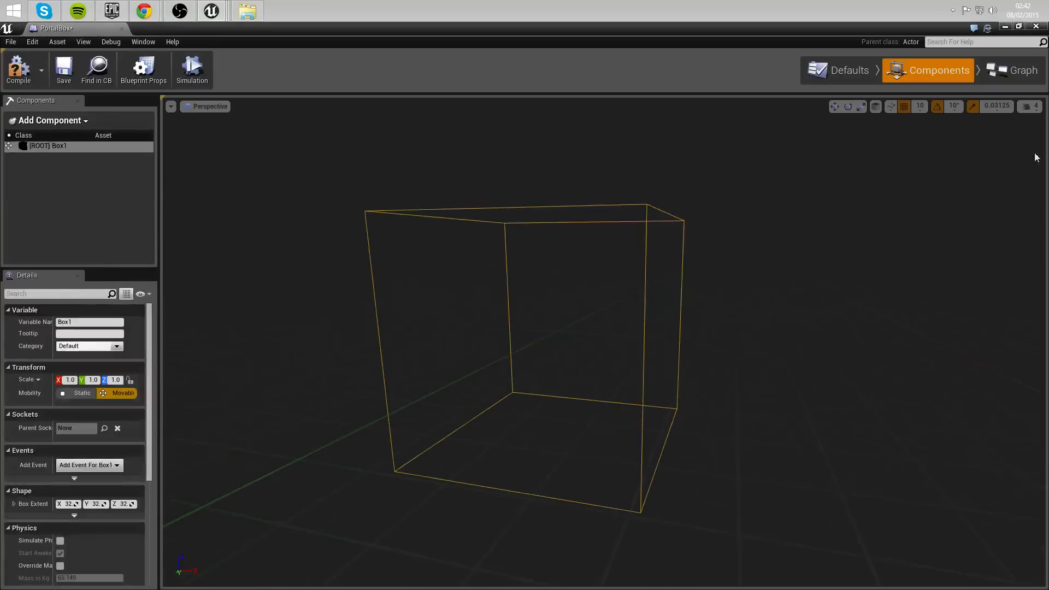
{"action": "left_click", "coordinate": [1020, 70]}
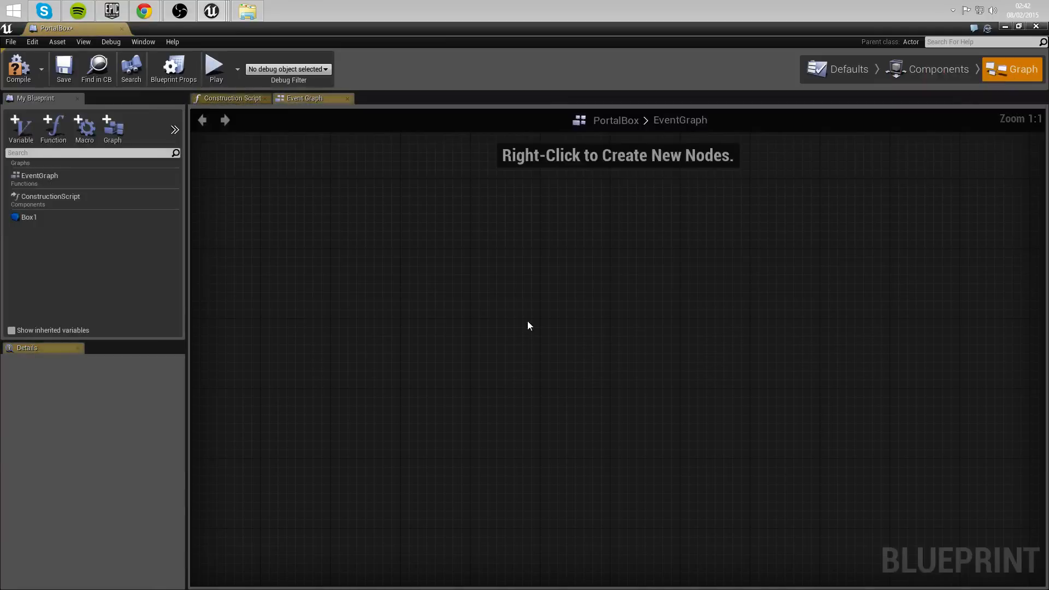
{"action": "right_click", "coordinate": [528, 326]}
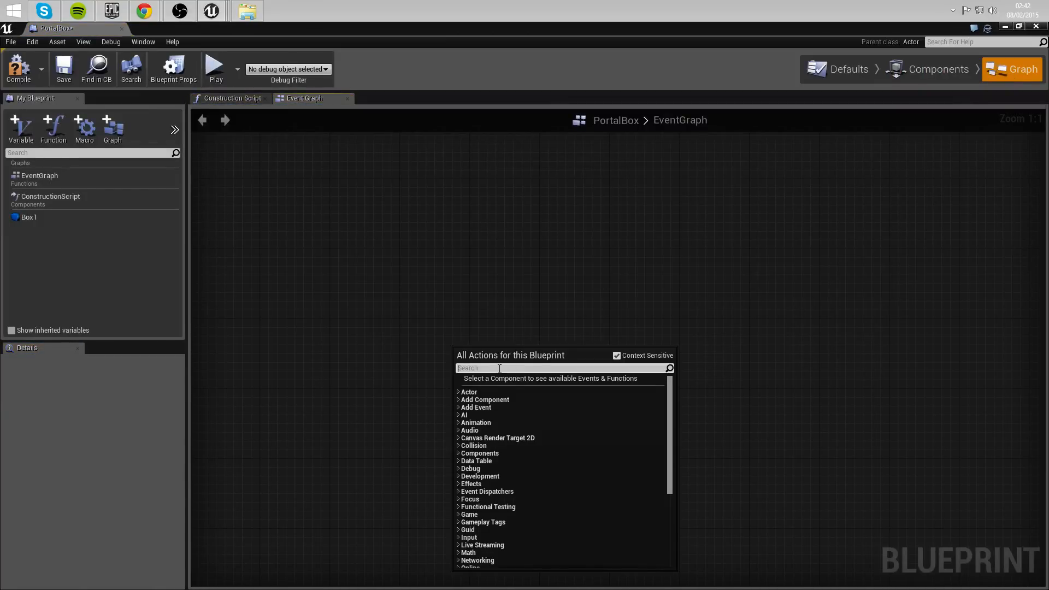
{"action": "type", "text": "event be"}
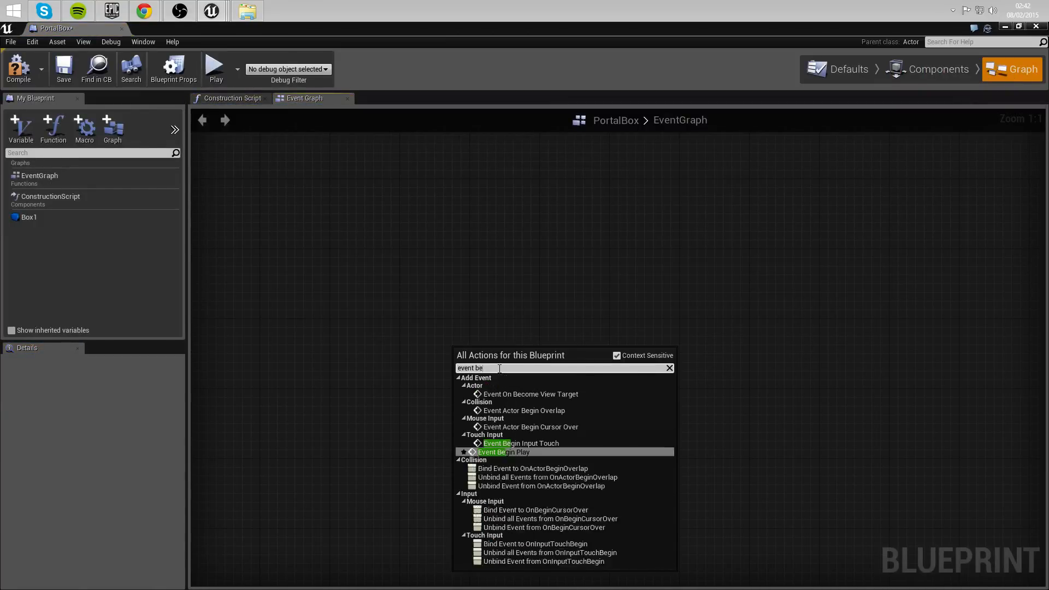
{"action": "mouse_move", "coordinate": [525, 410]}
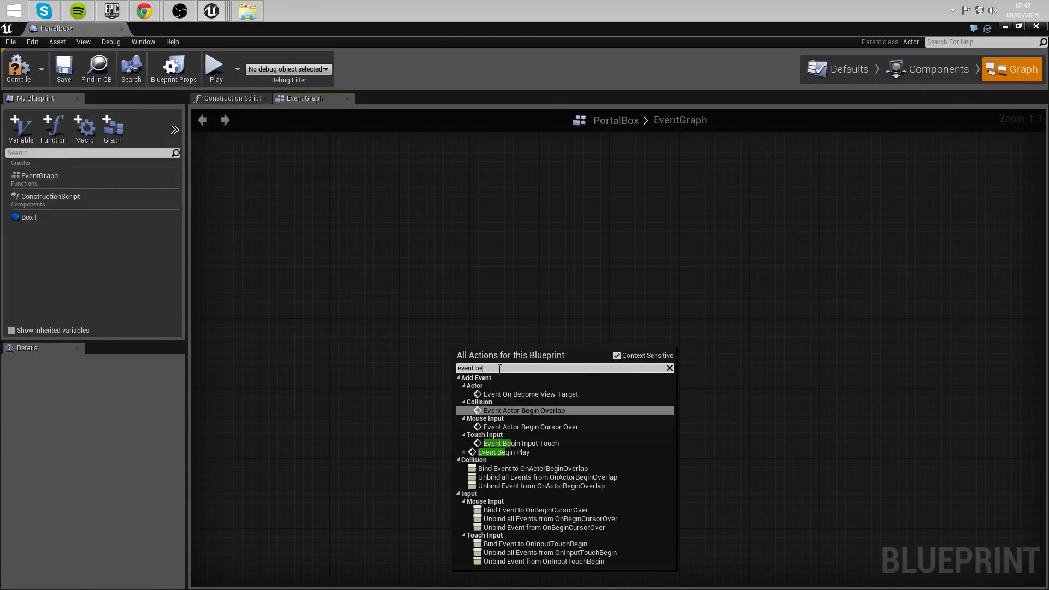
{"action": "left_click", "coordinate": [524, 409]}
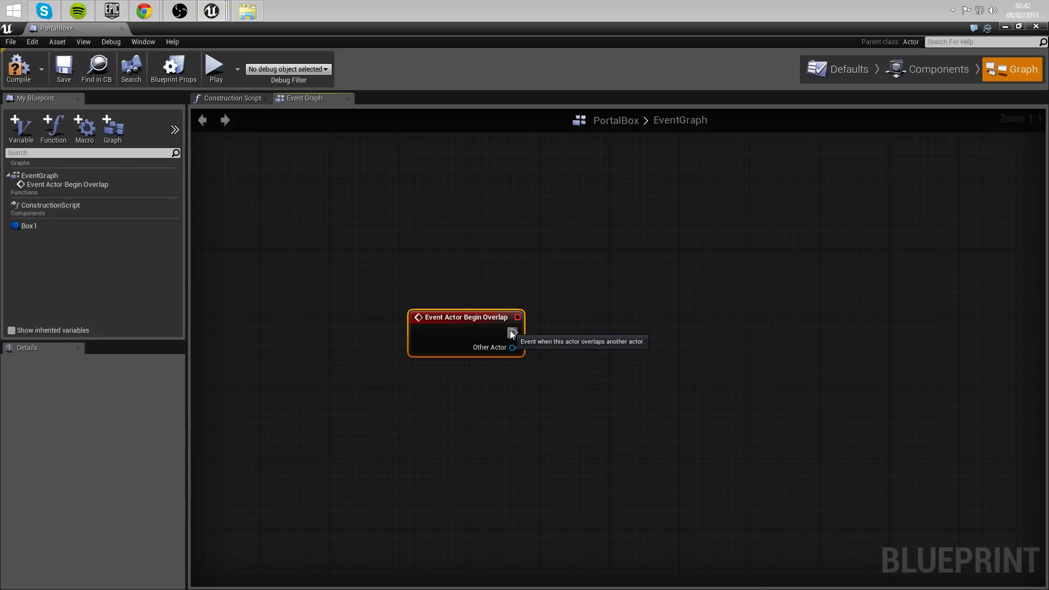
{"action": "left_click_drag", "start_coordinate": [517, 316], "coordinate": [655, 328]}
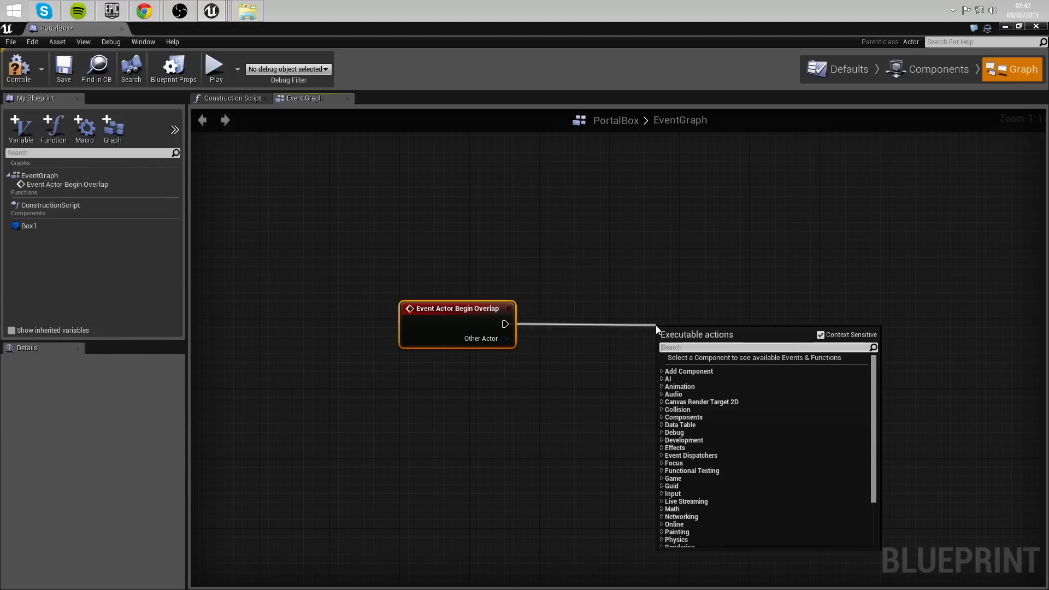
{"action": "type", "text": "cast to mycha"}
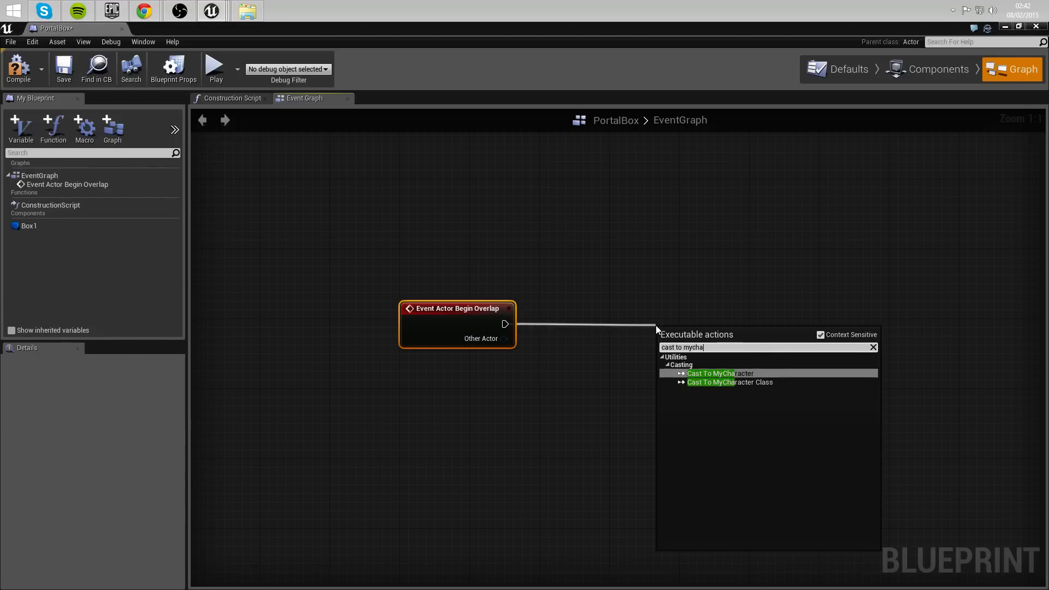
{"action": "left_click", "coordinate": [720, 373]}
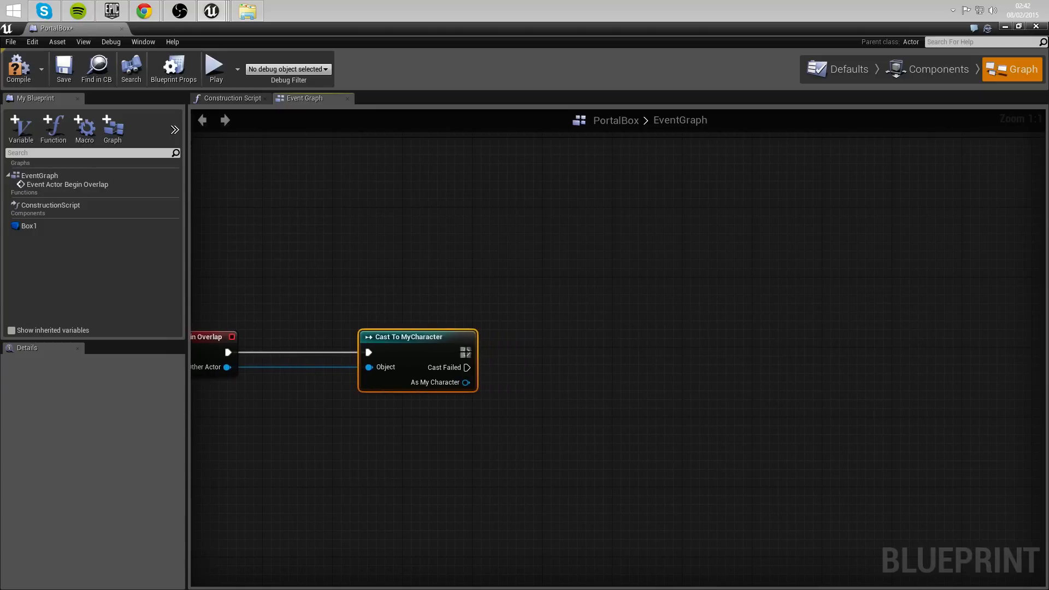
Set the cast character's Loading to true after the cast and save PortalBox.
{"action": "left_click_drag", "start_coordinate": [469, 352], "coordinate": [621, 350]}
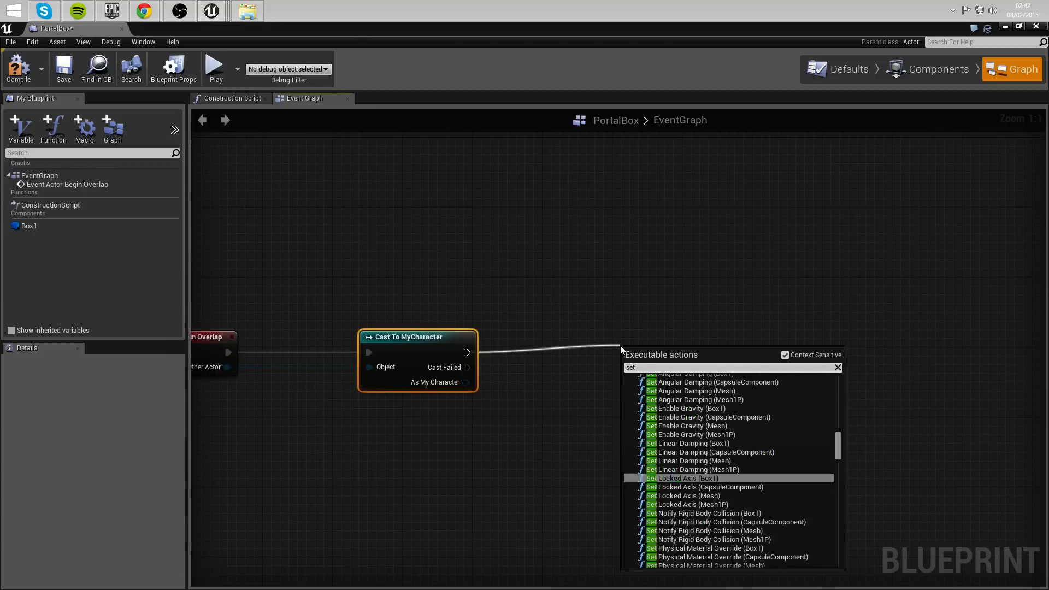
{"action": "type", "text": "loadiung"}
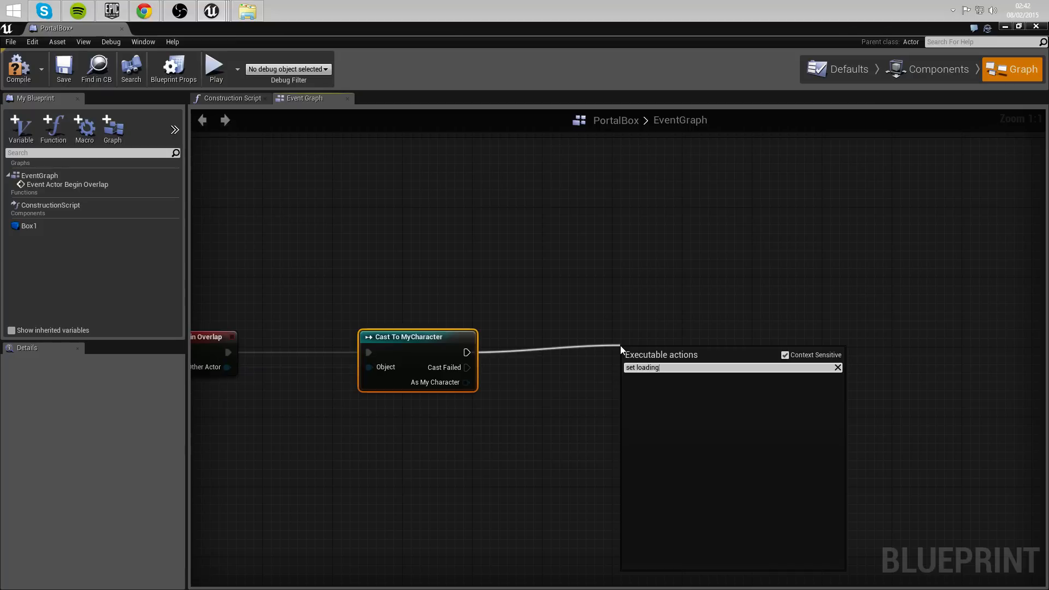
{"action": "mouse_move", "coordinate": [785, 355]}
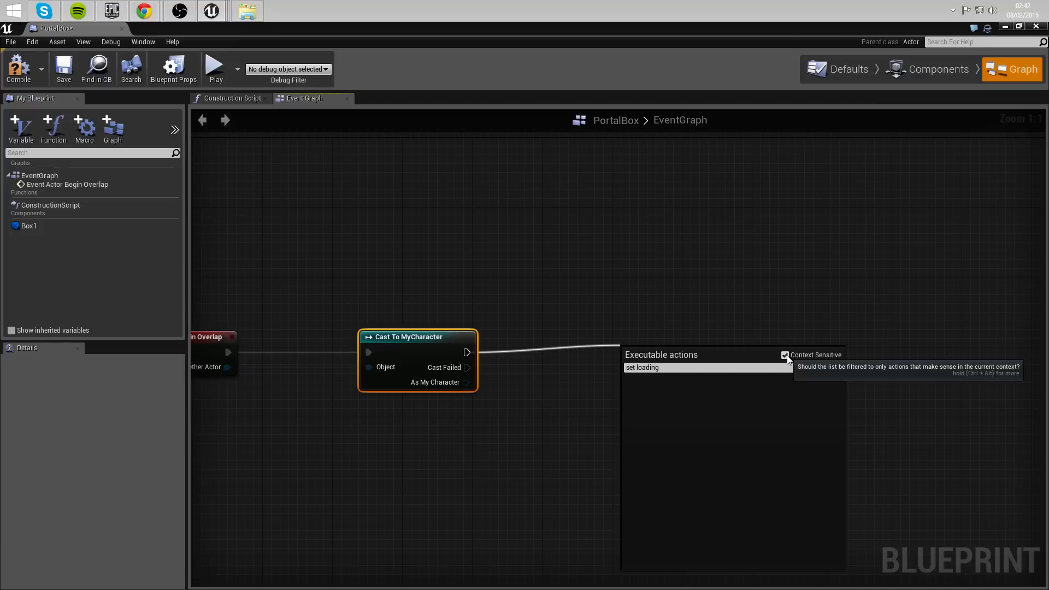
{"action": "left_click", "coordinate": [786, 355]}
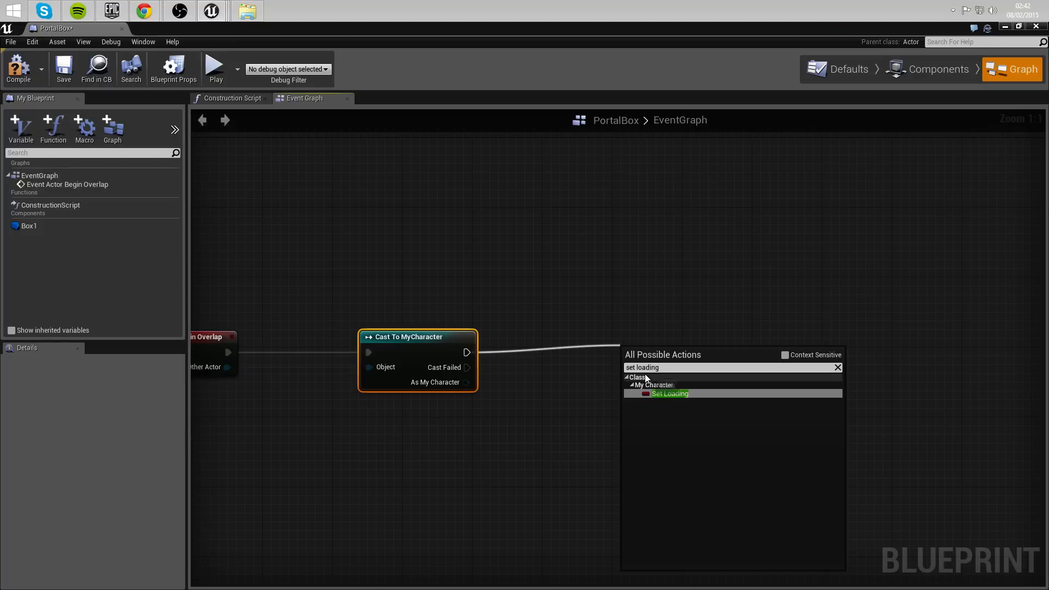
{"action": "mouse_move", "coordinate": [670, 394]}
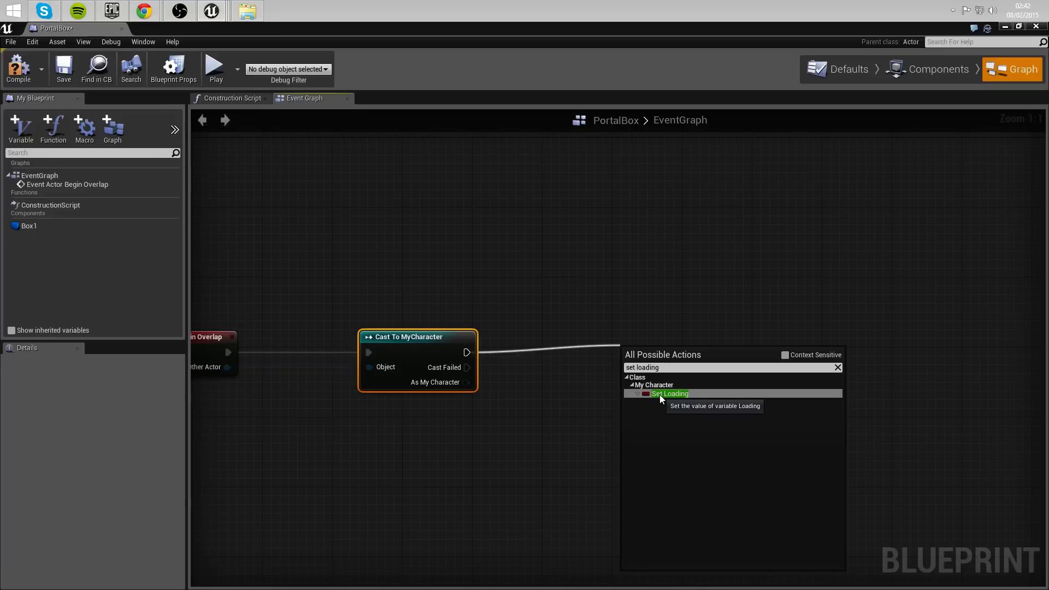
{"action": "left_click", "coordinate": [669, 393]}
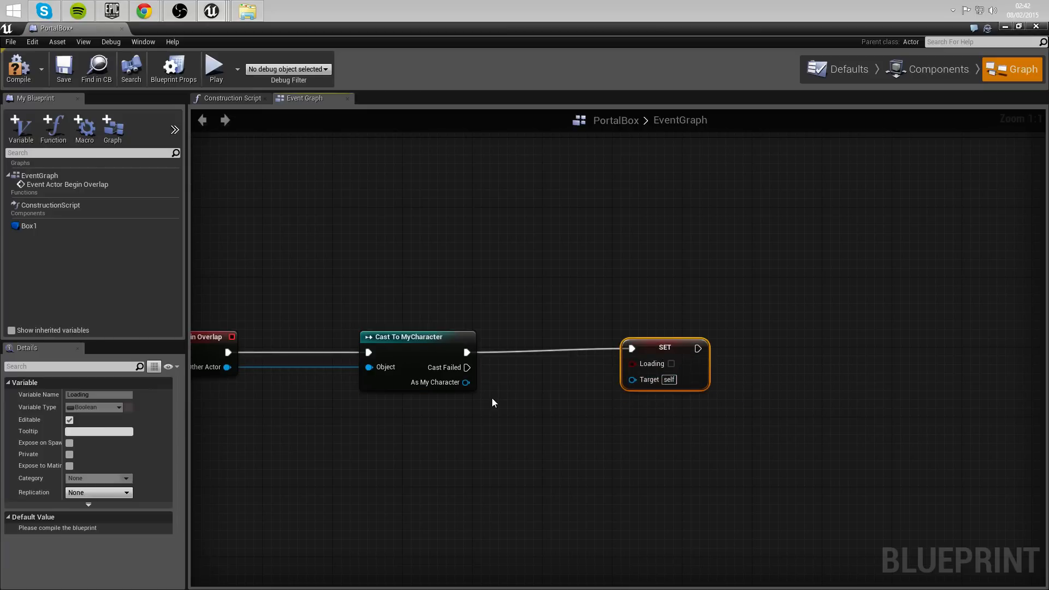
{"action": "left_click_drag", "start_coordinate": [466, 382], "coordinate": [630, 379]}
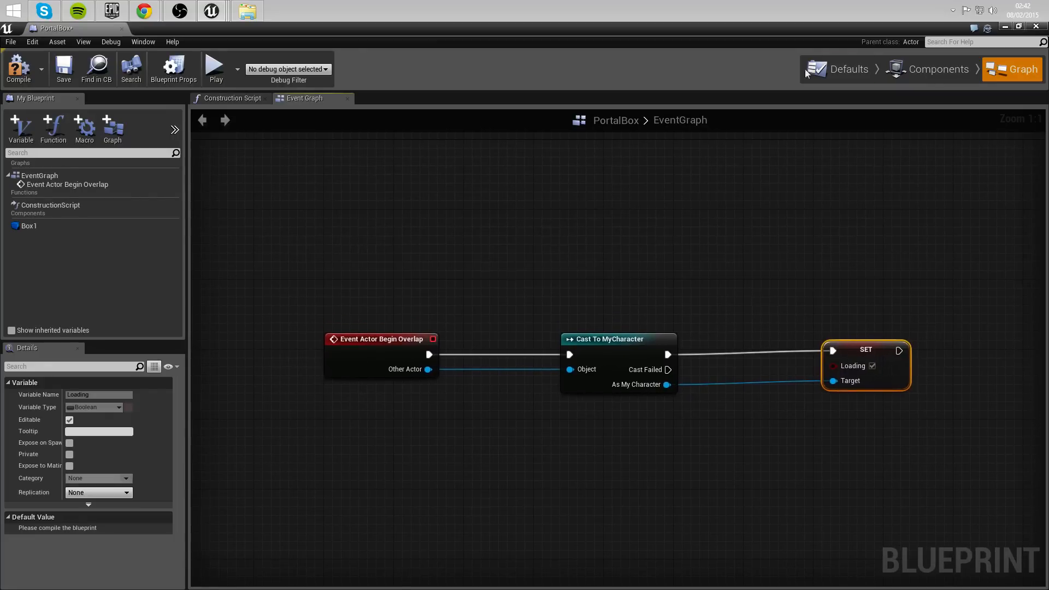
{"action": "left_click", "coordinate": [935, 68]}
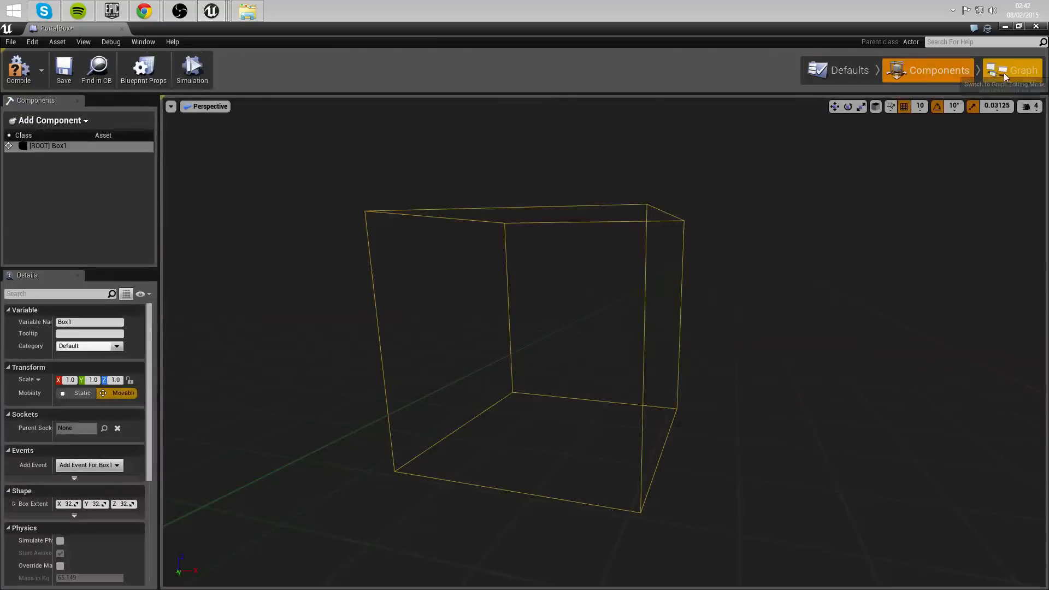
{"action": "left_click", "coordinate": [1017, 70]}
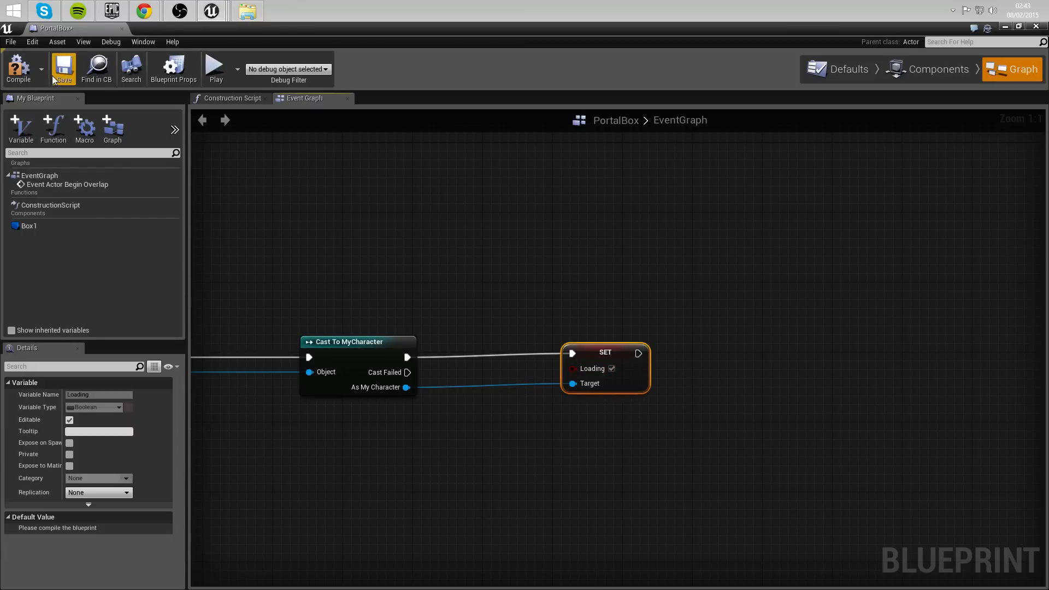
{"action": "left_click", "coordinate": [63, 66]}
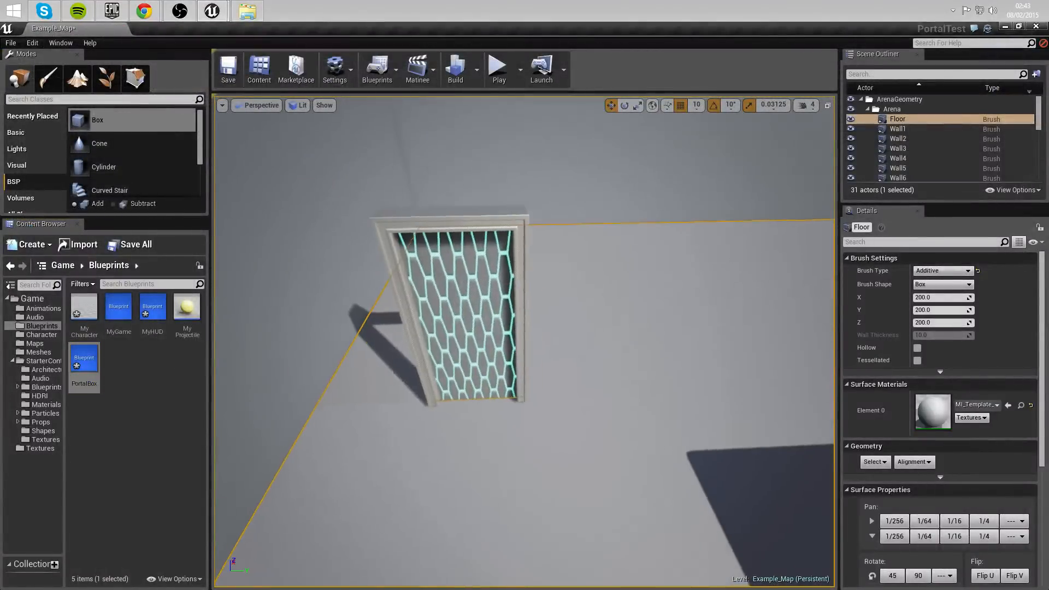
{"action": "mouse_move", "coordinate": [153, 311]}
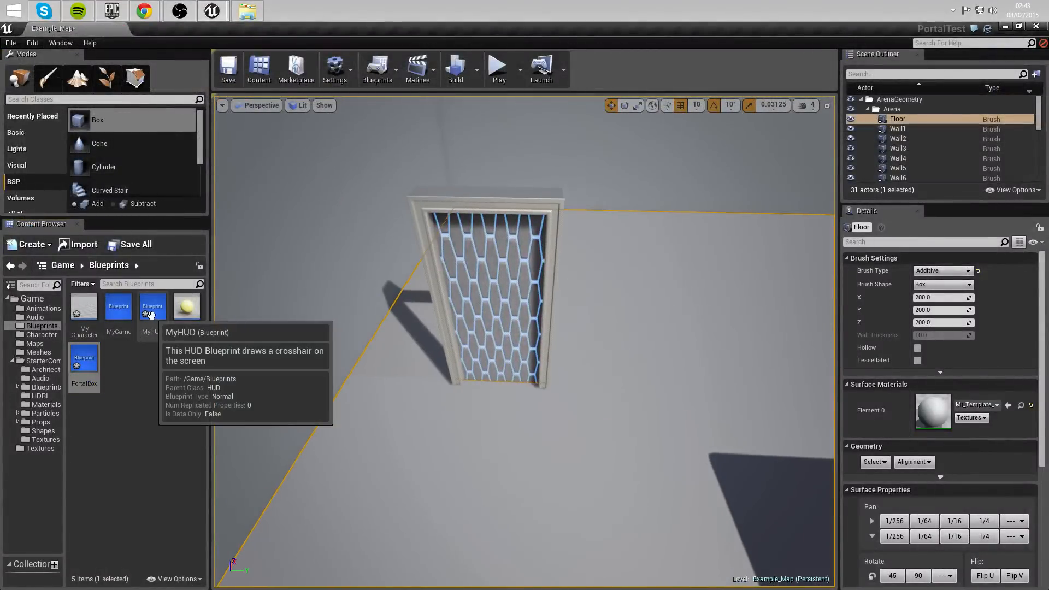
In MyHUD, feed Draw HUD's Size X and Size Y into a Make Vector 2D node.
{"action": "double_click", "coordinate": [152, 306]}
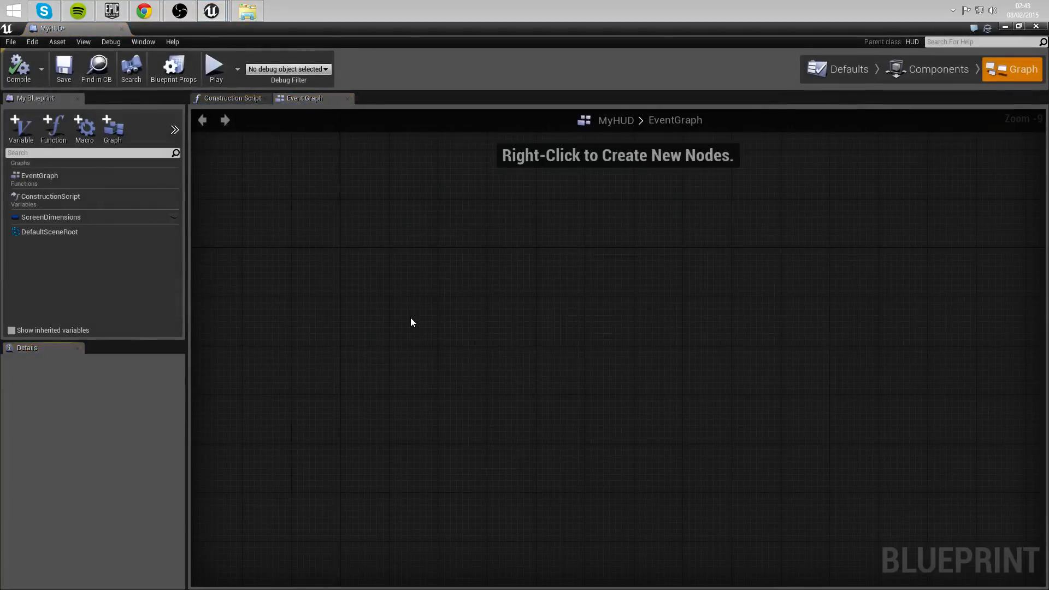
{"action": "right_click", "coordinate": [411, 321]}
{"action": "type", "text": "event re"}
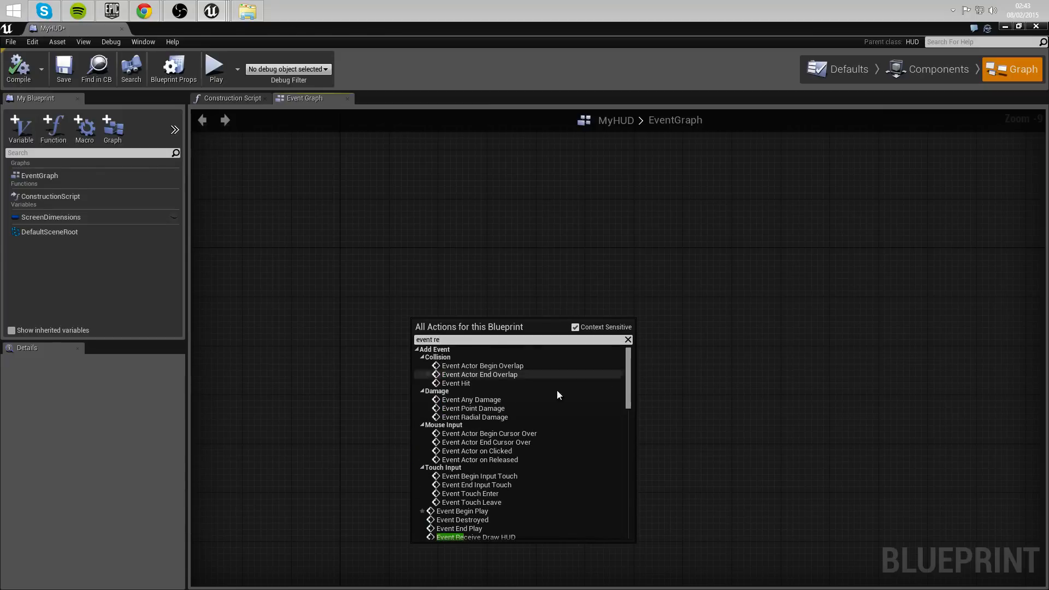
{"action": "scroll", "scroll_direction": "down", "scroll_amount": 3}
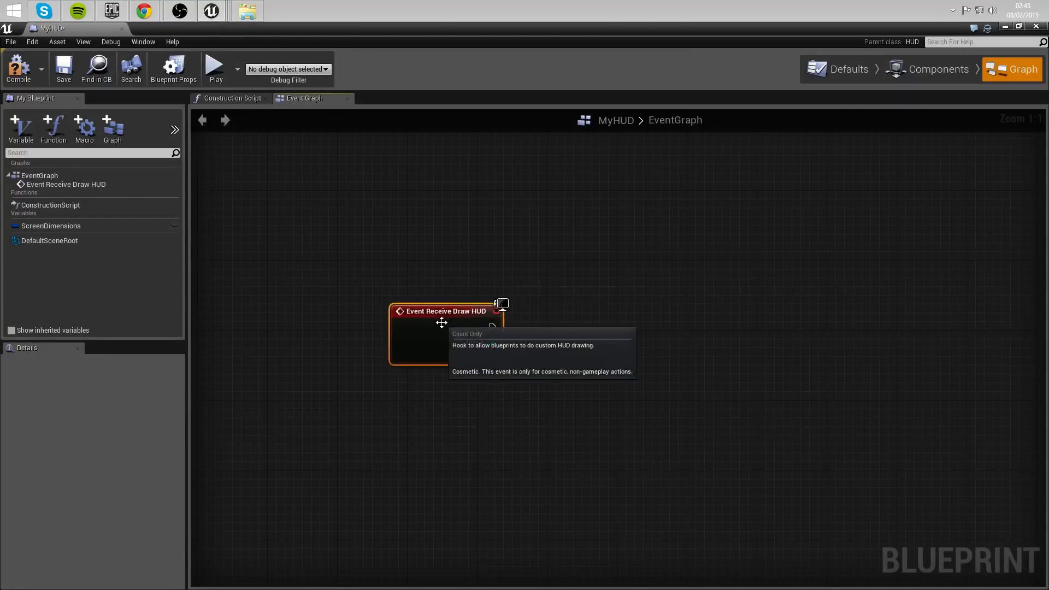
{"action": "left_click_drag", "start_coordinate": [442, 312], "coordinate": [361, 308]}
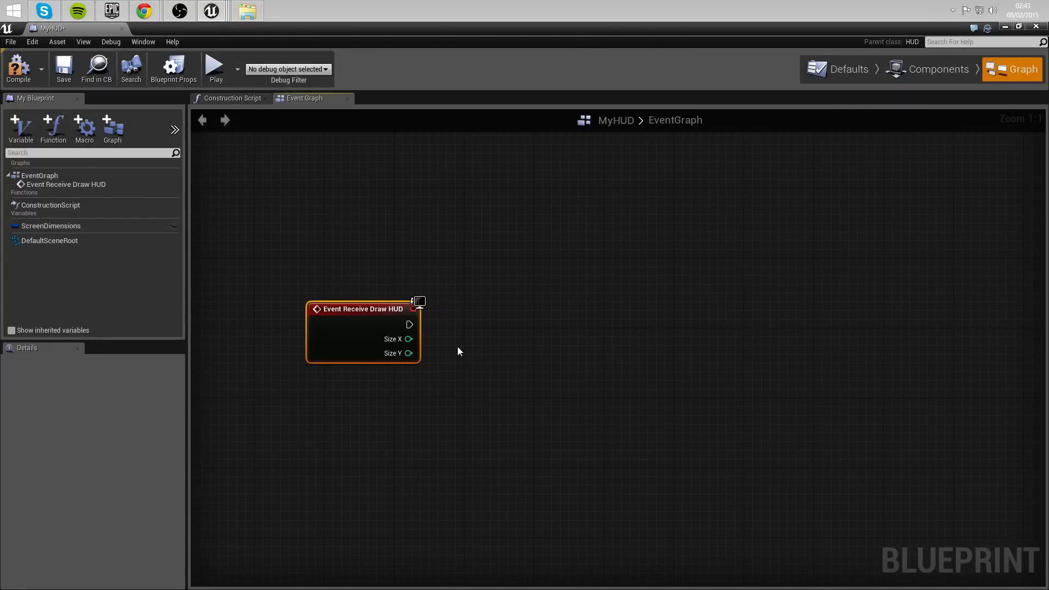
{"action": "mouse_move", "coordinate": [579, 359]}
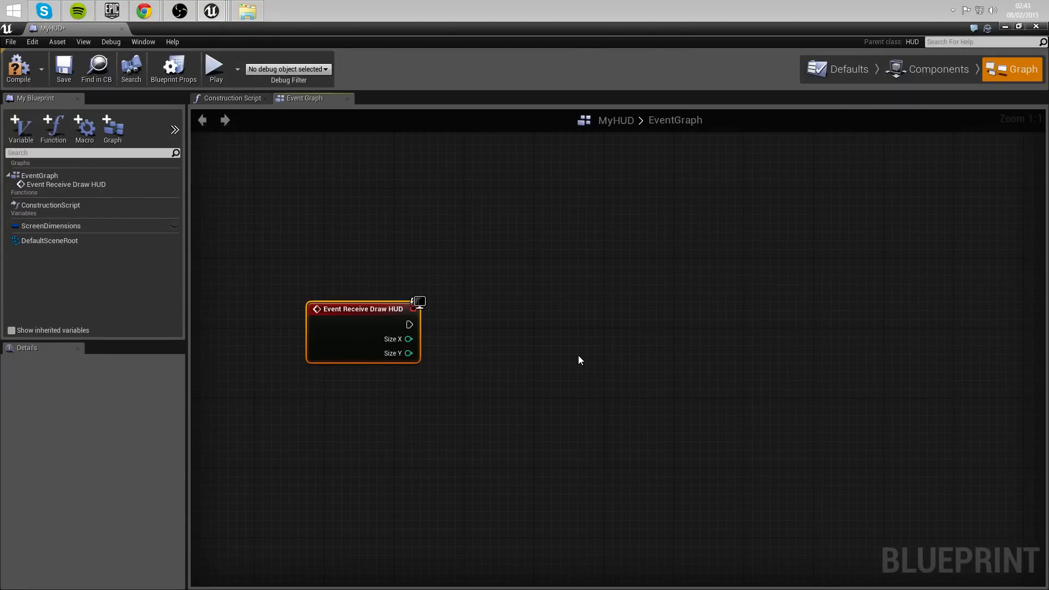
{"action": "type", "text": "make"}
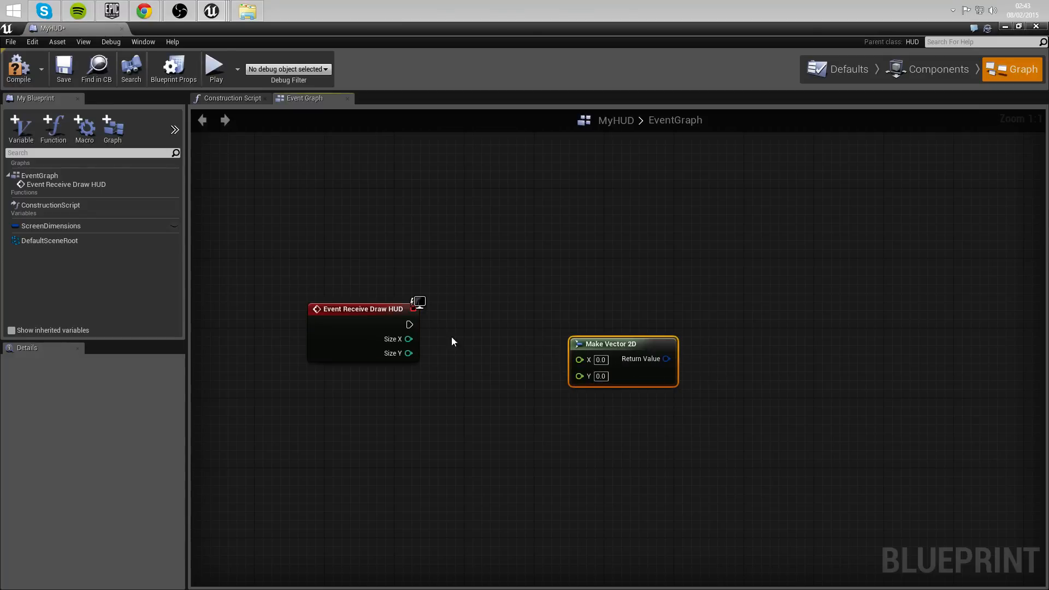
{"action": "left_click_drag", "start_coordinate": [409, 339], "coordinate": [579, 359]}
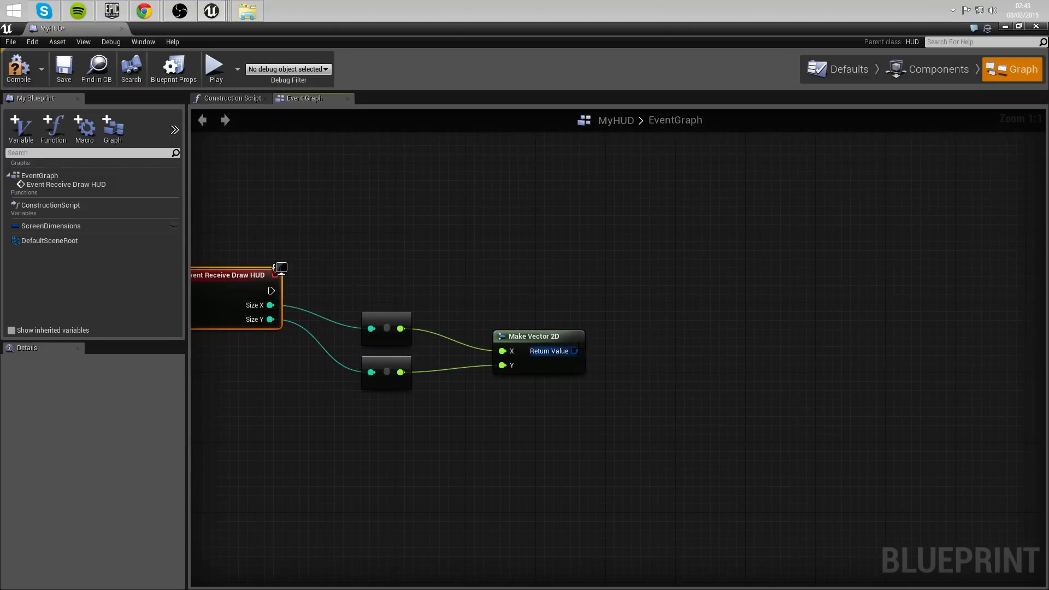
{"action": "mouse_move", "coordinate": [573, 350]}
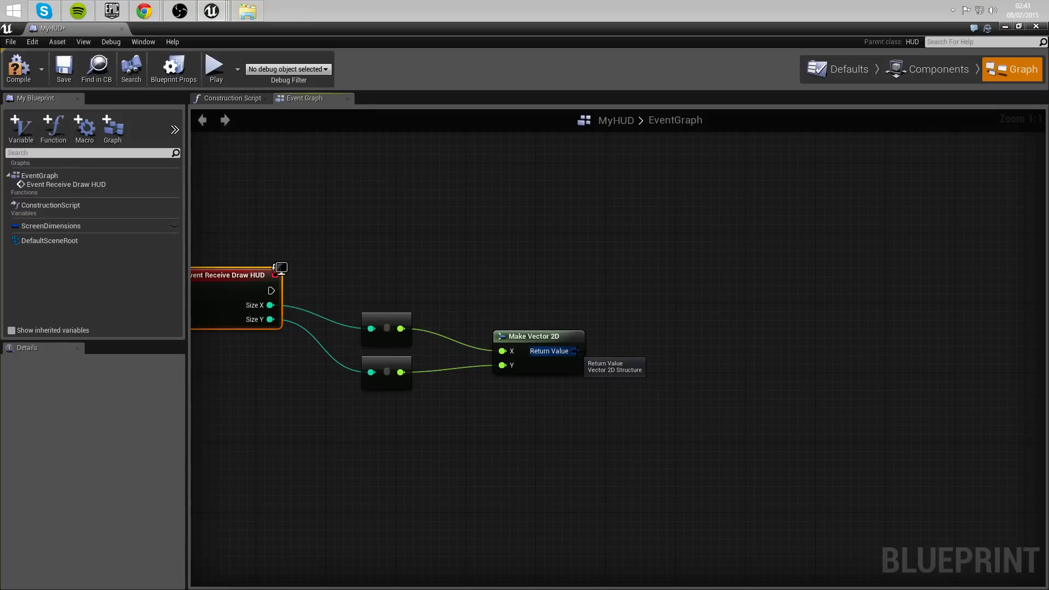
{"action": "left_click_drag", "start_coordinate": [573, 351], "coordinate": [652, 354]}
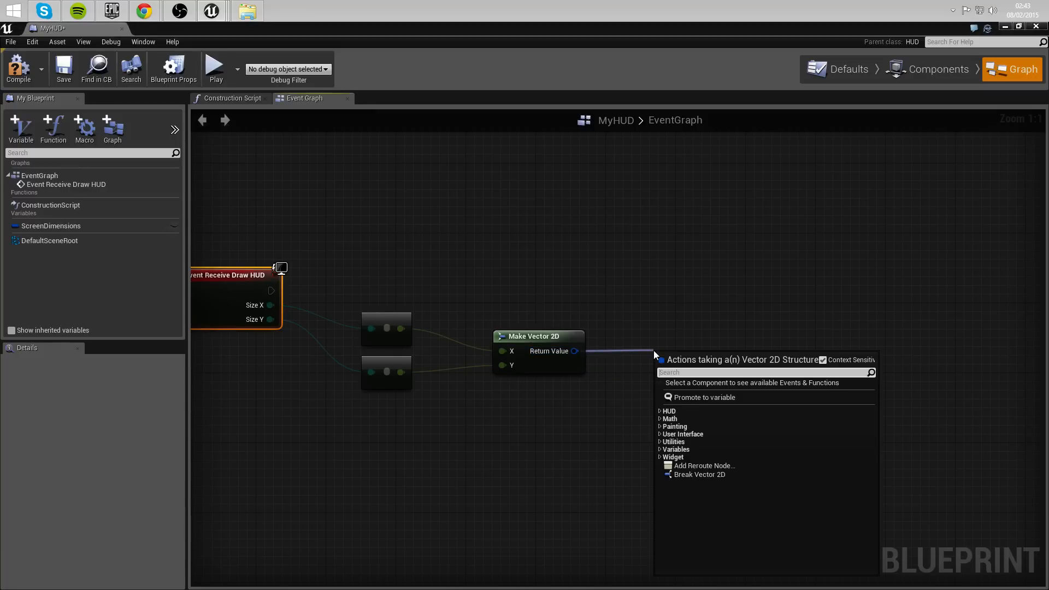
Promote the vector to ScreenDimensions and comment it 'Sets screen dimensions to the size of the playing window.'.
{"action": "left_click", "coordinate": [703, 397]}
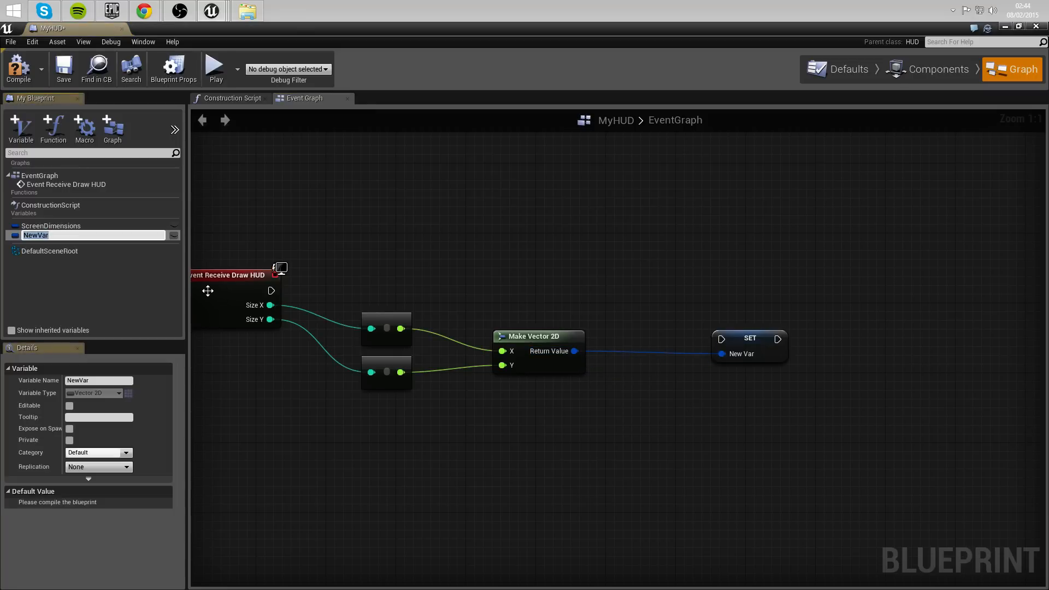
{"action": "type", "text": "Scree"}
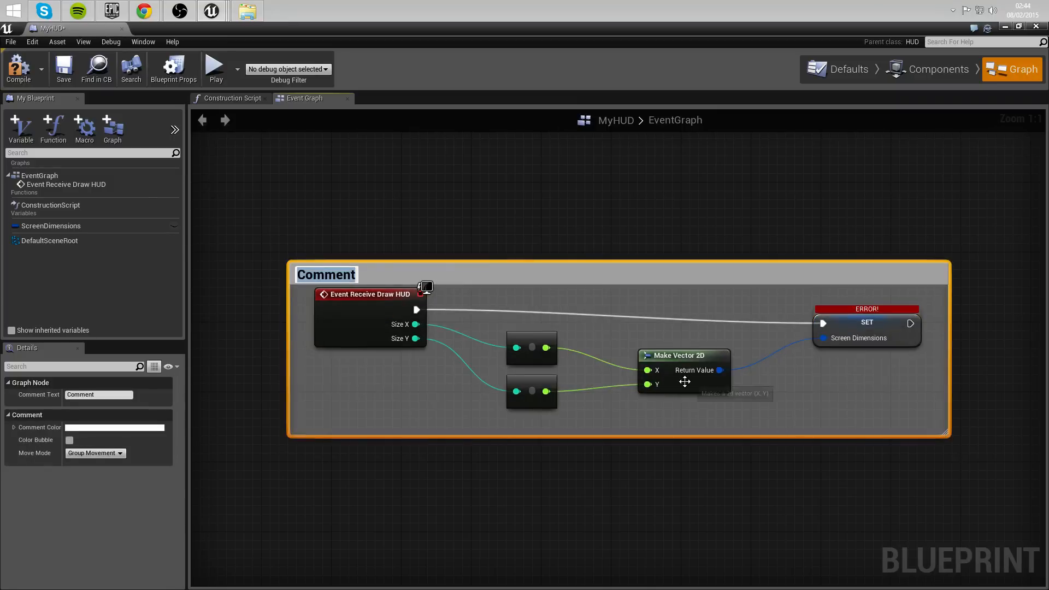
{"action": "type", "text": "Sets"}
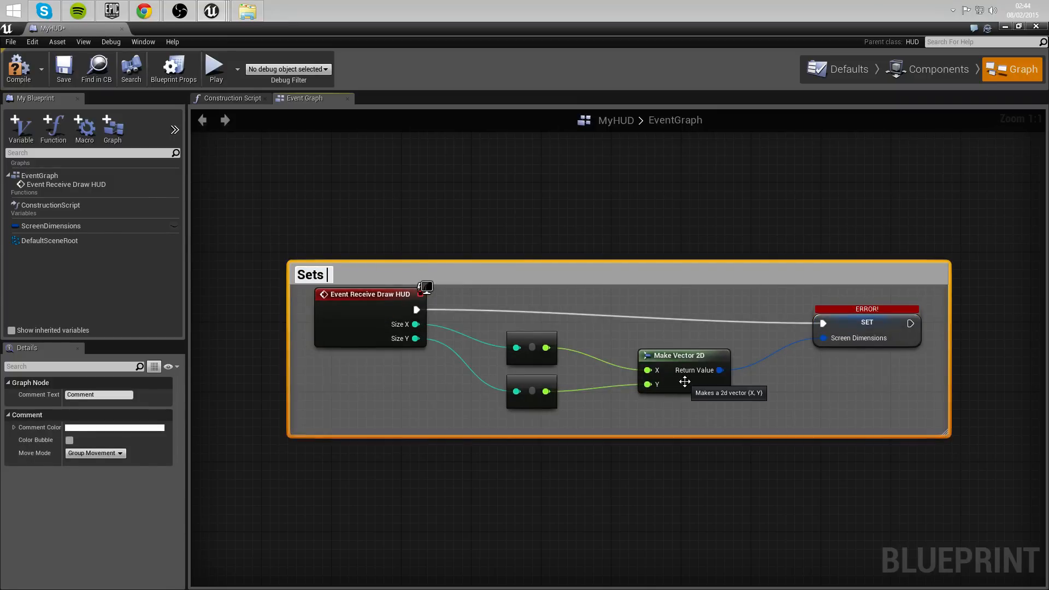
{"action": "type", "text": "screen dimensions to the size of the playing window."}
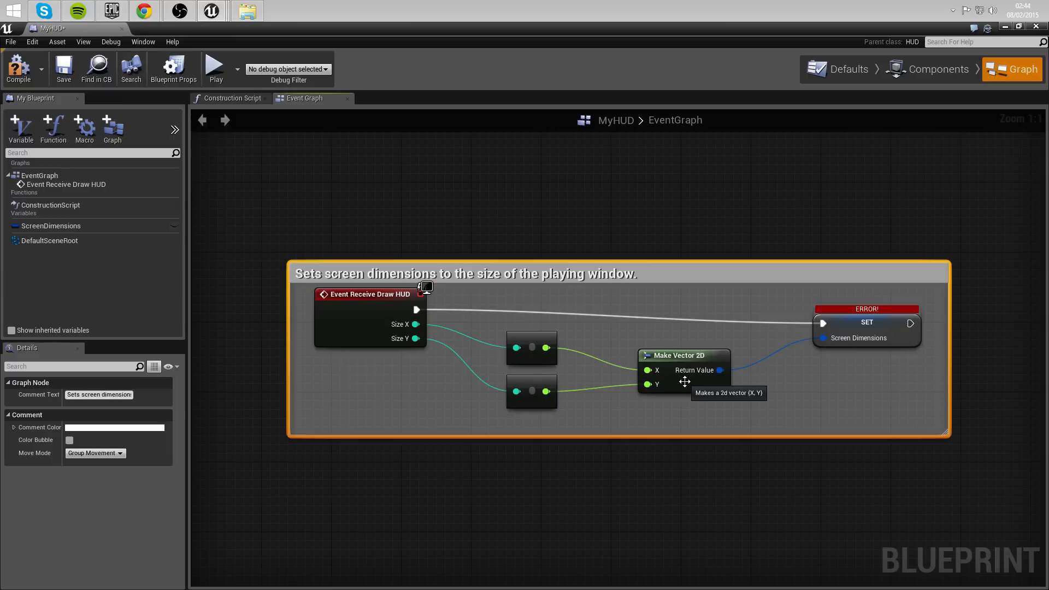
{"action": "scroll", "scroll_direction": "down", "scroll_amount": 3}
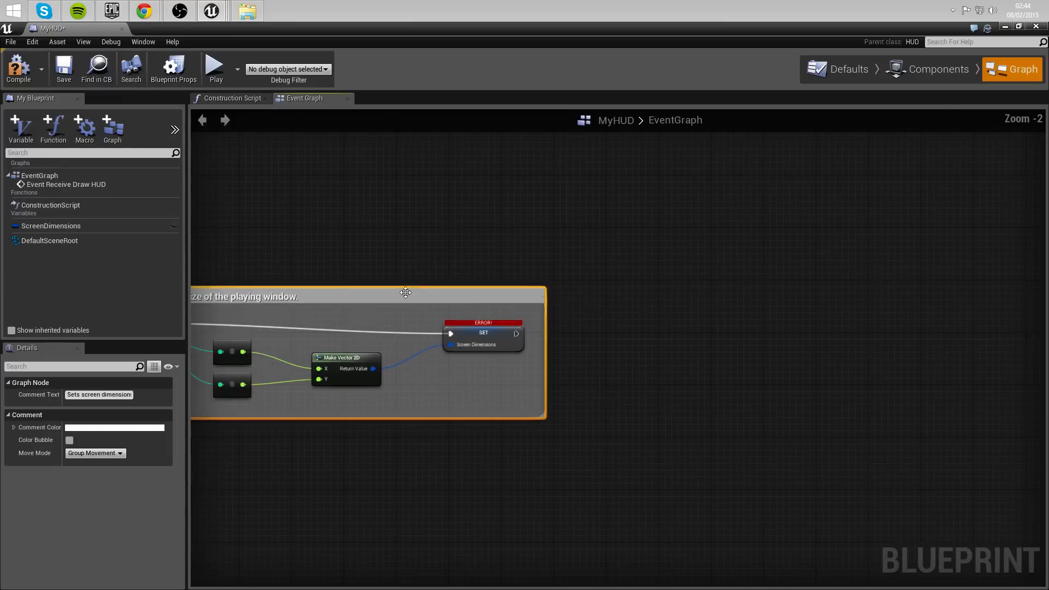
Cast Get Player Character to MyCharacter after the ScreenDimensions set node.
{"action": "left_click_drag", "start_coordinate": [516, 332], "coordinate": [665, 359]}
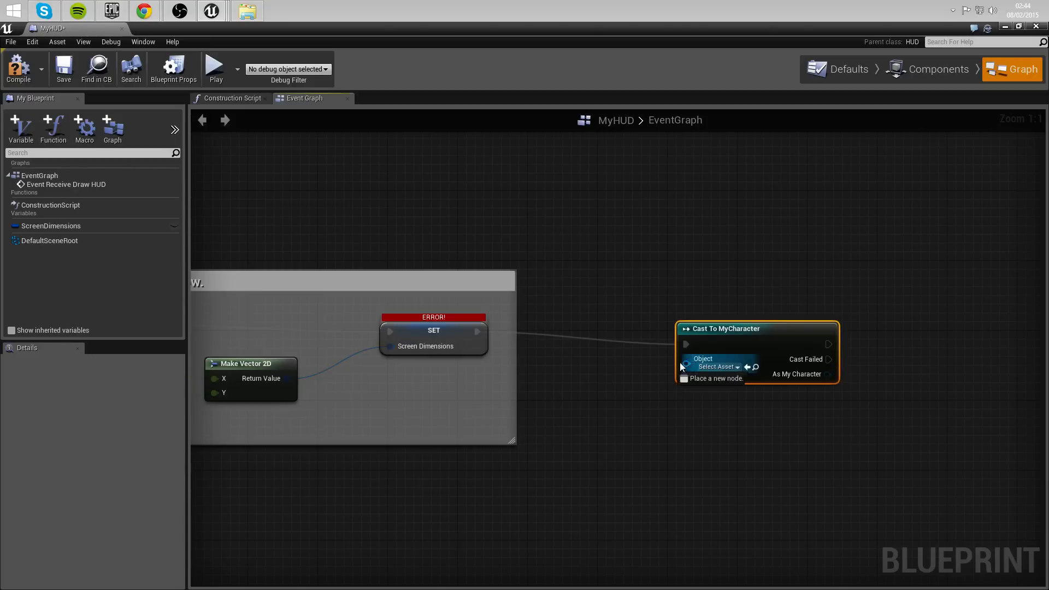
{"action": "left_click", "coordinate": [686, 366]}
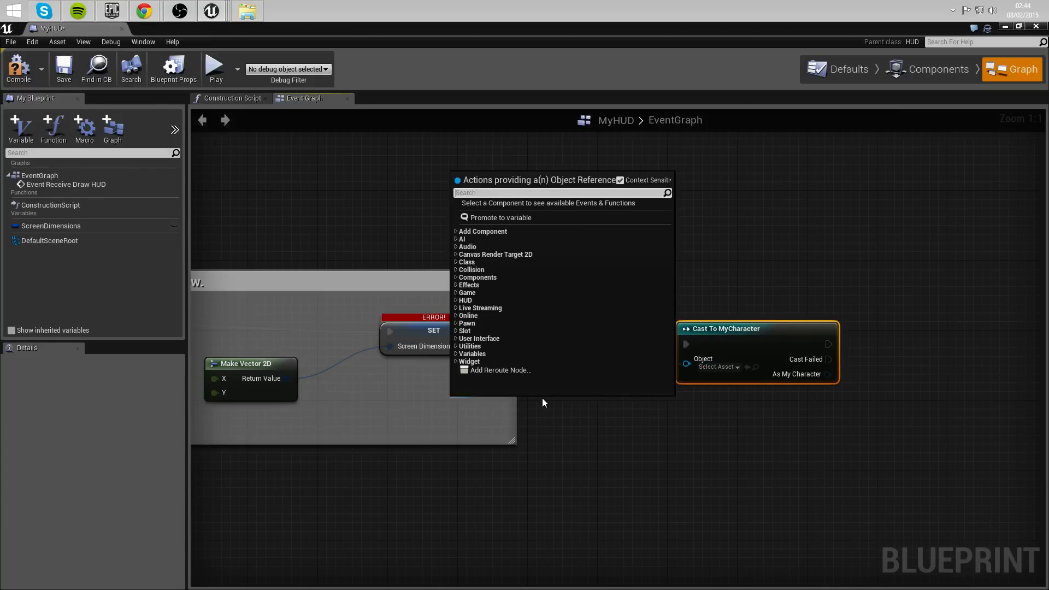
{"action": "type", "text": "get player"}
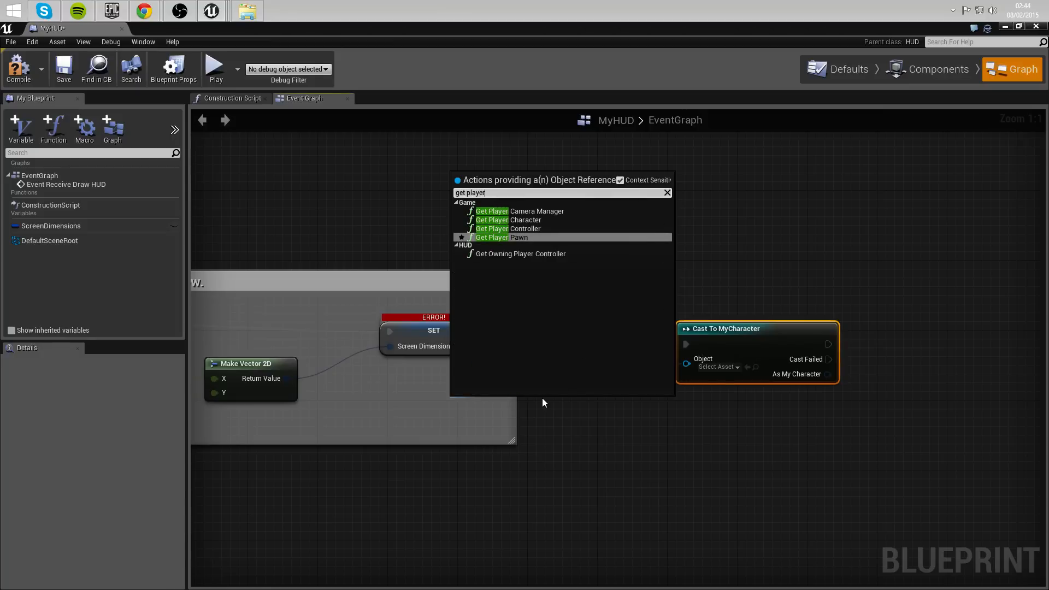
{"action": "left_click", "coordinate": [507, 219]}
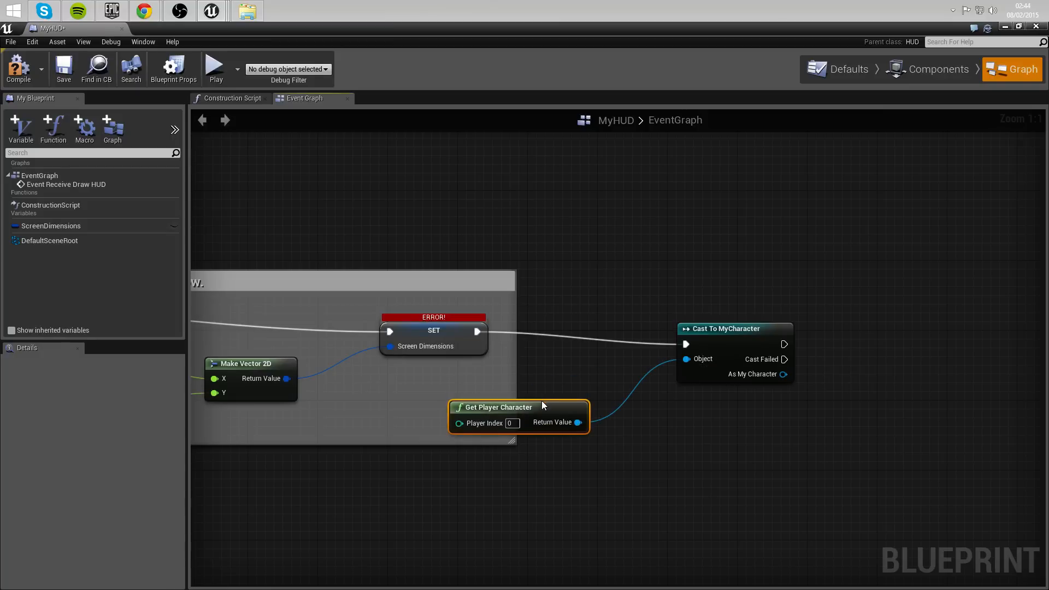
{"action": "left_click_drag", "start_coordinate": [518, 406], "coordinate": [465, 389]}
{"action": "type", "text": "bra"}
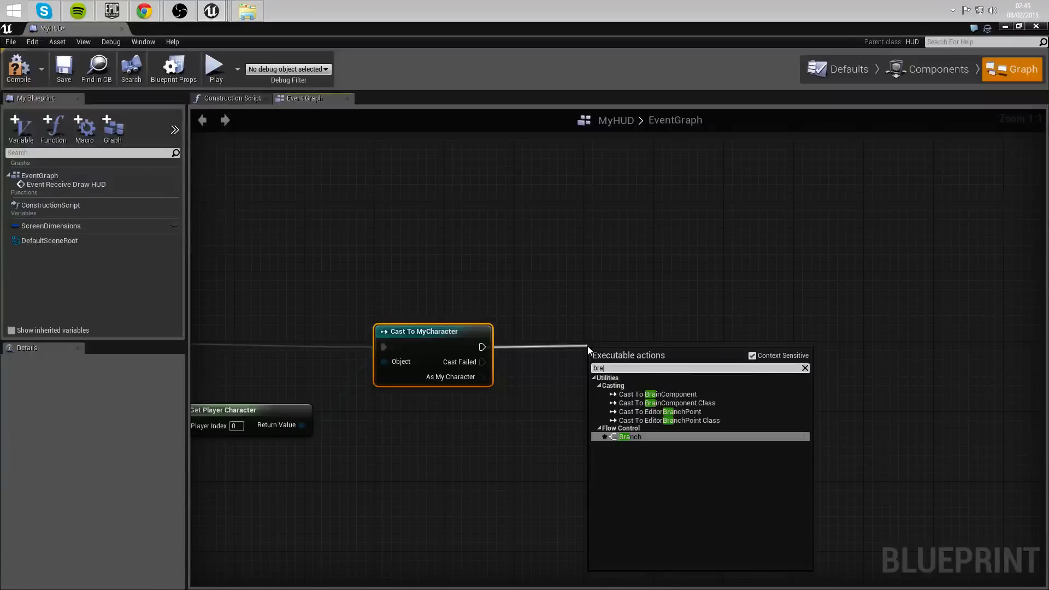
Add a Branch after the cast and a Loading getter from the cast character.
{"action": "left_click", "coordinate": [629, 436]}
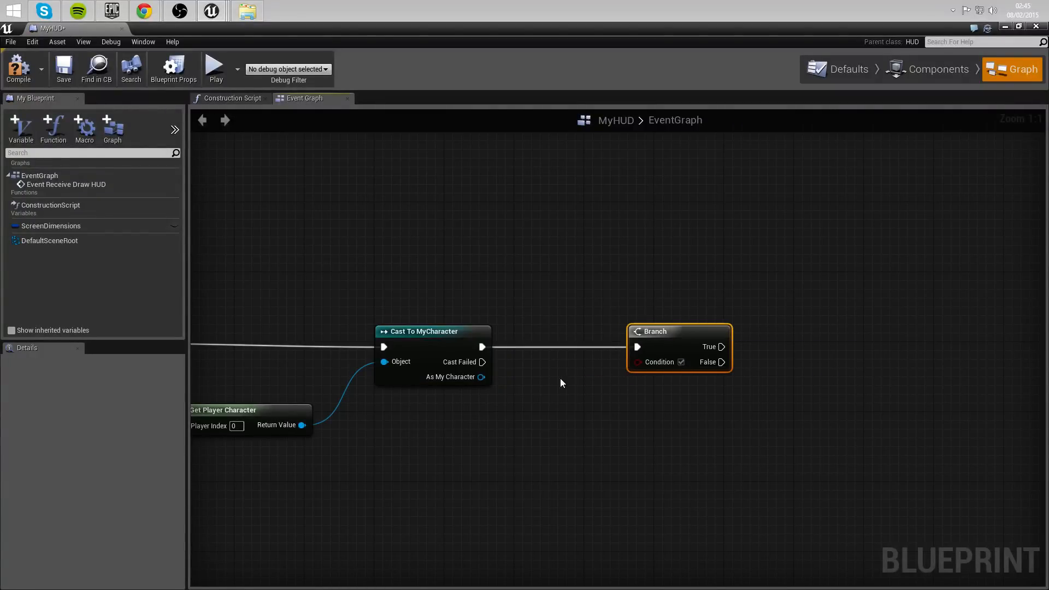
{"action": "left_click_drag", "start_coordinate": [480, 377], "coordinate": [568, 408]}
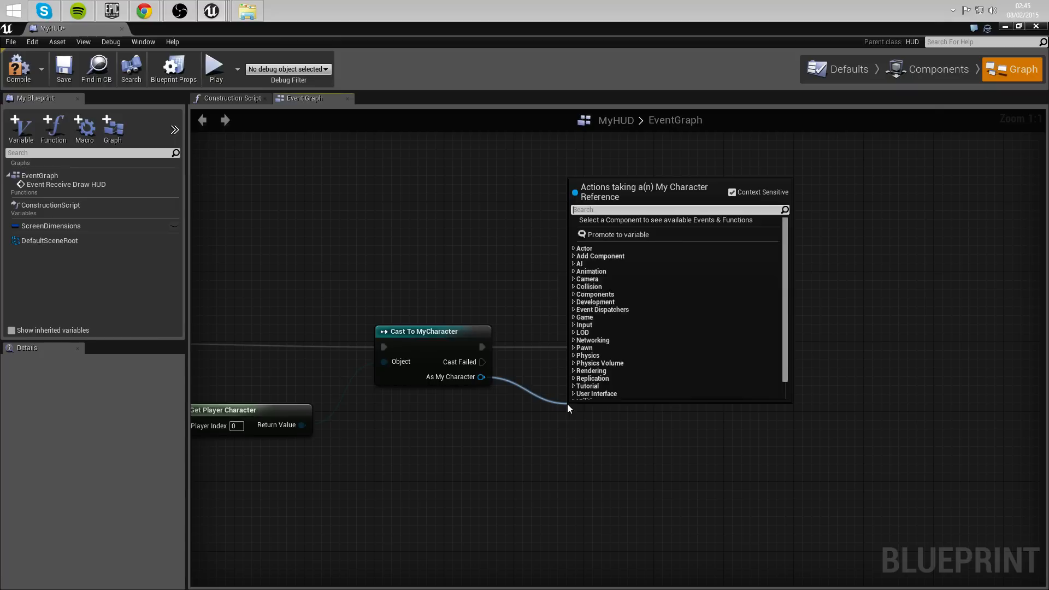
{"action": "type", "text": "get loading"}
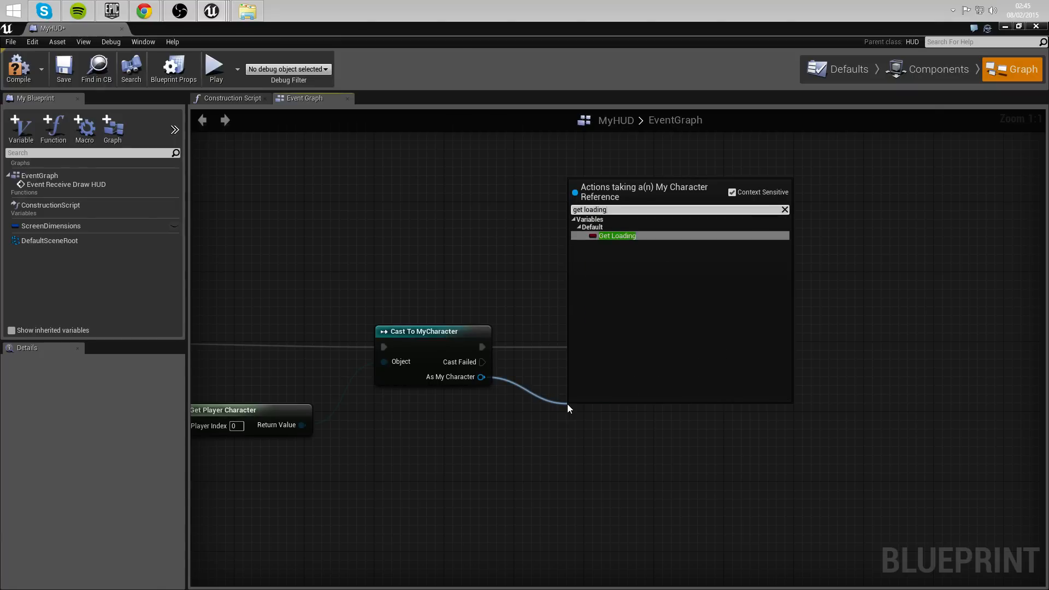
{"action": "left_click", "coordinate": [616, 236]}
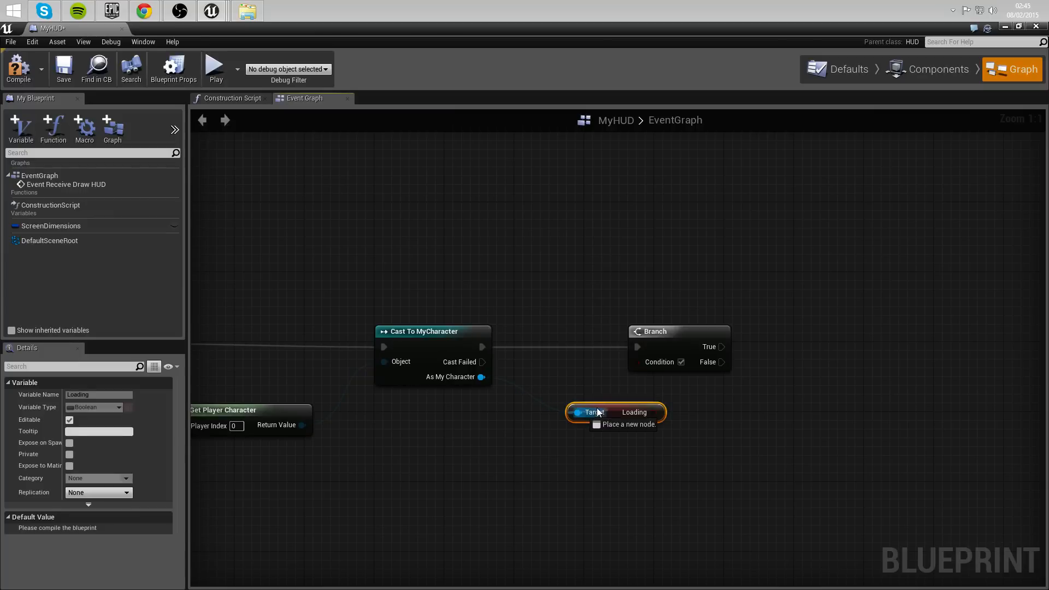
{"action": "left_click_drag", "start_coordinate": [302, 425], "coordinate": [542, 412]}
{"action": "type", "text": "draw ma"}
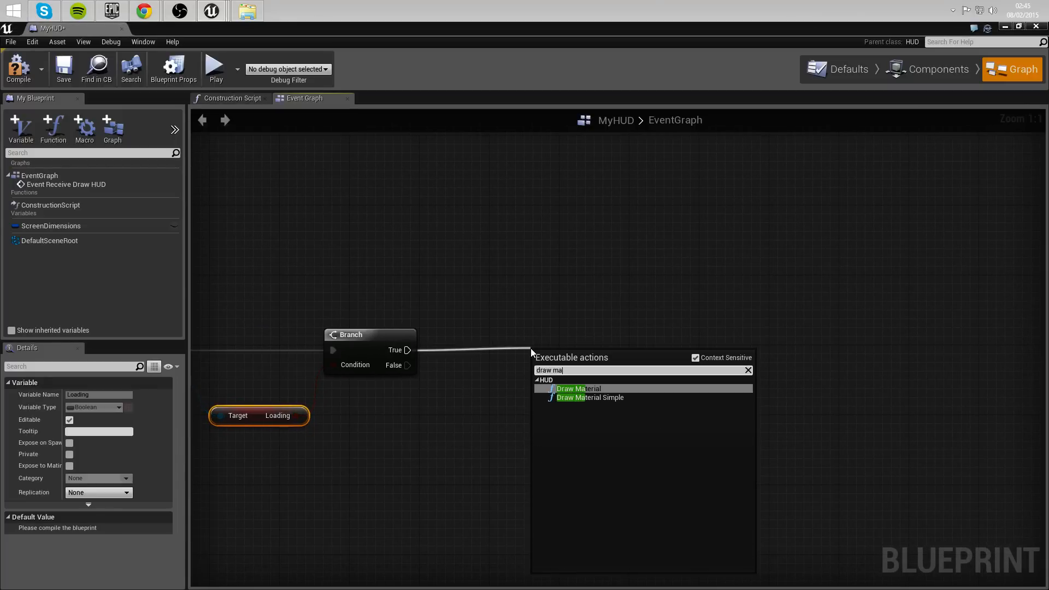
Run Draw Material Simple on Branch True and break ScreenDimensions into X and Y.
{"action": "left_click", "coordinate": [589, 398]}
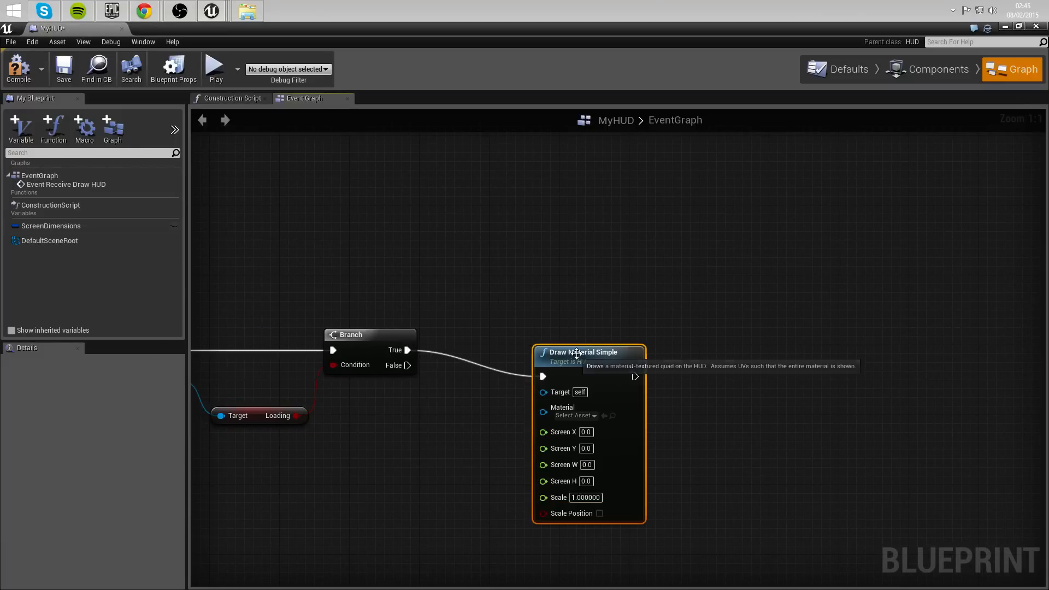
{"action": "left_click_drag", "start_coordinate": [582, 352], "coordinate": [694, 325]}
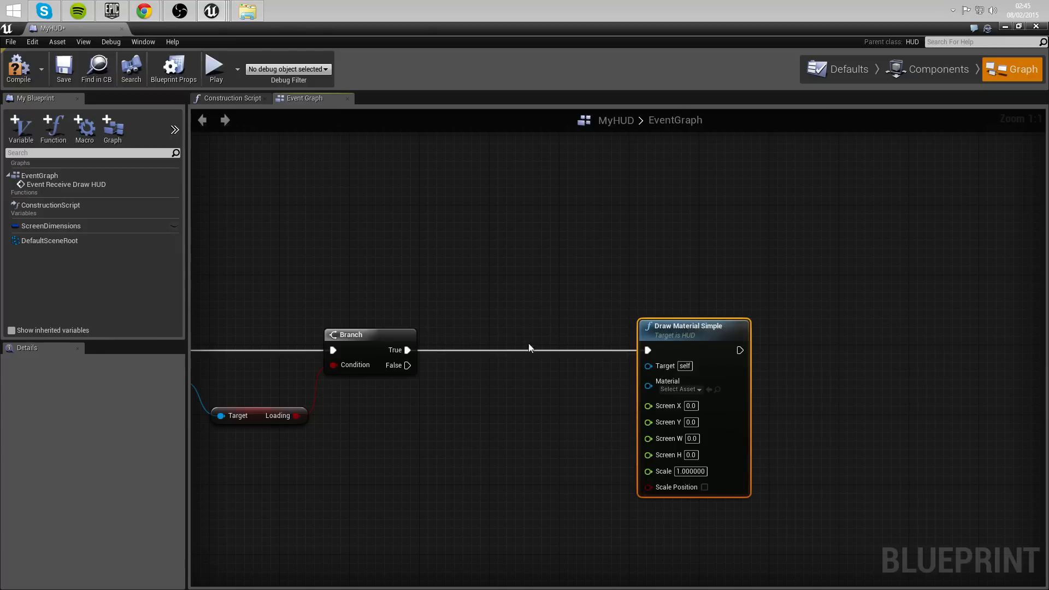
{"action": "mouse_move", "coordinate": [53, 230]}
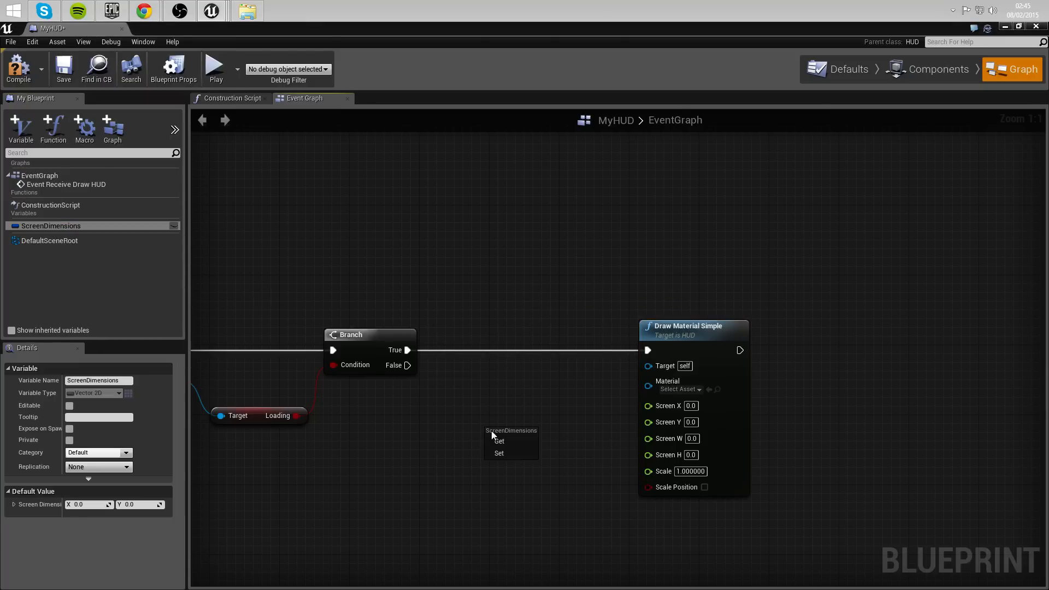
{"action": "left_click", "coordinate": [498, 440]}
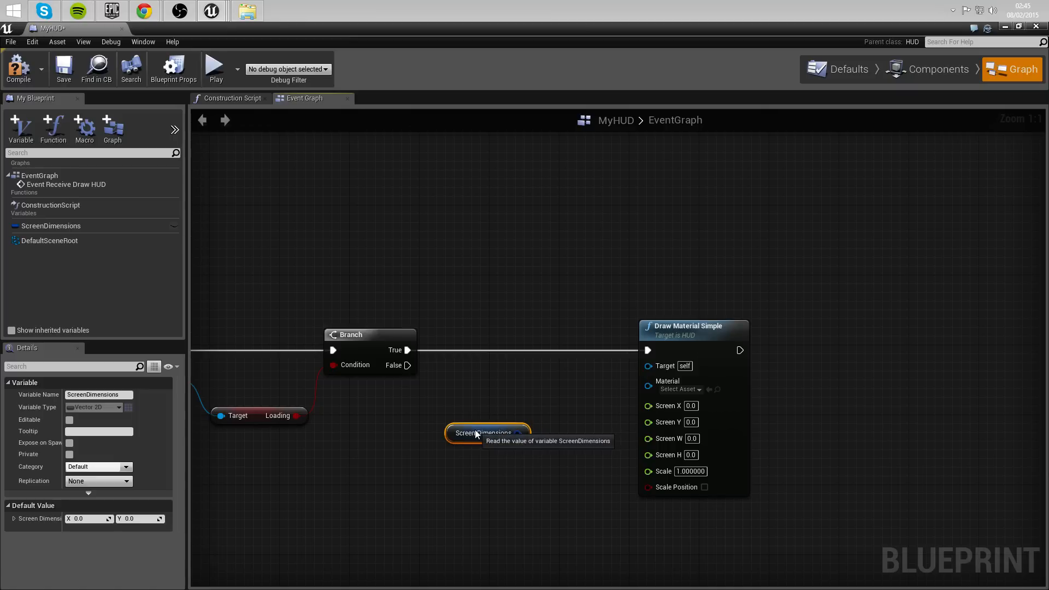
{"action": "left_click_drag", "start_coordinate": [516, 432], "coordinate": [565, 440]}
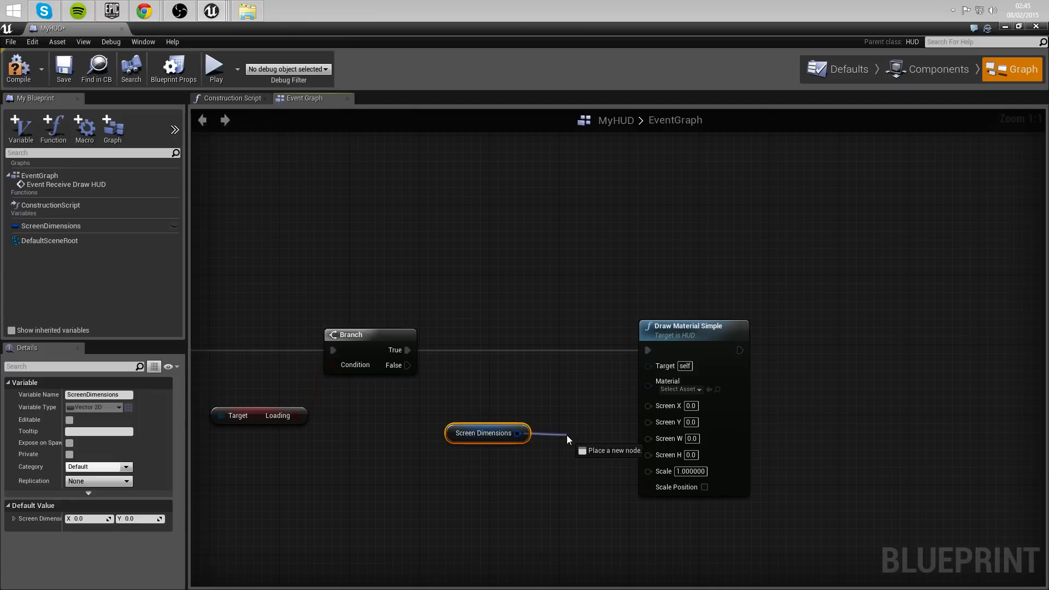
{"action": "type", "text": "bre"}
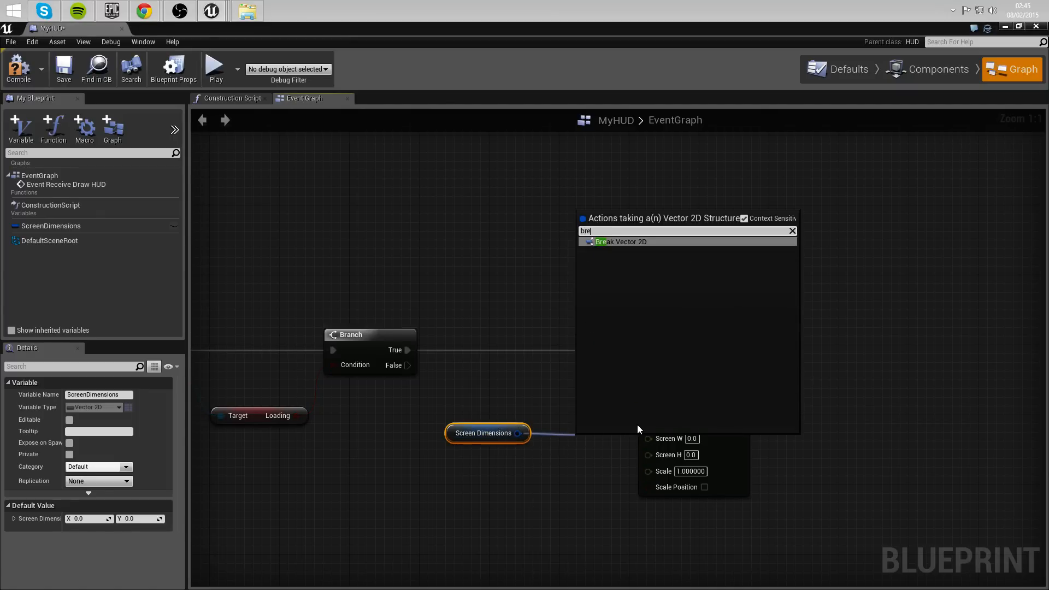
{"action": "left_click", "coordinate": [621, 241]}
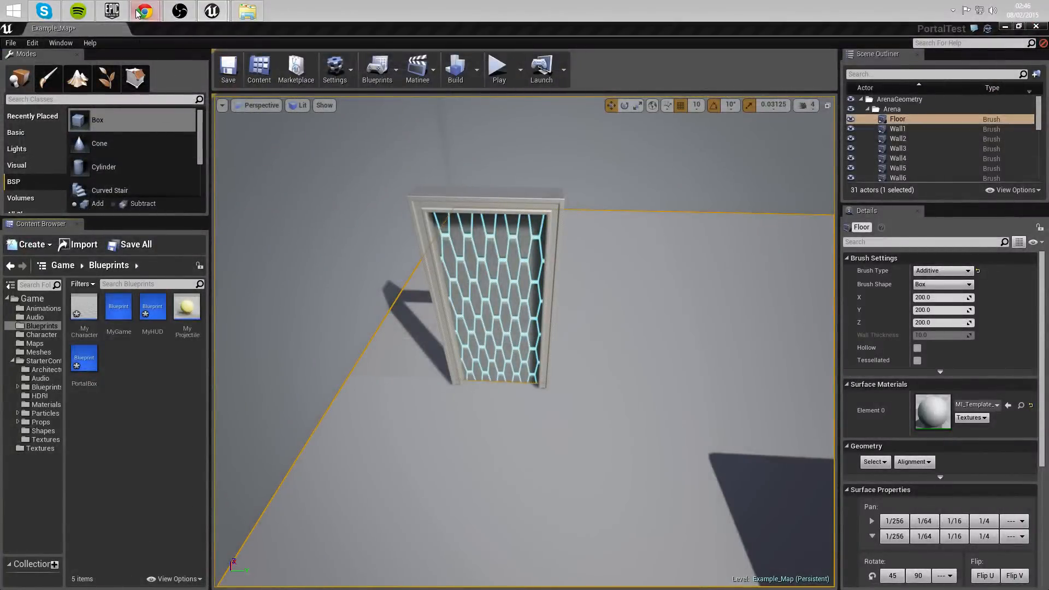
Save the NOW LOADING image from Chrome into Downloads and show it in its folder.
{"action": "left_click", "coordinate": [144, 11]}
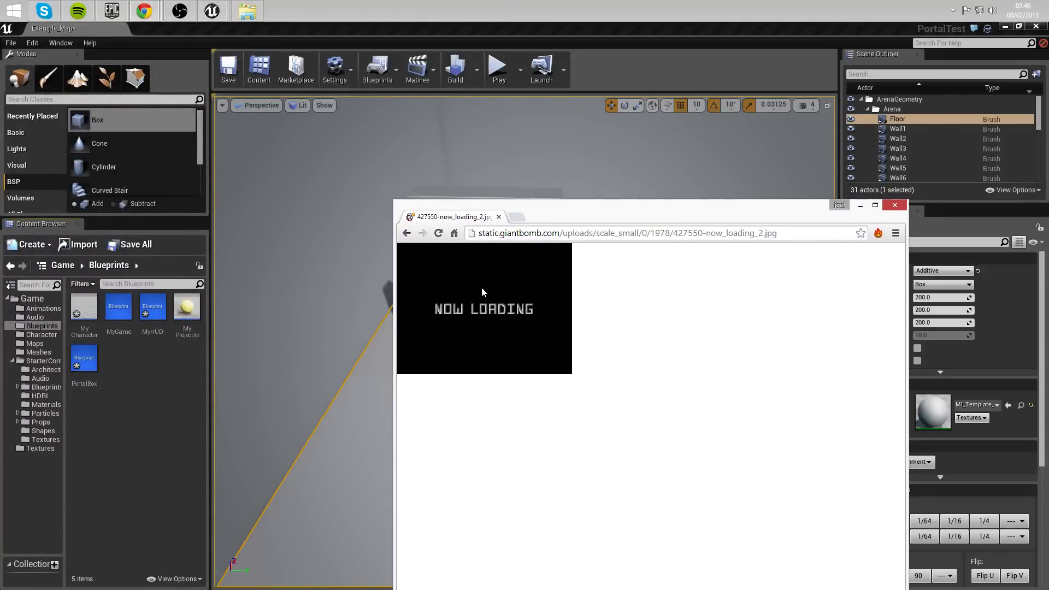
{"action": "mouse_move", "coordinate": [466, 276]}
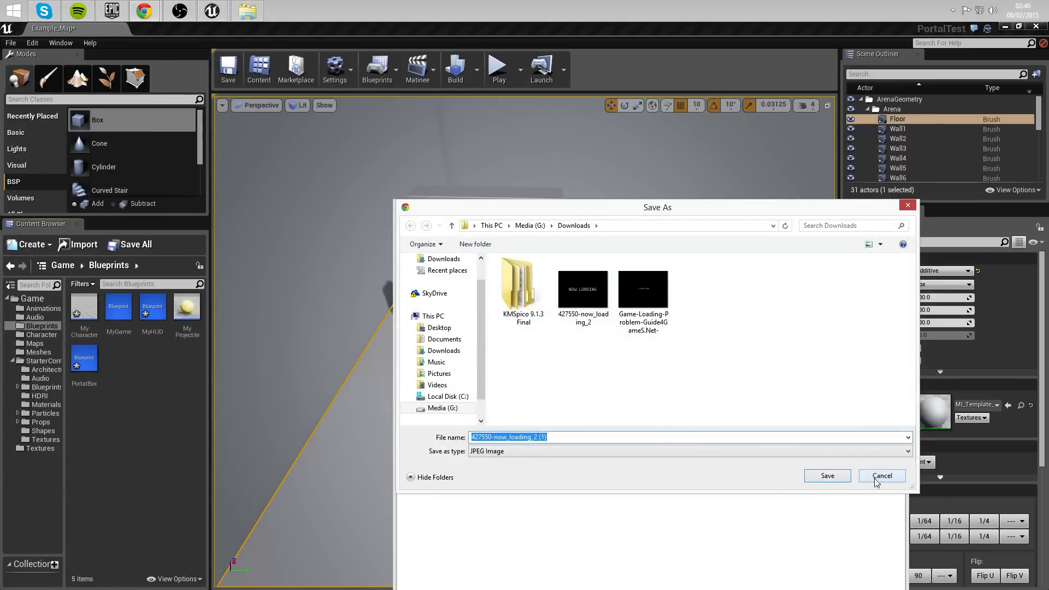
{"action": "left_click", "coordinate": [882, 475]}
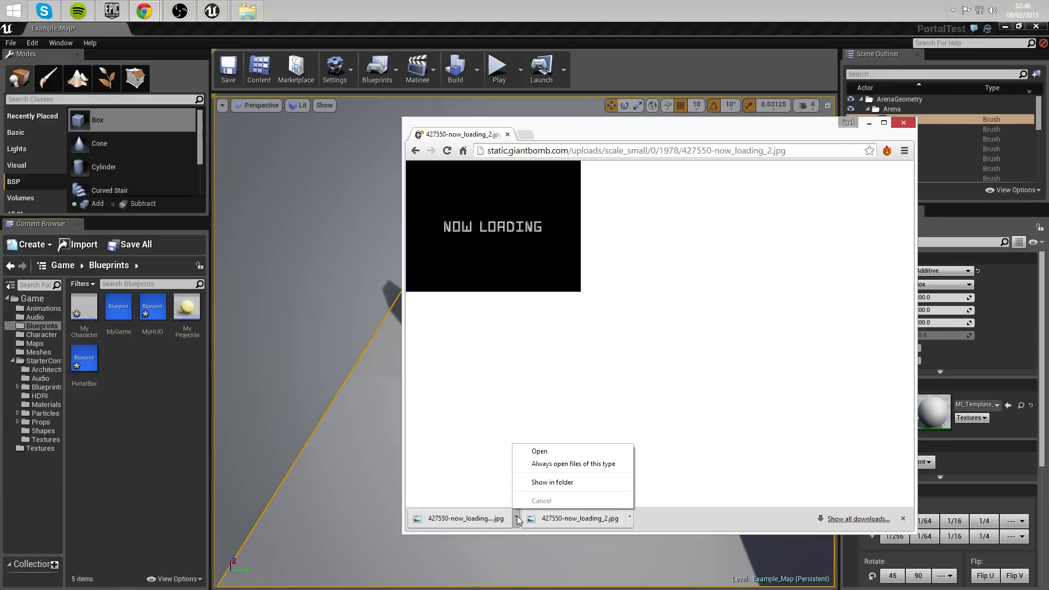
{"action": "left_click", "coordinate": [552, 482]}
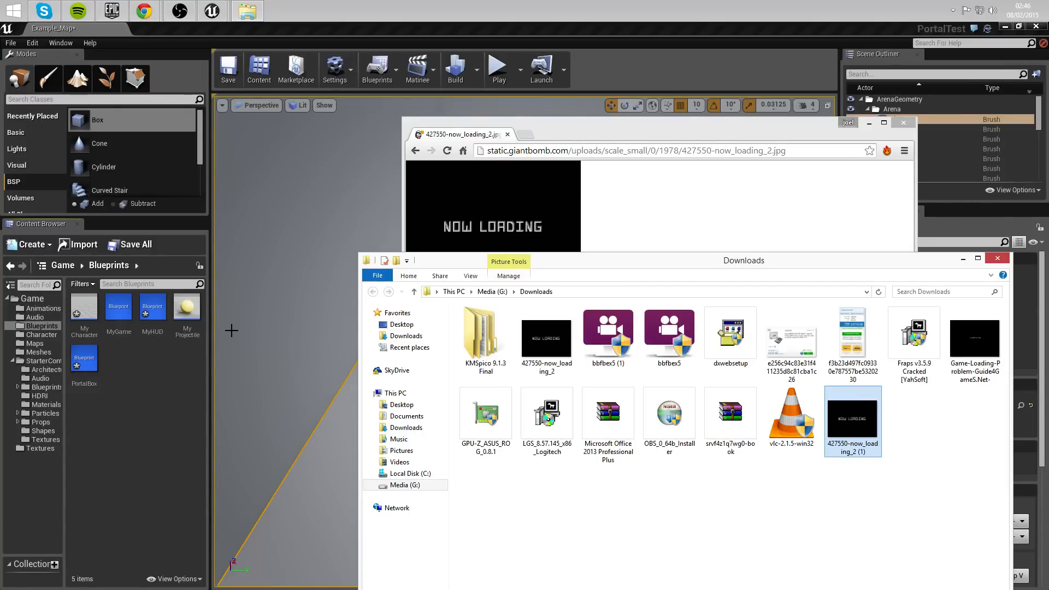
Import the NOW LOADING image as a texture, accepting the non-power-of-two warning.
{"action": "left_click", "coordinate": [213, 10]}
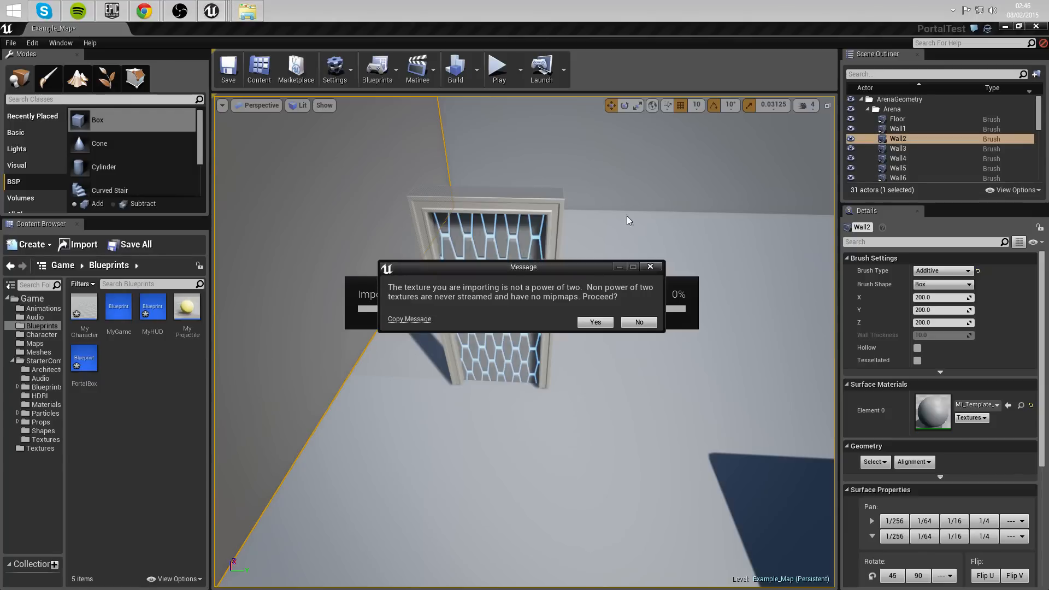
{"action": "mouse_move", "coordinate": [587, 297]}
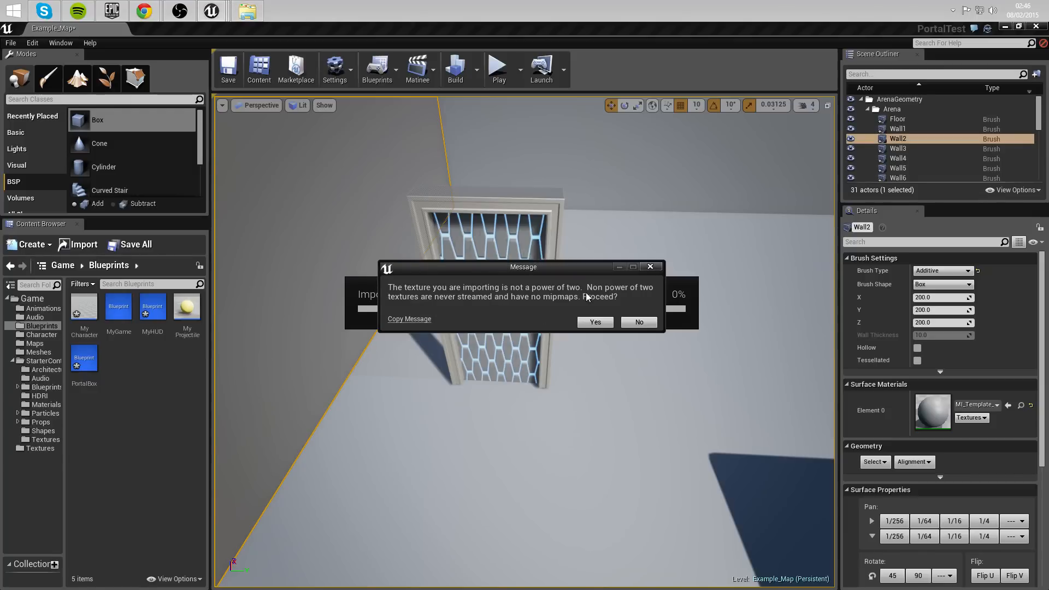
{"action": "left_click", "coordinate": [594, 321]}
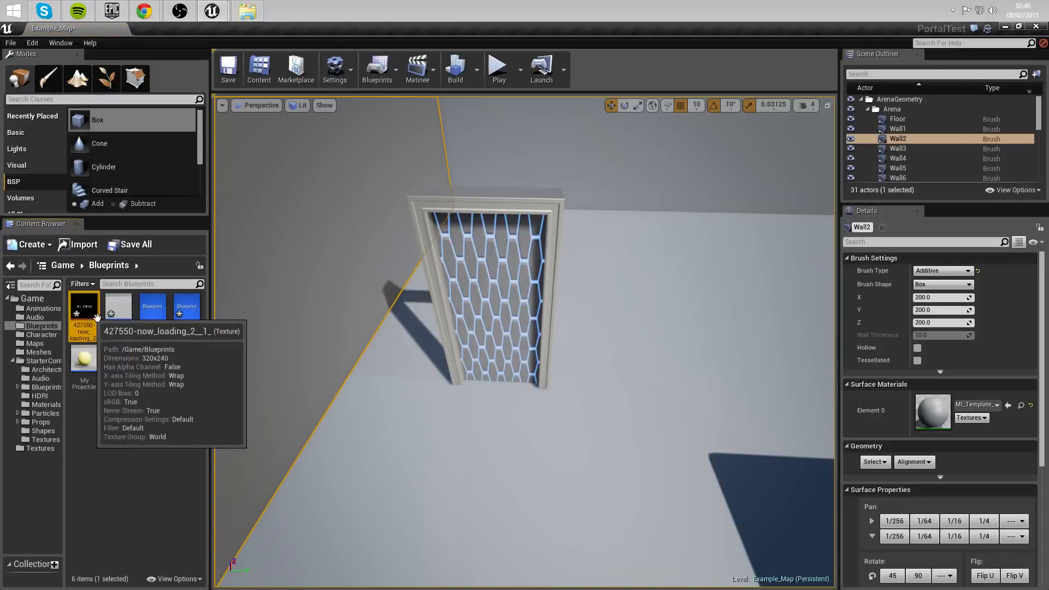
Create LoadingScreenMaterial from the imported NOW LOADING texture, edit it and save it.
{"action": "right_click", "coordinate": [83, 308]}
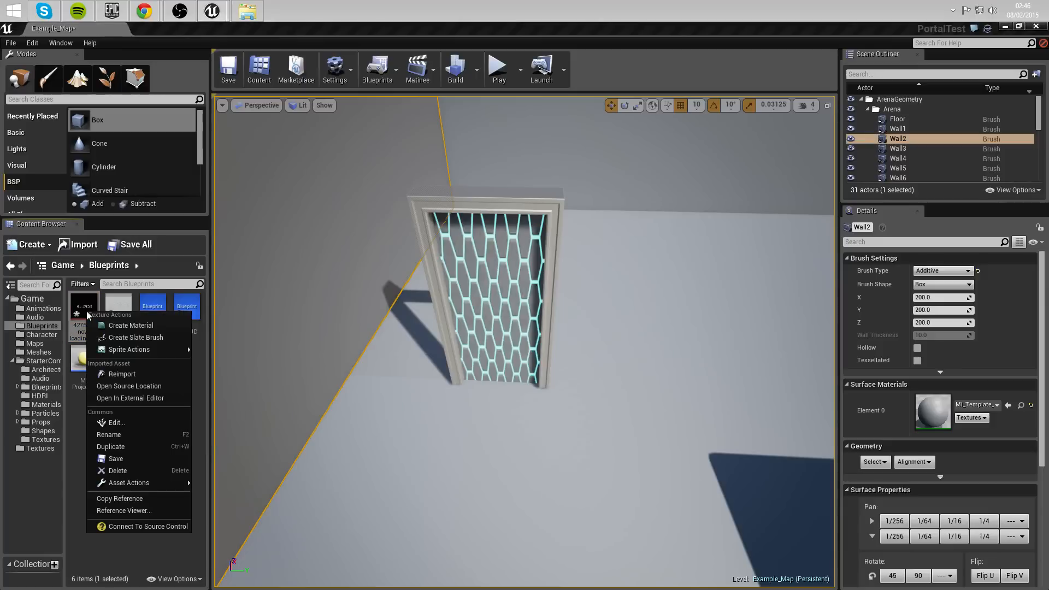
{"action": "mouse_move", "coordinate": [130, 326]}
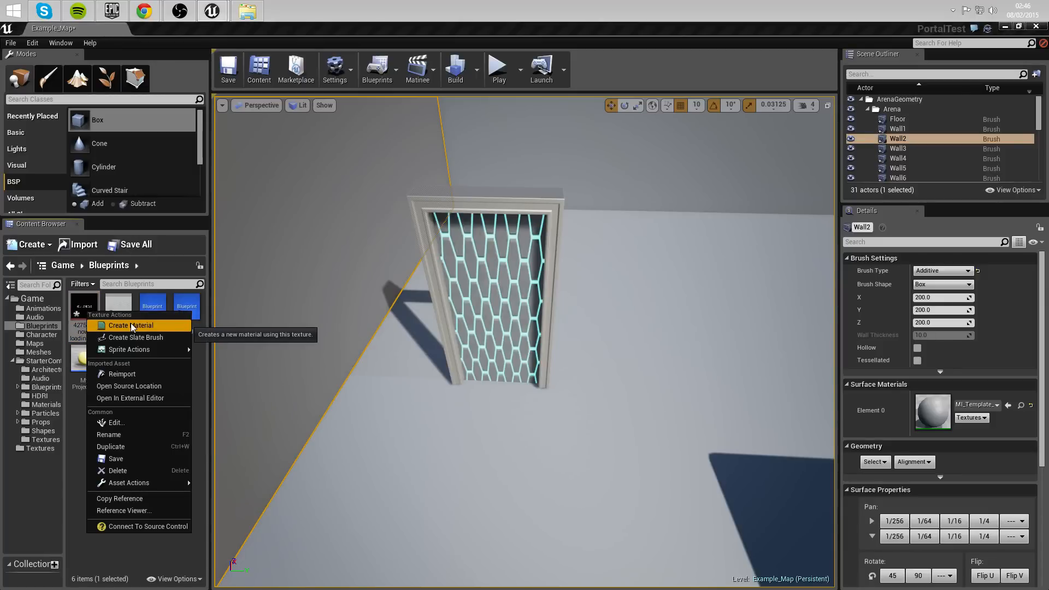
{"action": "left_click", "coordinate": [133, 325]}
{"action": "type", "text": "ScreenM"}
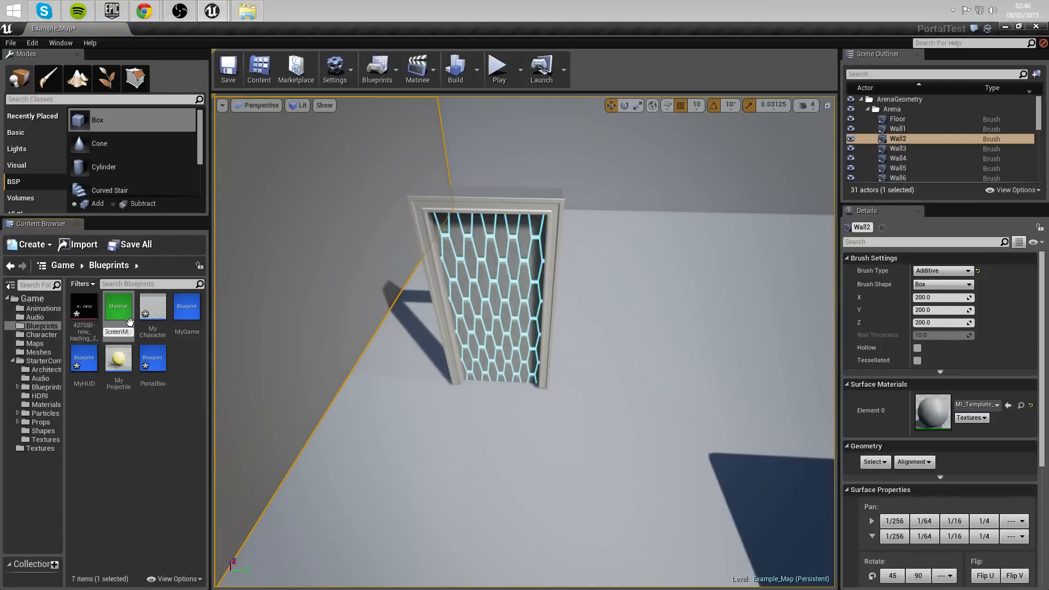
{"action": "mouse_move", "coordinate": [118, 308]}
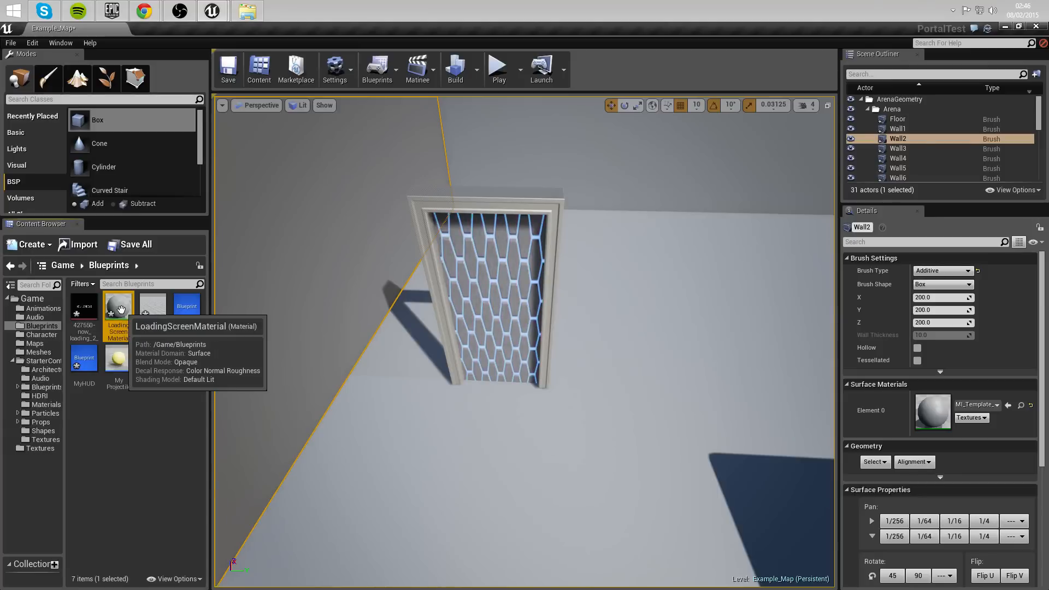
{"action": "double_click", "coordinate": [117, 308]}
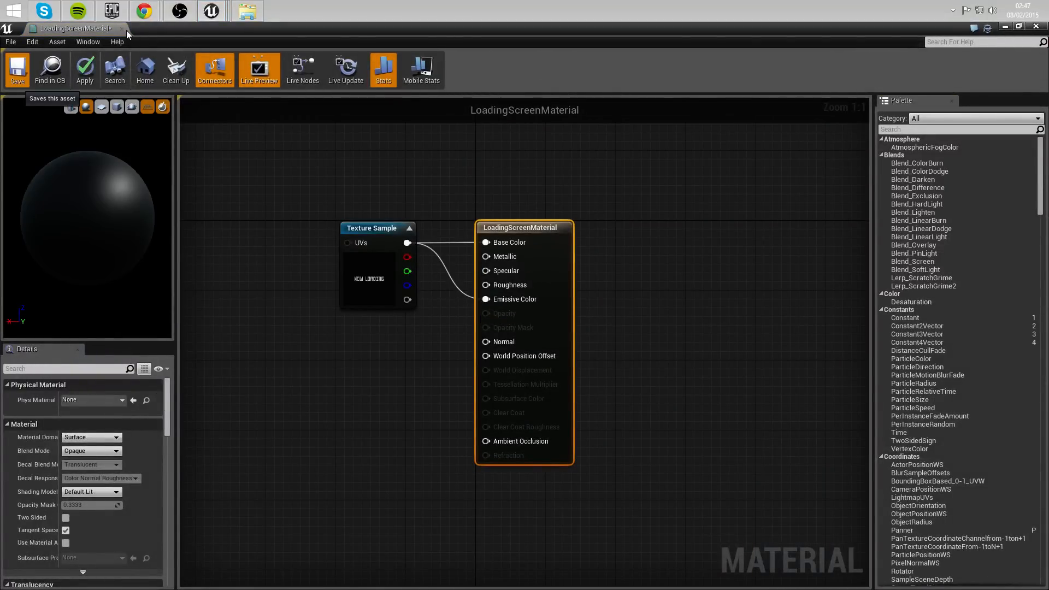
{"action": "left_click", "coordinate": [17, 70]}
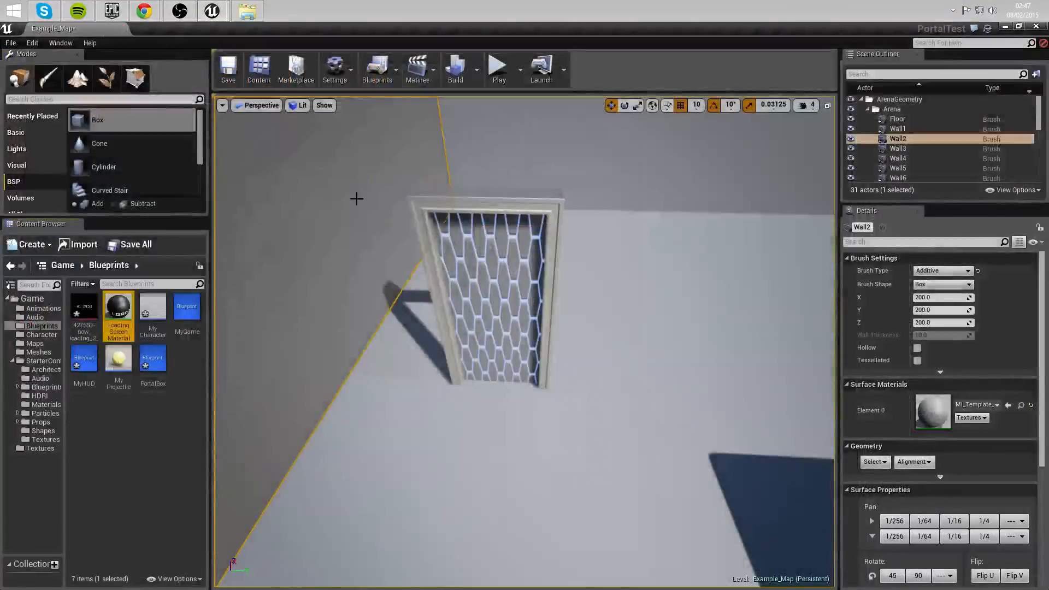
{"action": "mouse_move", "coordinate": [84, 358]}
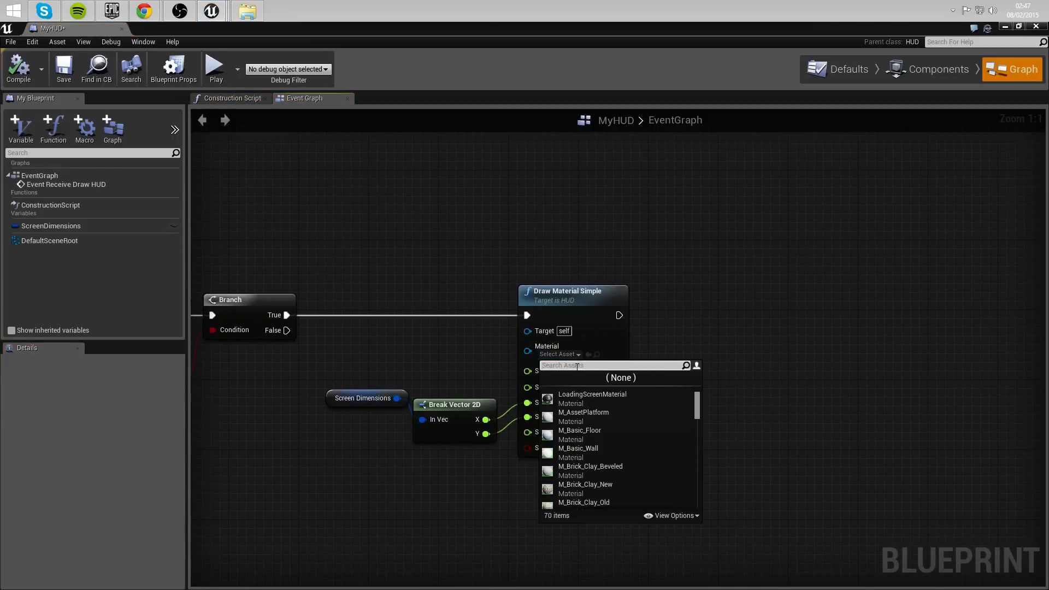
Set Draw Material Simple's Material to LoadingScreenMaterial.
{"action": "type", "text": "lo"}
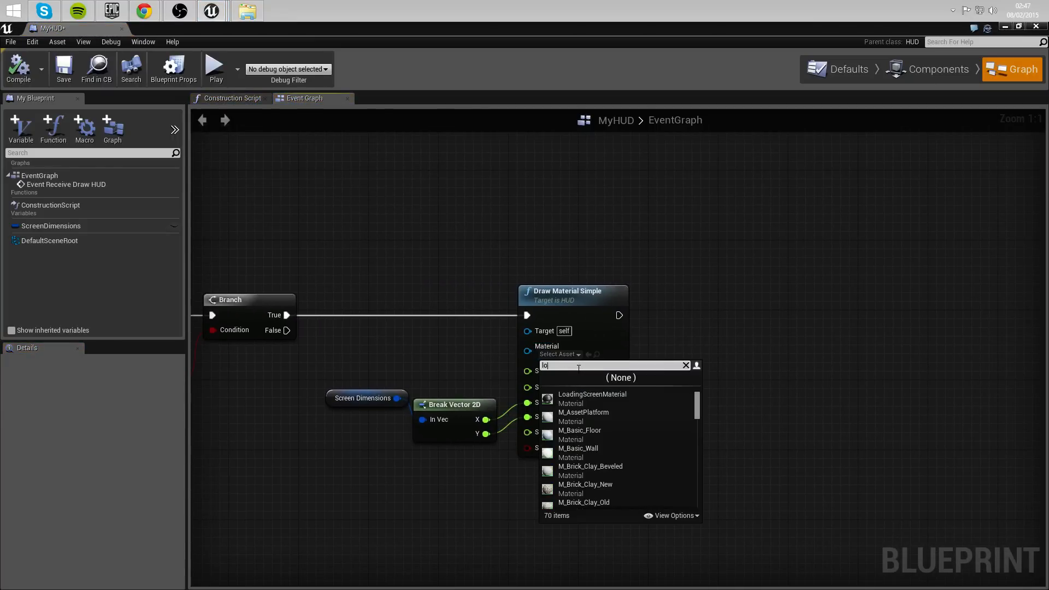
{"action": "left_click", "coordinate": [591, 395]}
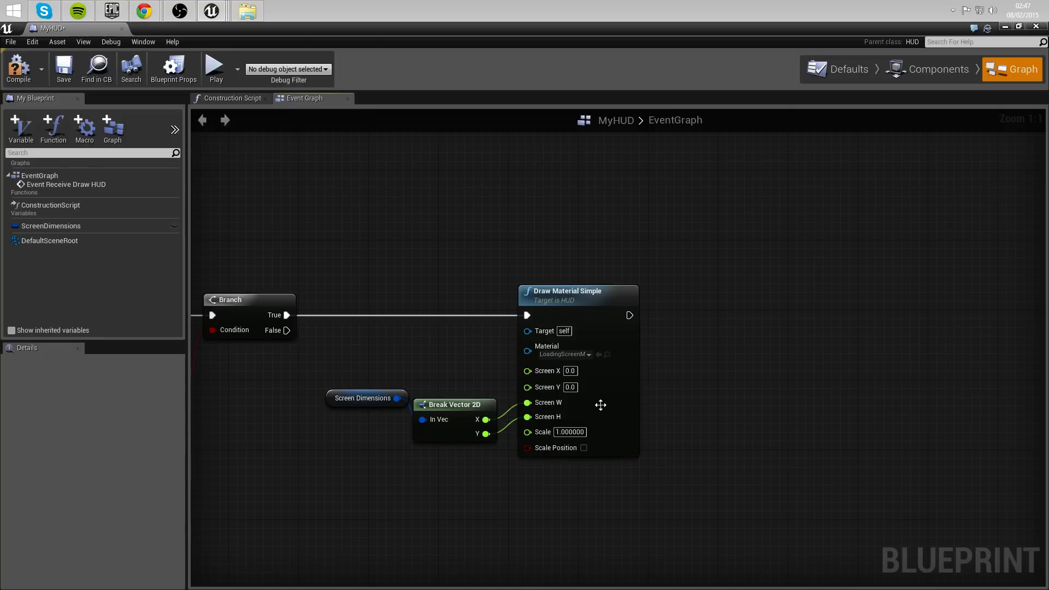
{"action": "scroll", "scroll_direction": "down", "scroll_amount": 3}
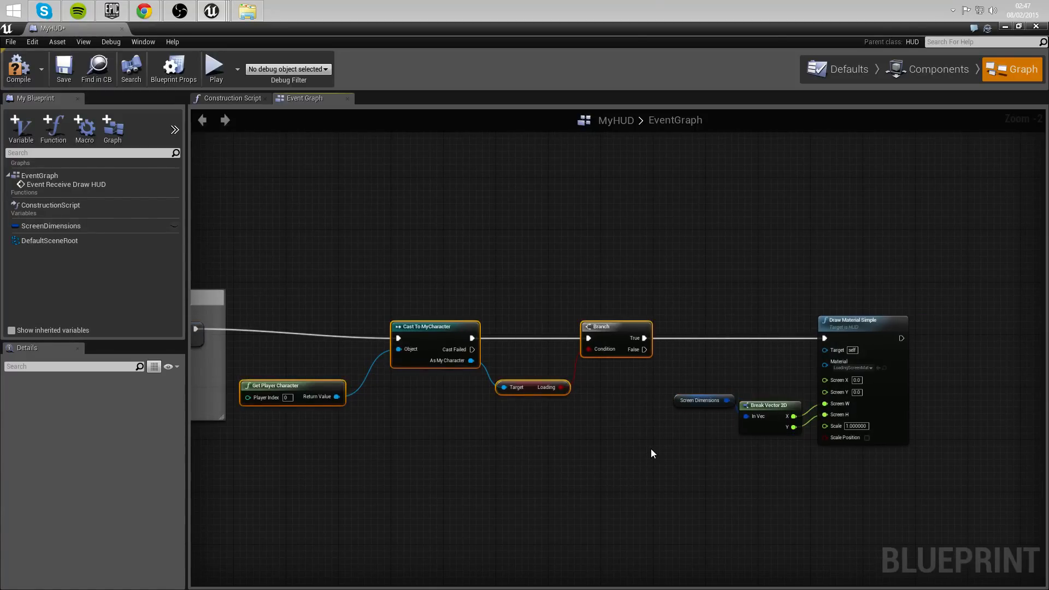
Add comments explaining the Loading boolean check and the material drawing in MyHUD.
{"action": "type", "text": "heck"}
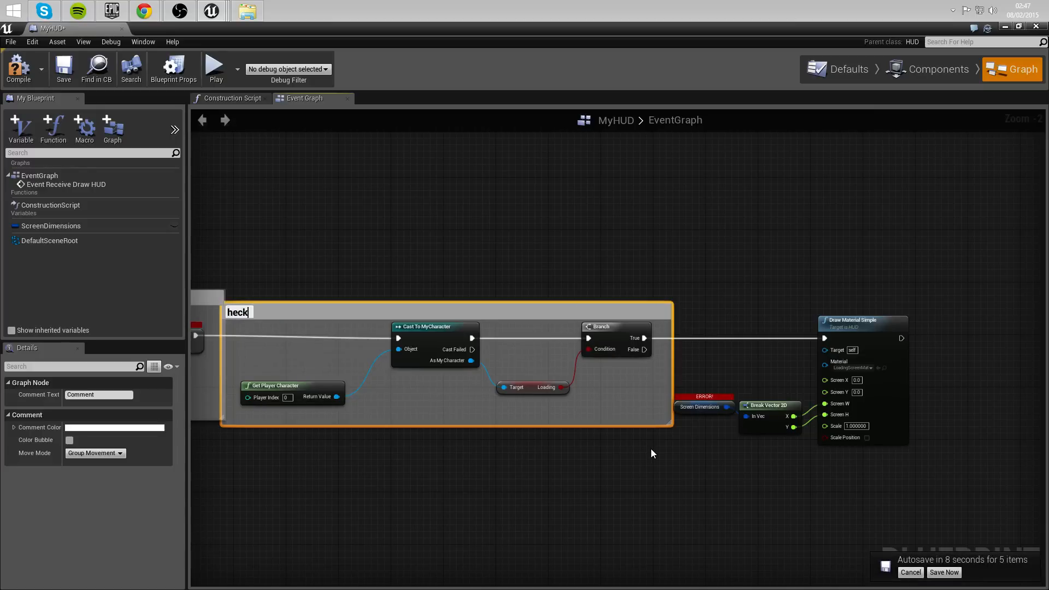
{"action": "type", "text": "Checking the"}
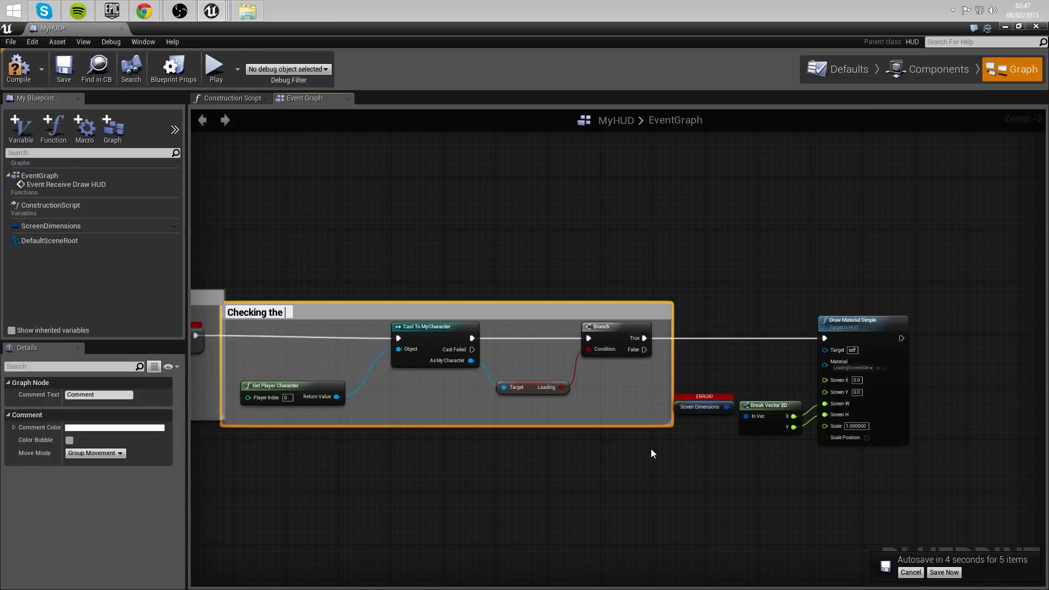
{"action": "type", "text": "state of the"}
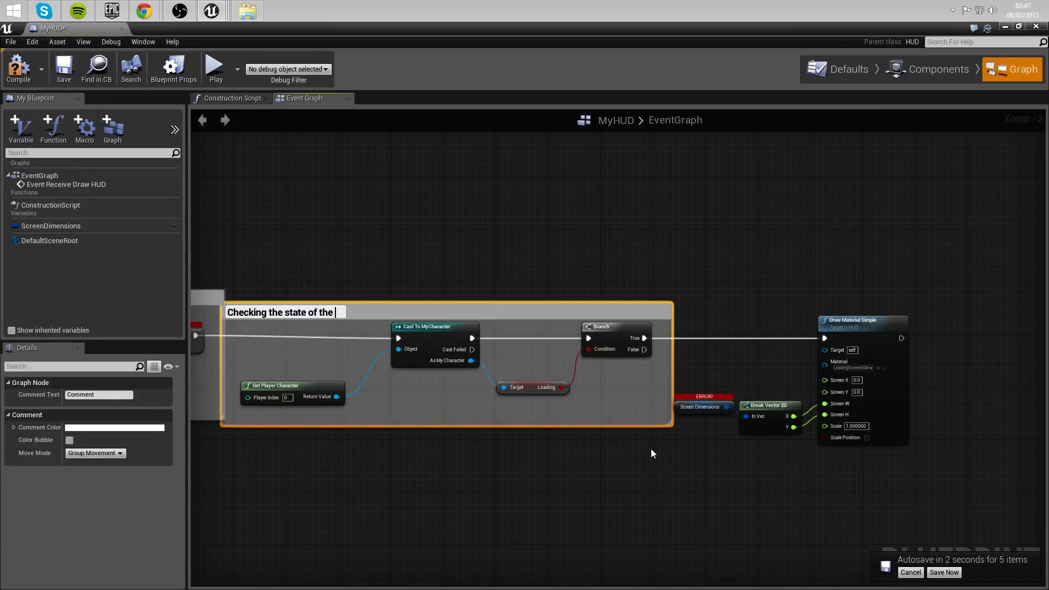
{"action": "type", "text": "mY"}
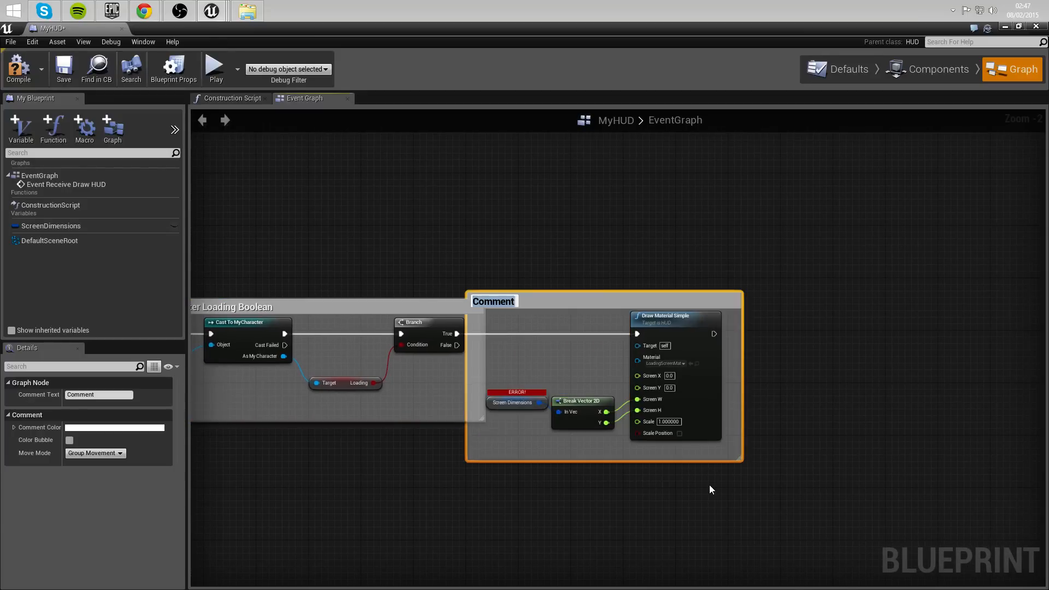
{"action": "type", "text": "If the boolean state is true,"}
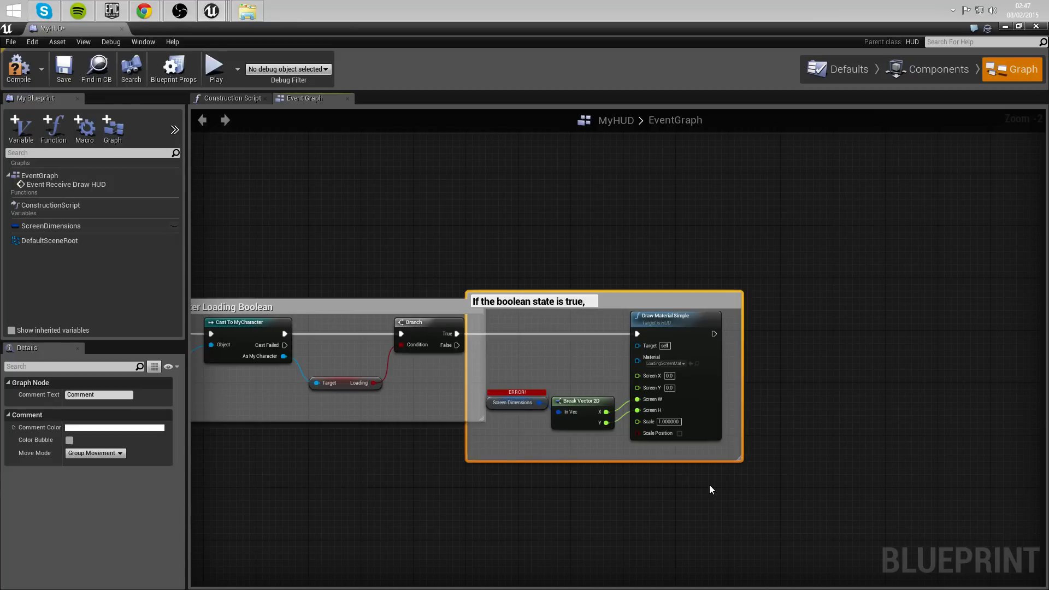
{"action": "type", "text": "we are drawing a ma"}
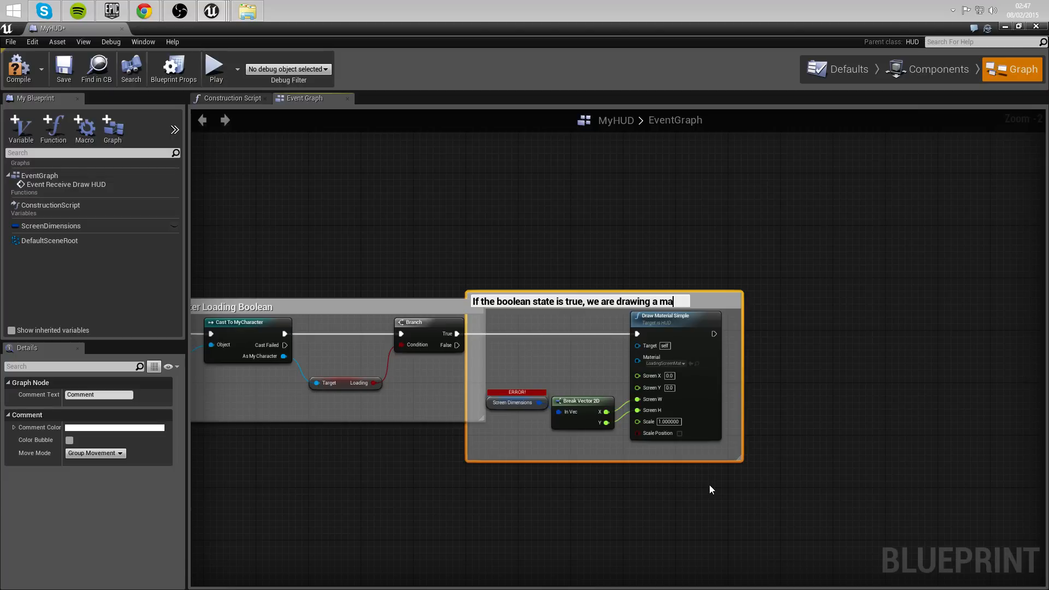
{"action": "type", "text": "terial."}
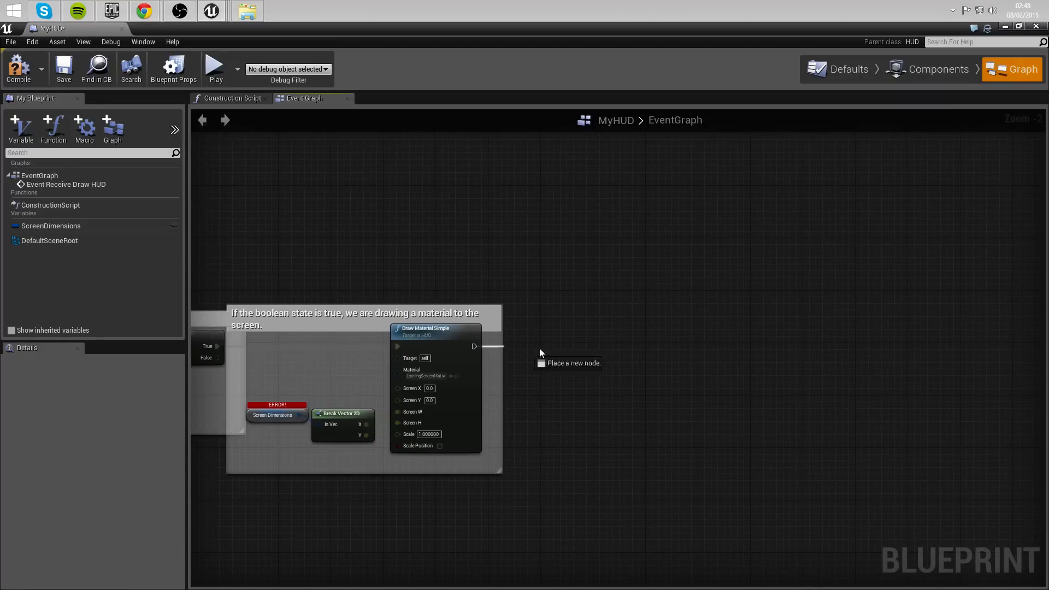
Add an Open Level node targeting Example_Map after Draw Material Simple and close MyHUD.
{"action": "left_click_drag", "start_coordinate": [474, 346], "coordinate": [605, 353]}
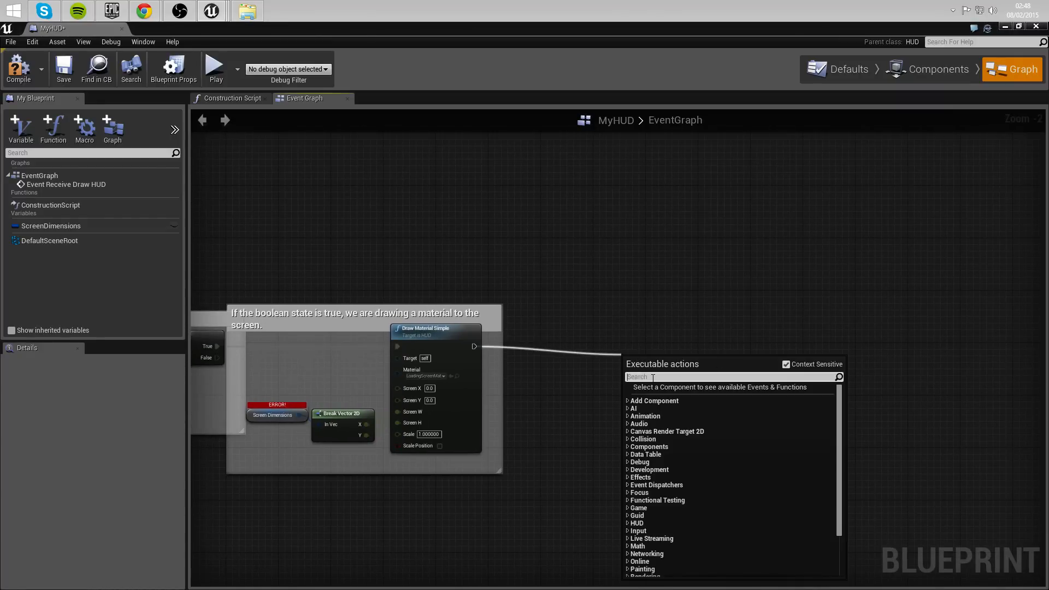
{"action": "type", "text": "level"}
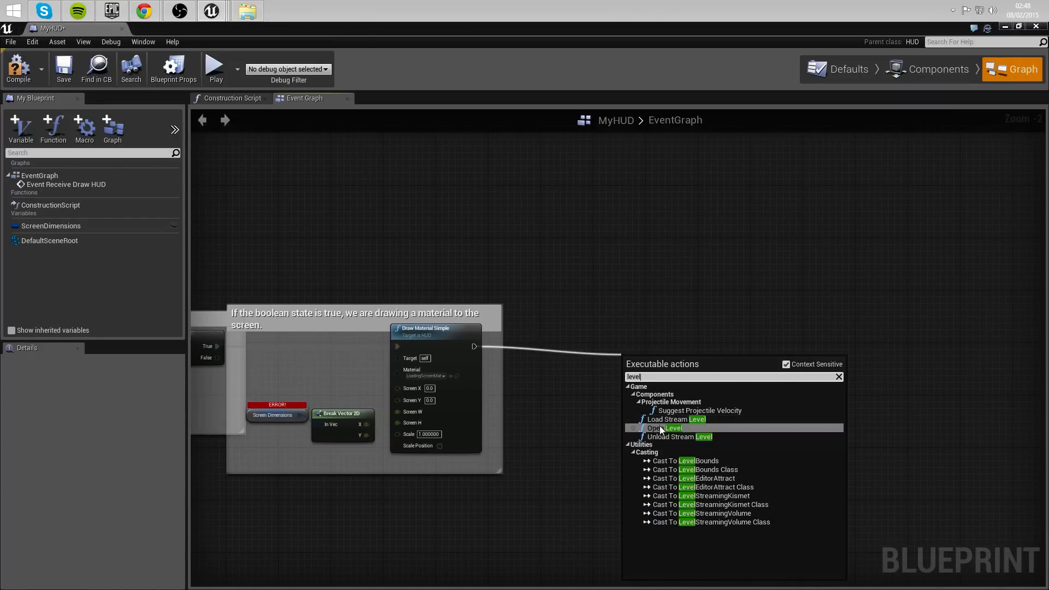
{"action": "left_click", "coordinate": [663, 428]}
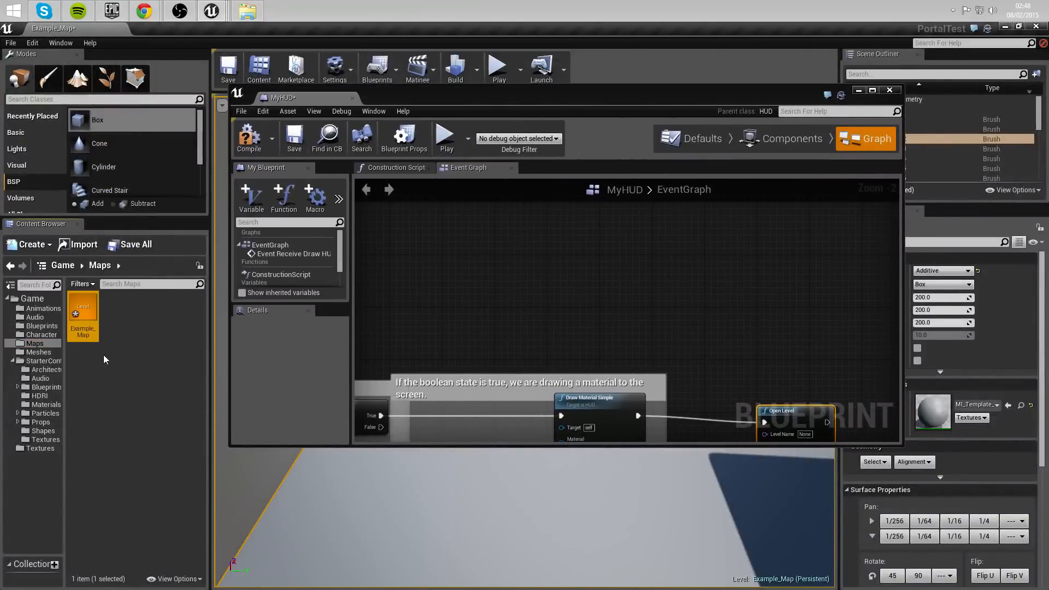
{"action": "left_click_drag", "start_coordinate": [796, 410], "coordinate": [756, 385]}
{"action": "type", "text": "Example_Map"}
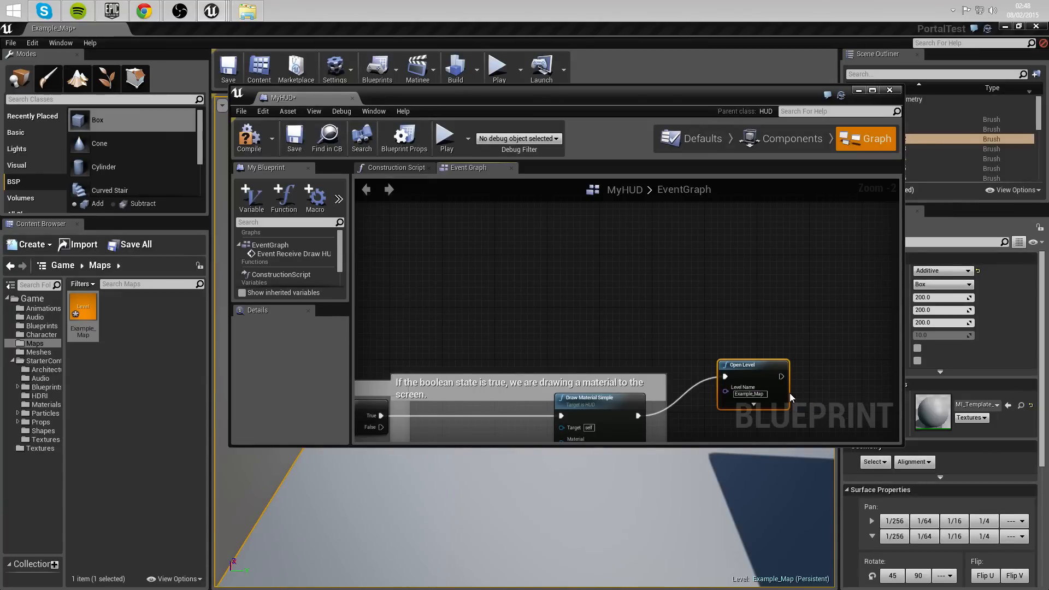
{"action": "scroll", "scroll_direction": "down", "scroll_amount": 3}
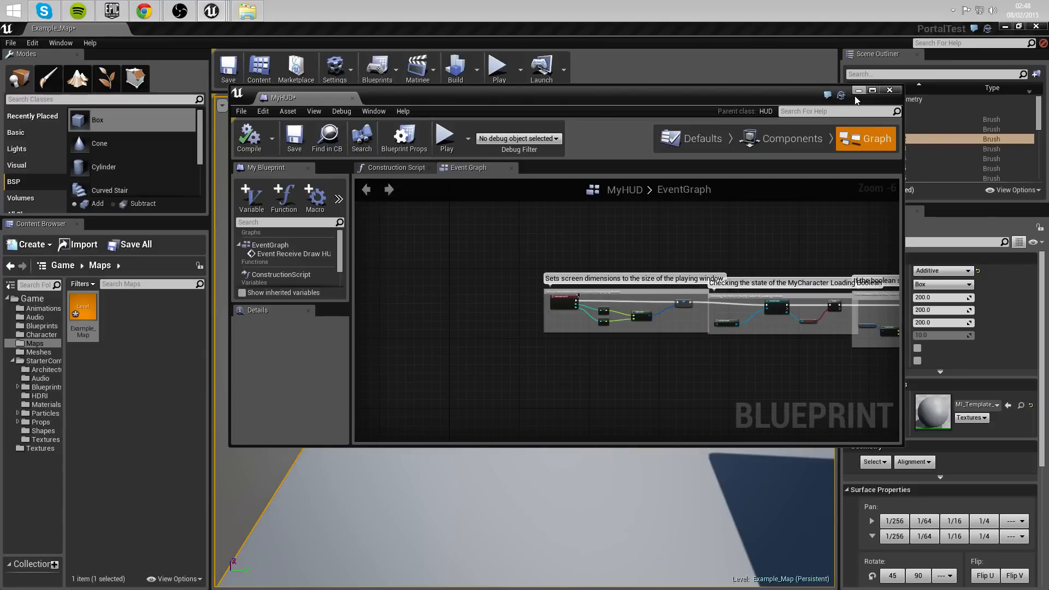
{"action": "left_click", "coordinate": [889, 91]}
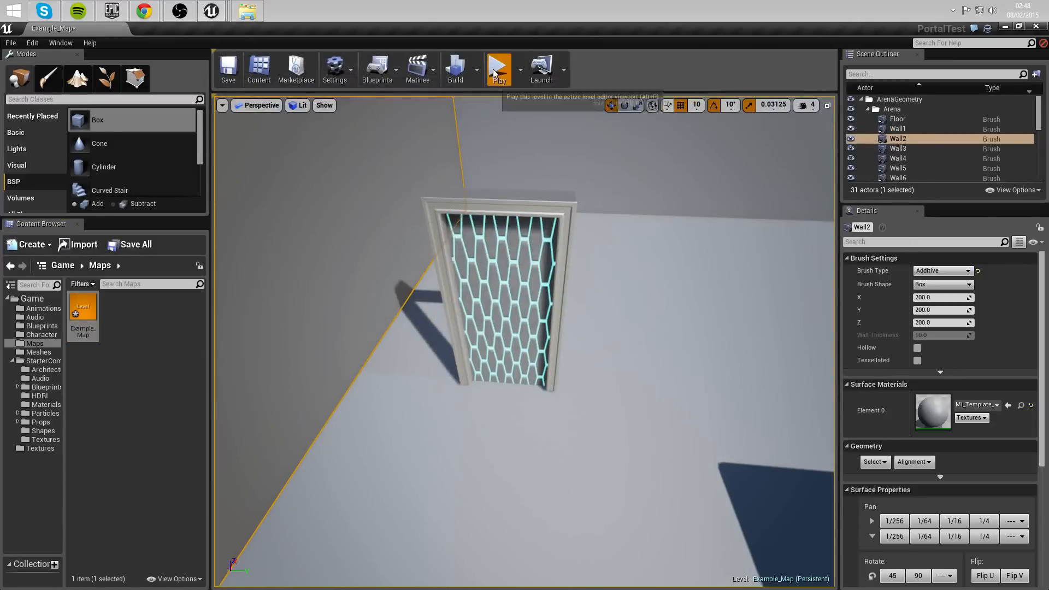
{"action": "left_click", "coordinate": [498, 67]}
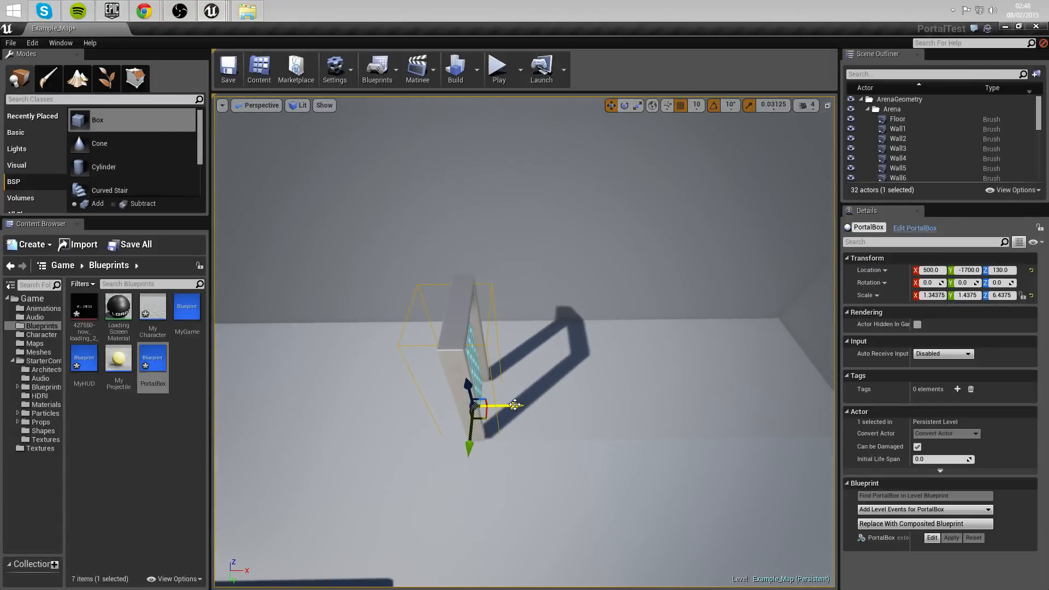
{"action": "left_click", "coordinate": [498, 67]}
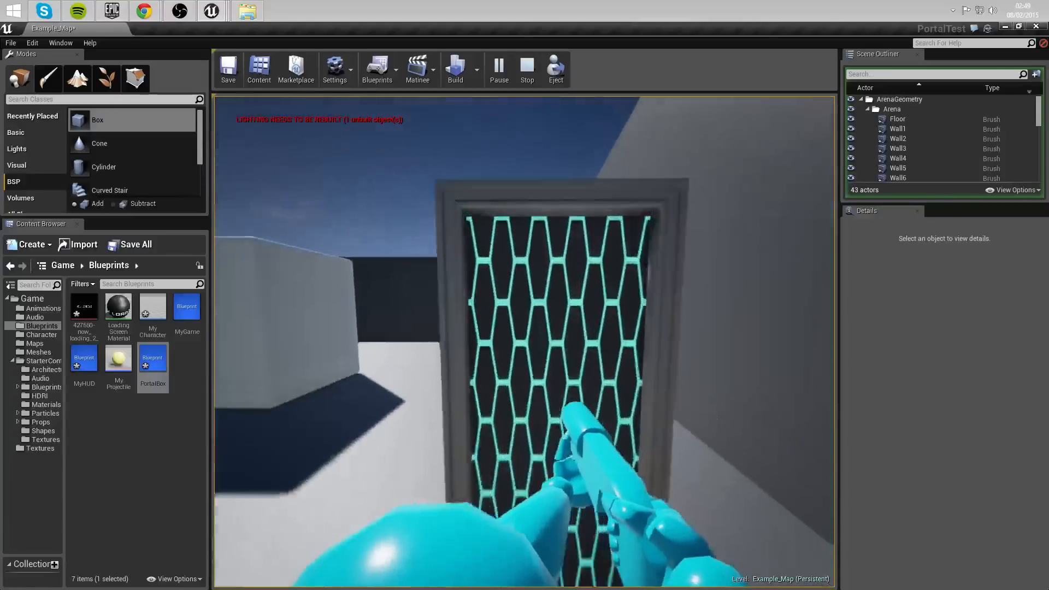
{"action": "left_click", "coordinate": [526, 68]}
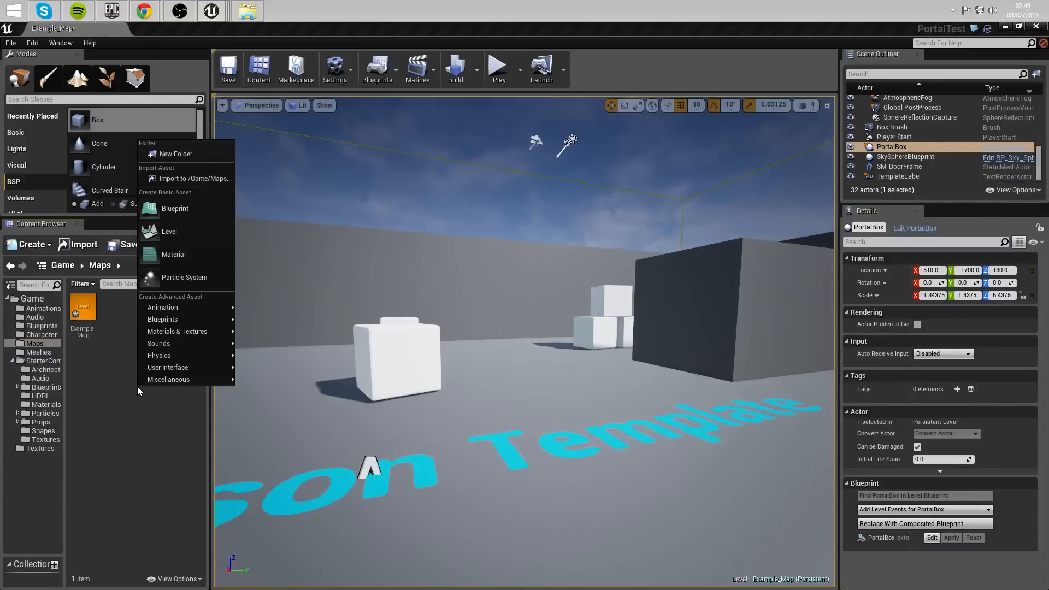
Create a new level named 1 and retarget MyHUD's Open Level node to level 1.
{"action": "left_click", "coordinate": [168, 231]}
{"action": "type", "text": "1"}
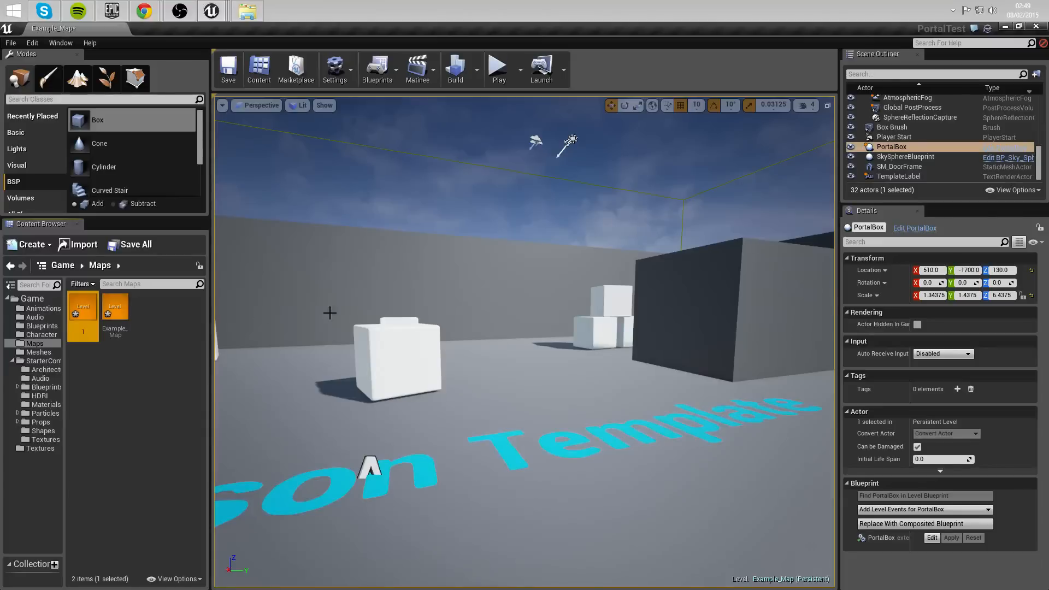
{"action": "left_click", "coordinate": [42, 325]}
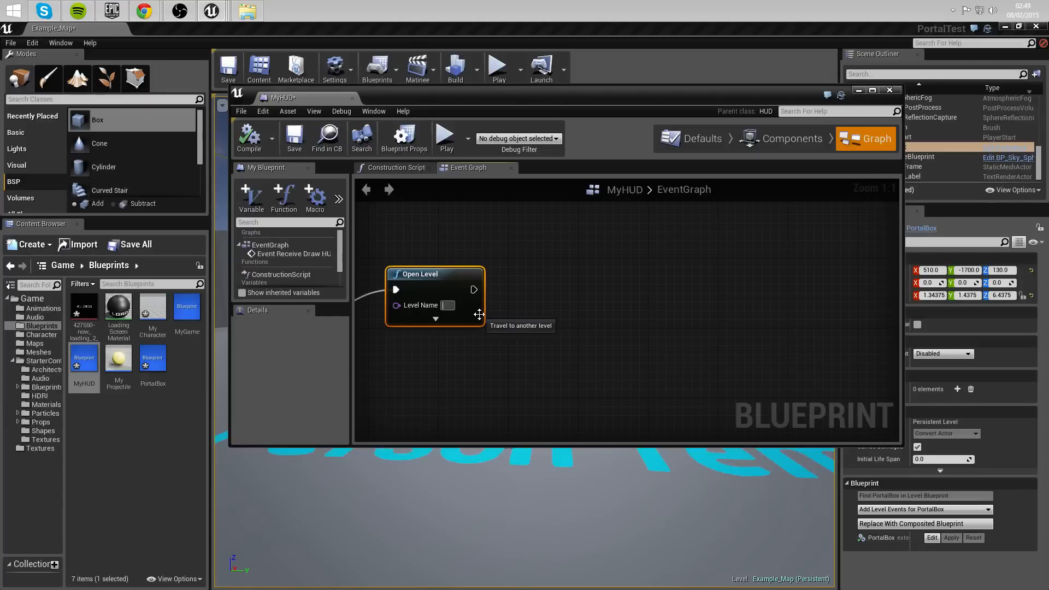
{"action": "type", "text": "1"}
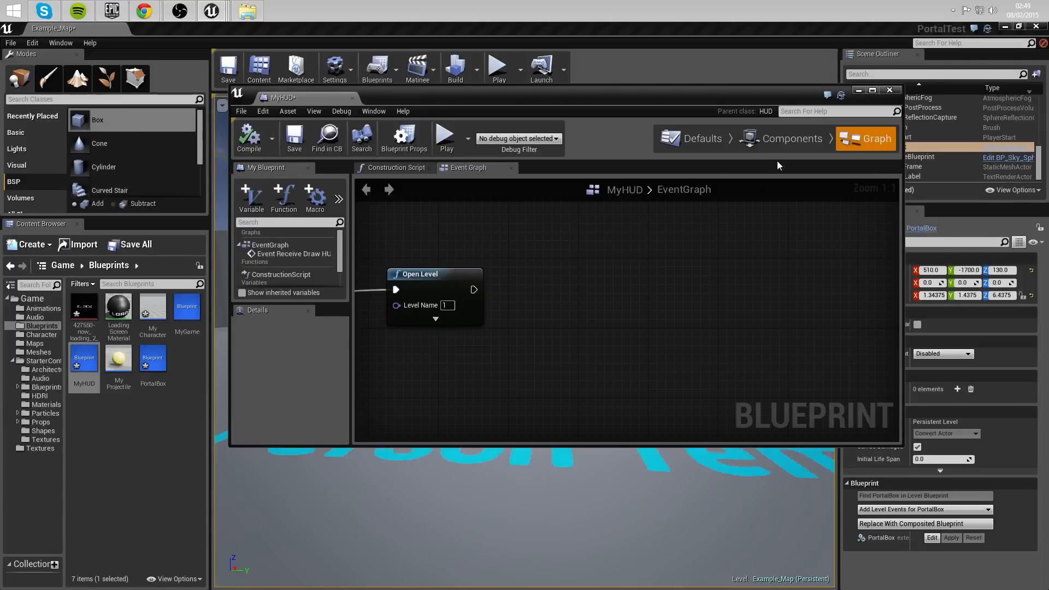
{"action": "left_click", "coordinate": [890, 90]}
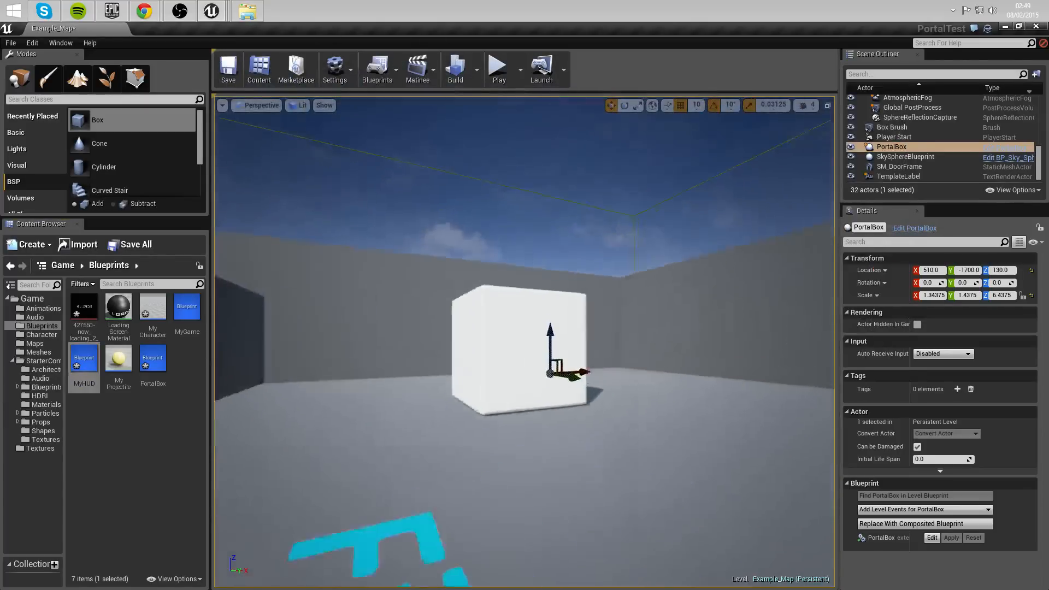
{"action": "left_click", "coordinate": [498, 68]}
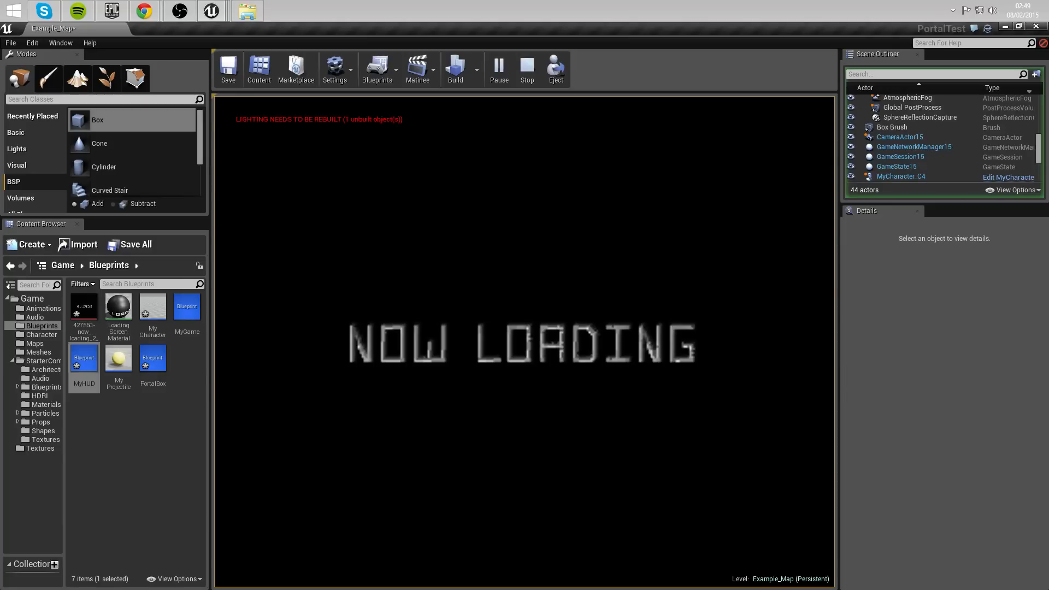
{"action": "left_click", "coordinate": [527, 69]}
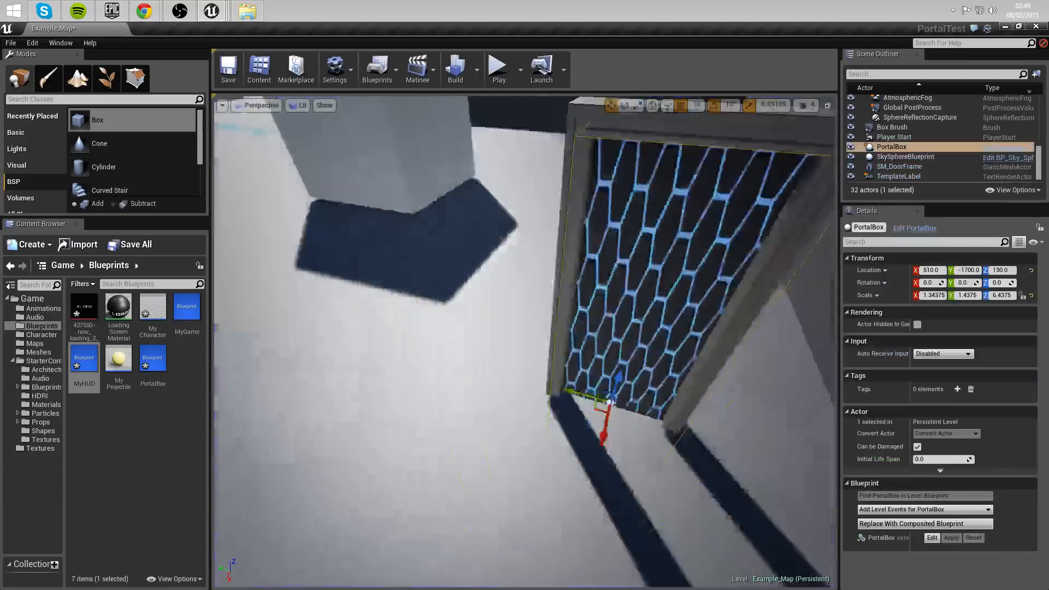